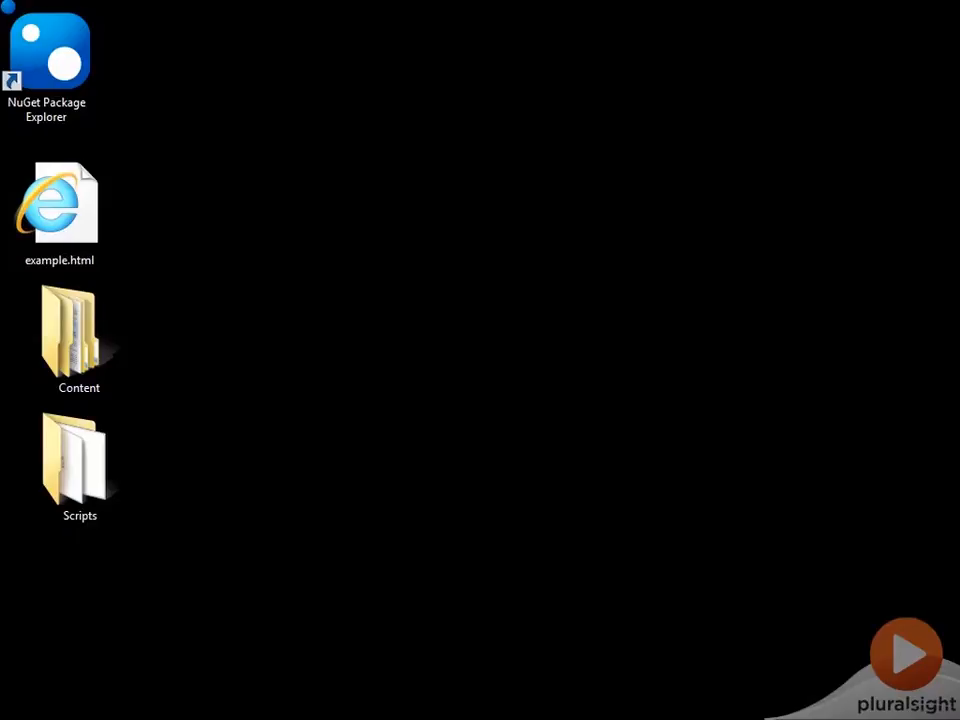
Step: Open example.html from the desktop in Internet Explorer
double_click(59, 200)
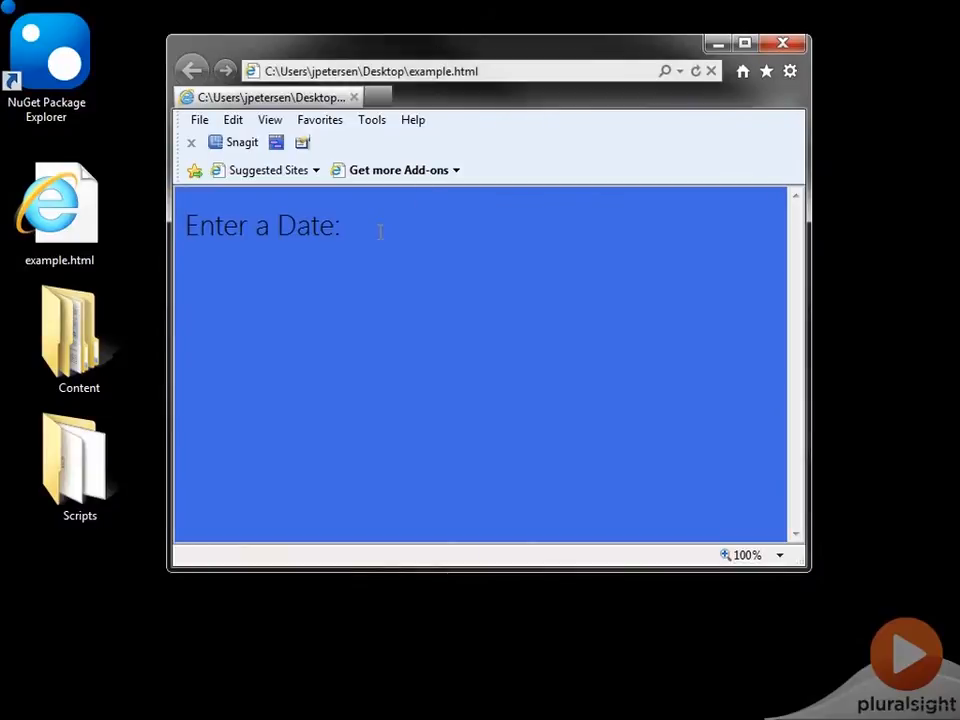
Step: Open the date picker and page it forward from May to September 2012
click(380, 225)
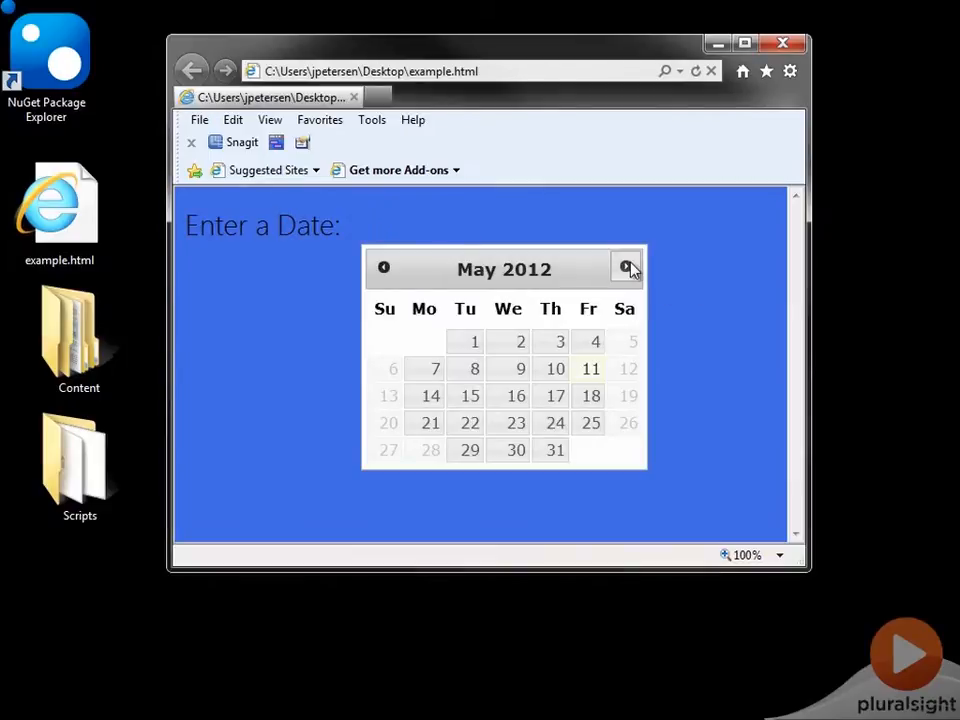
mouse_move(628, 268)
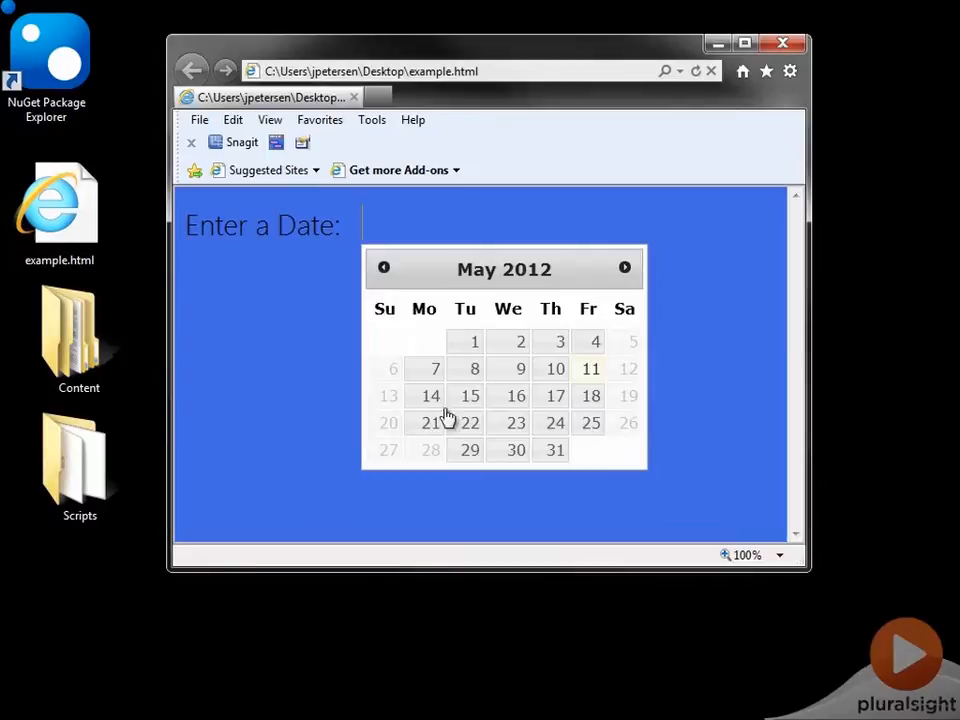
mouse_move(640, 345)
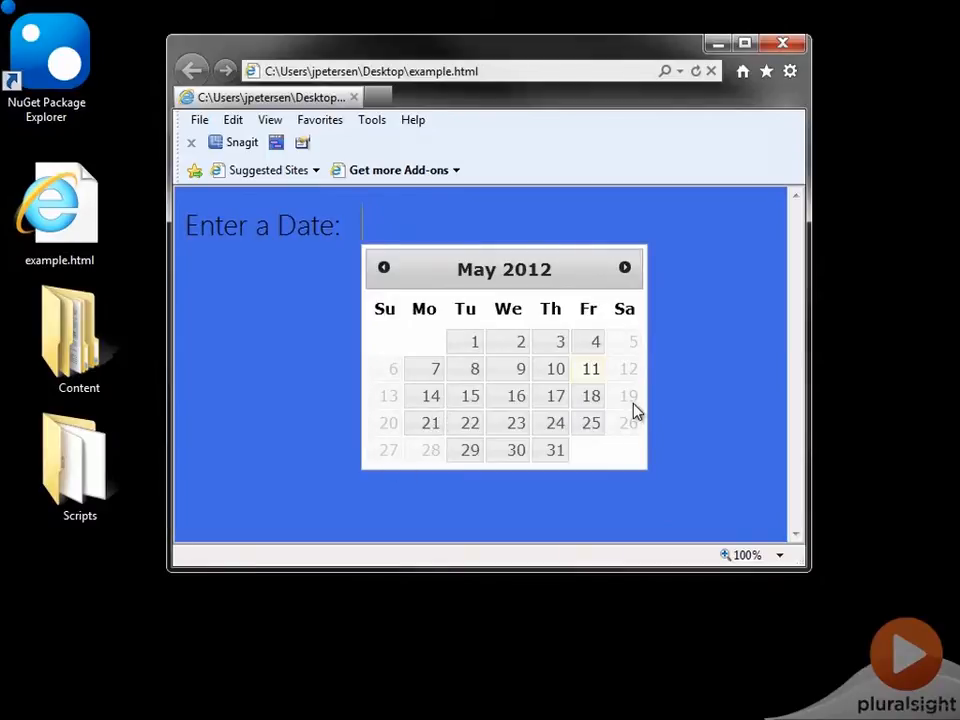
mouse_move(422, 470)
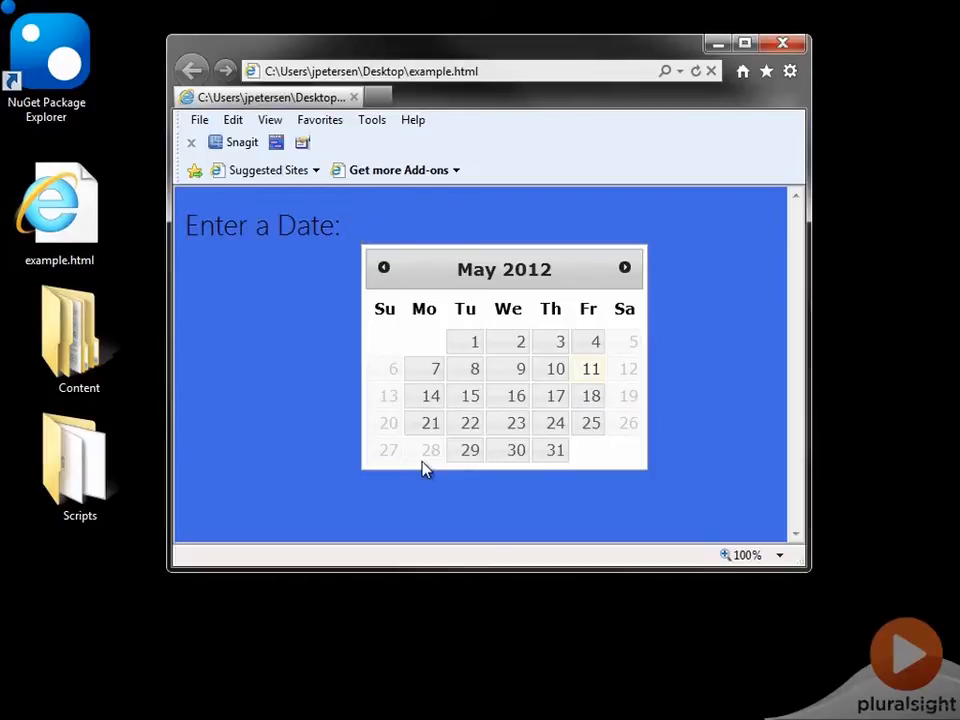
click(625, 267)
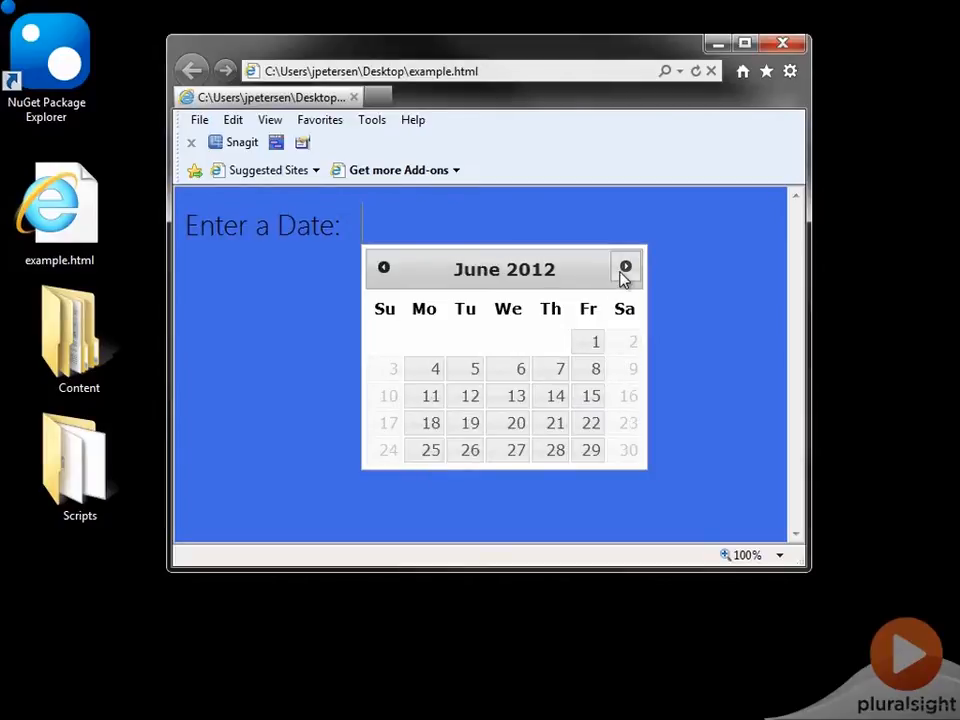
click(625, 268)
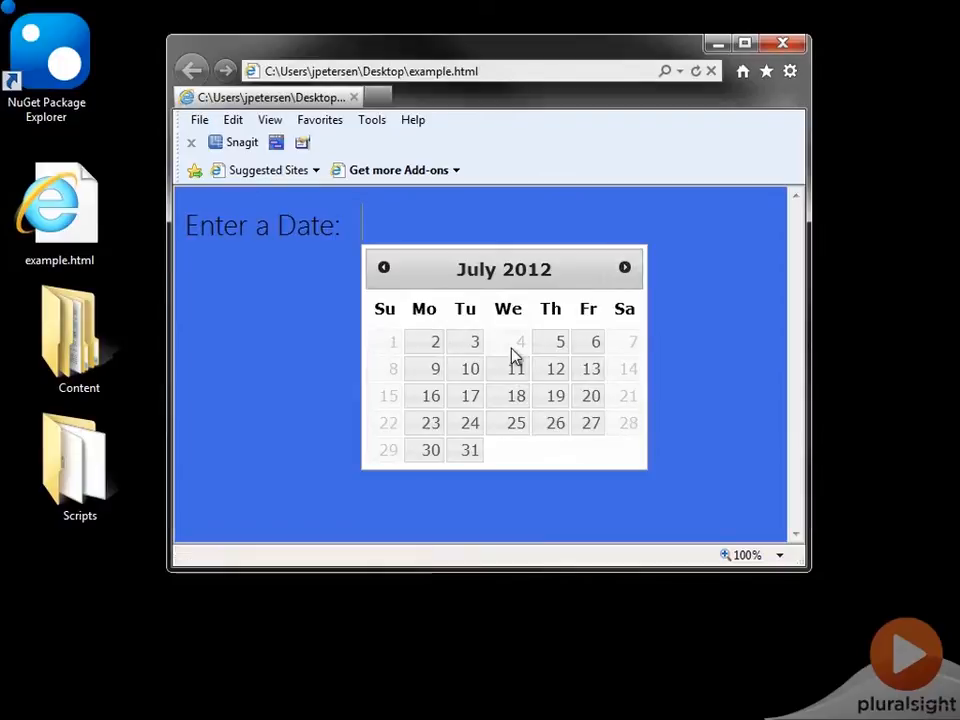
click(624, 268)
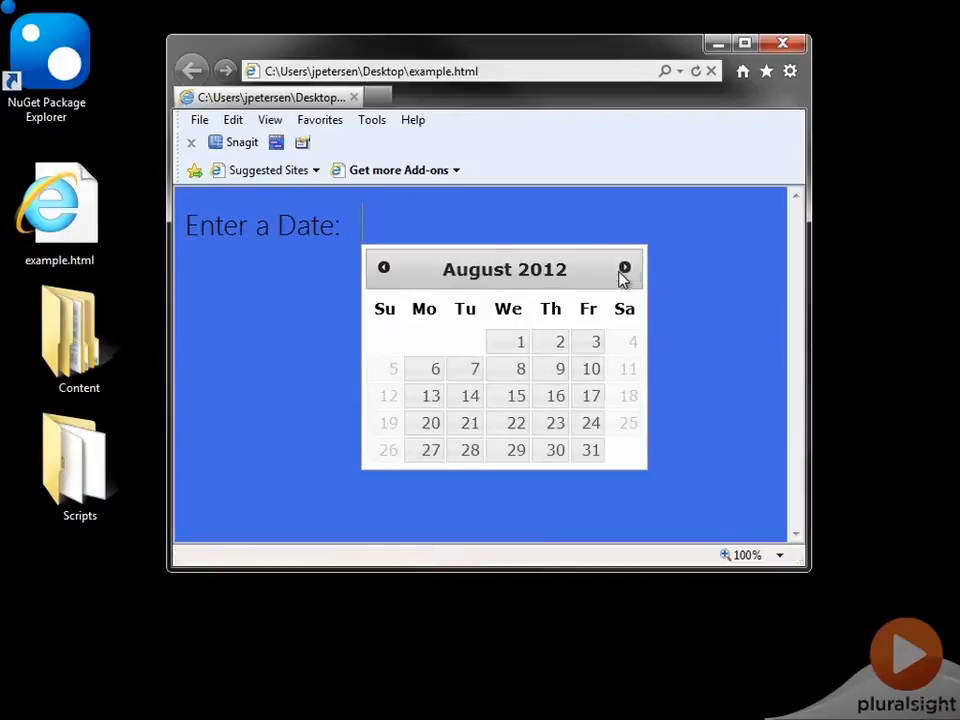
click(624, 268)
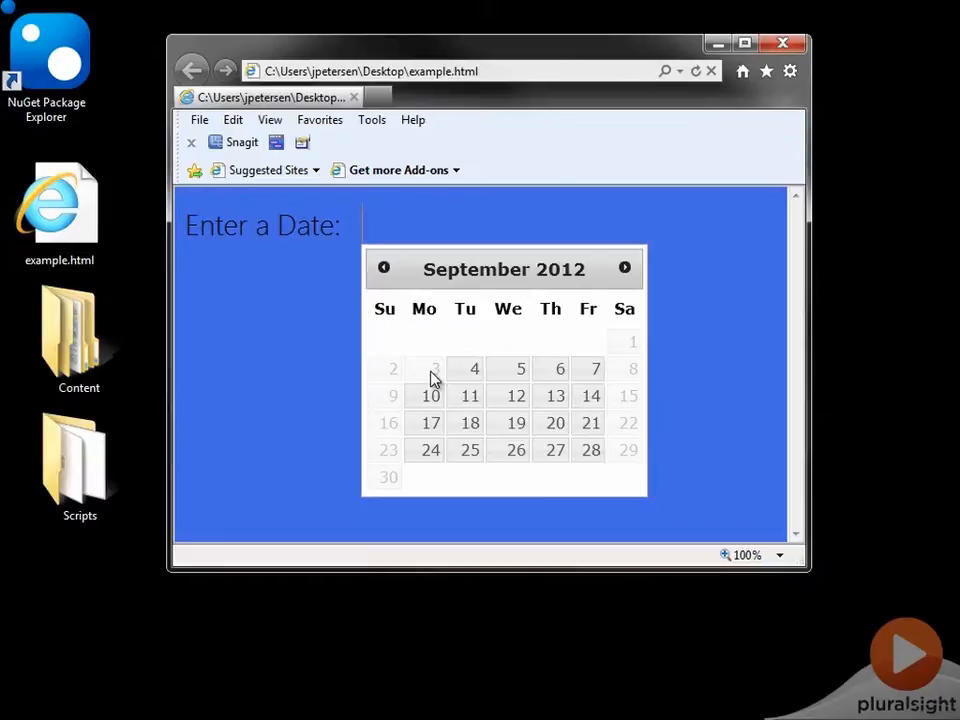
click(474, 368)
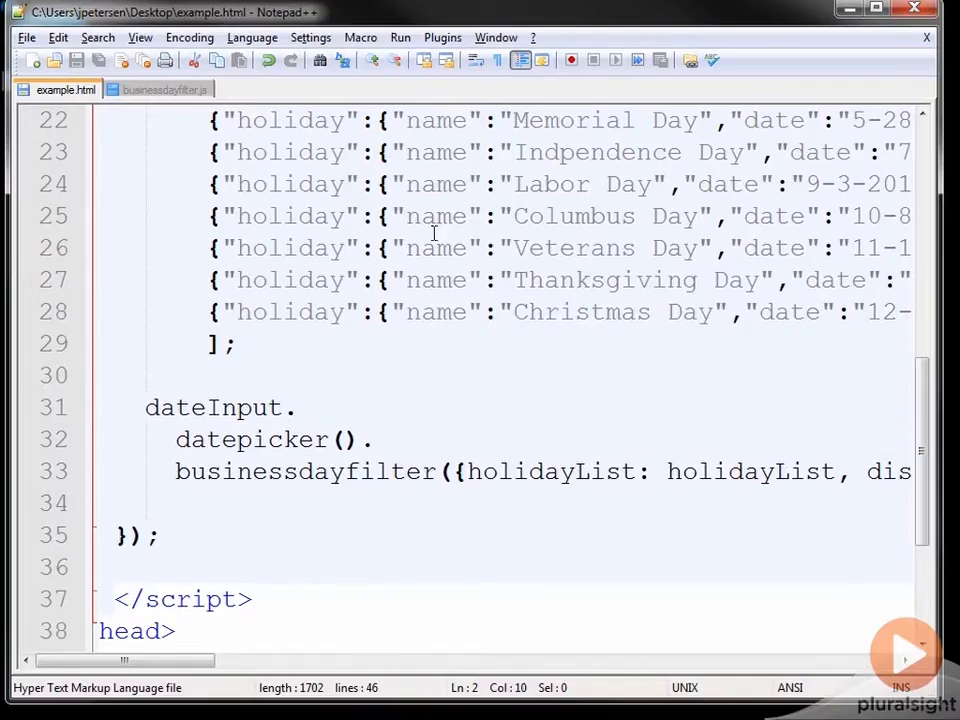
click(164, 89)
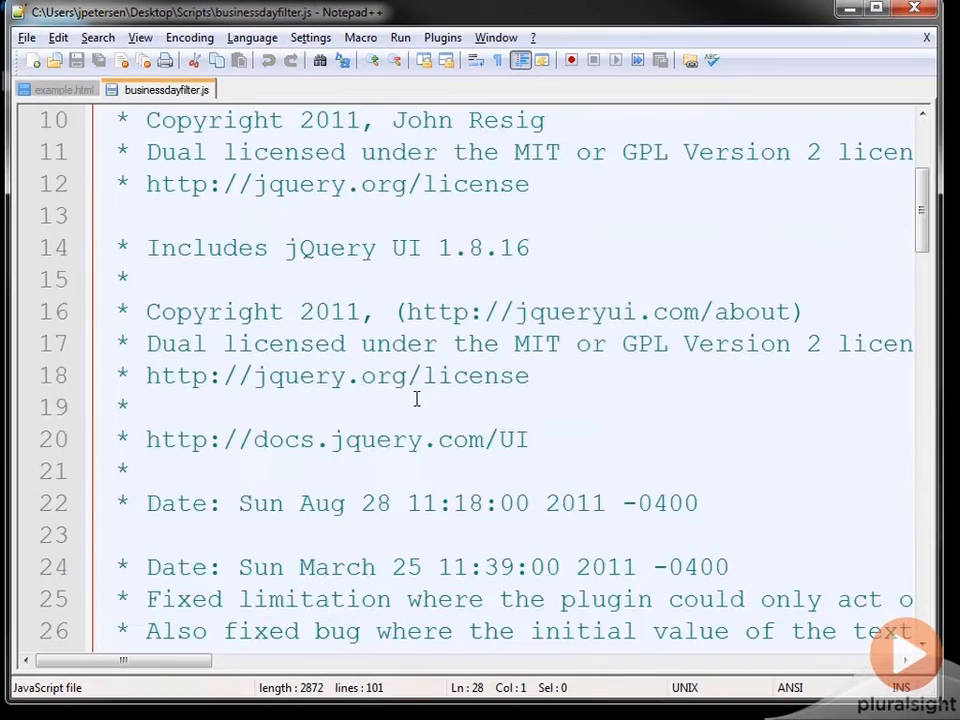
scroll(down, 3)
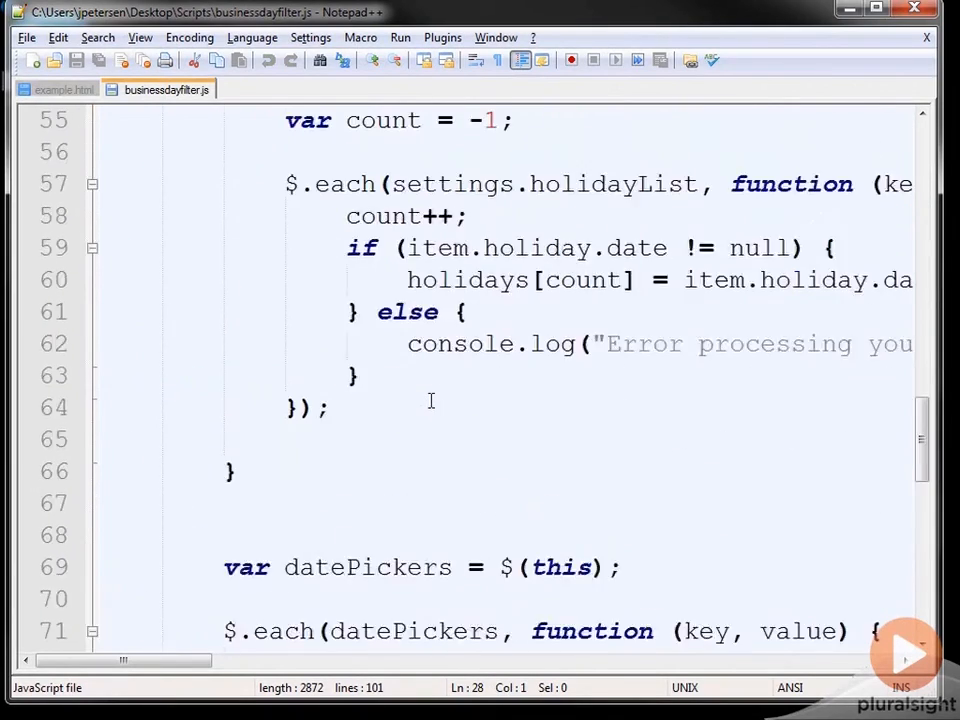
click(63, 89)
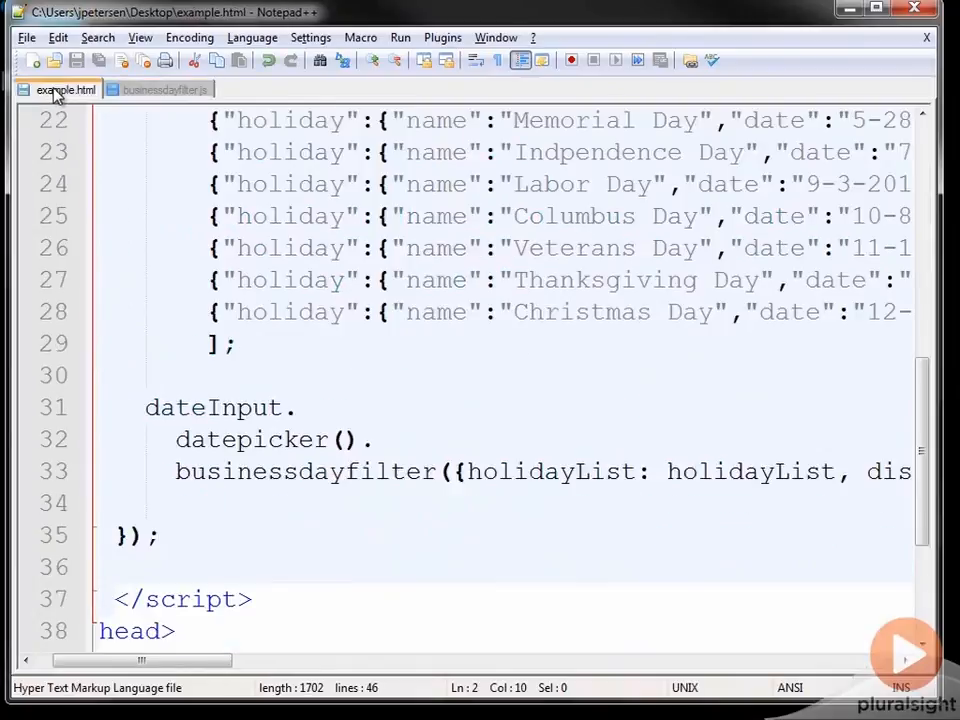
scroll(up, 3)
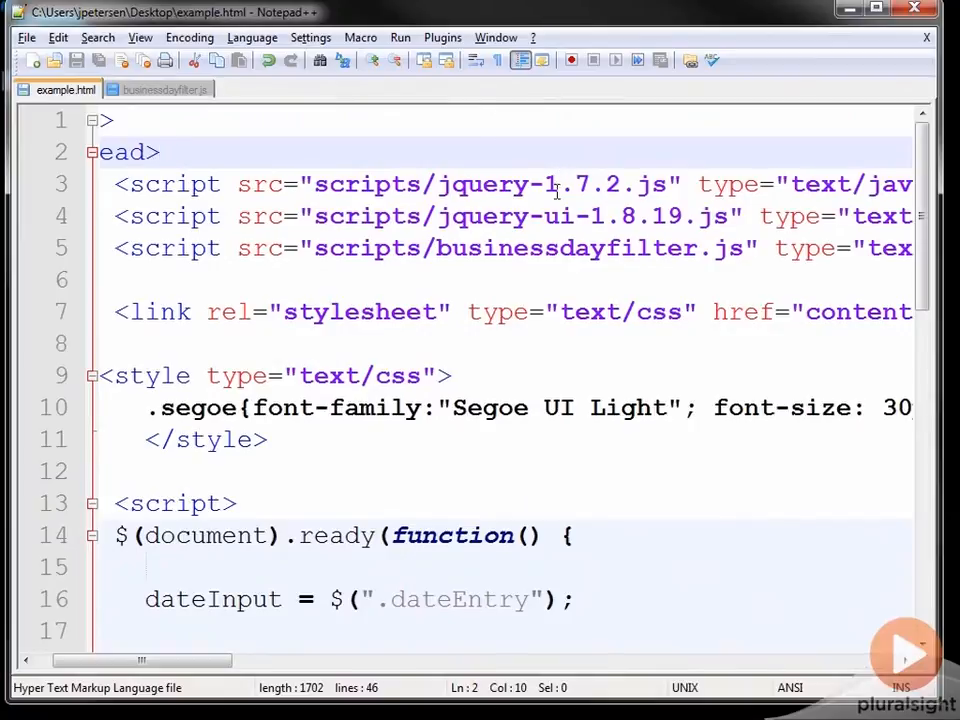
mouse_move(545, 258)
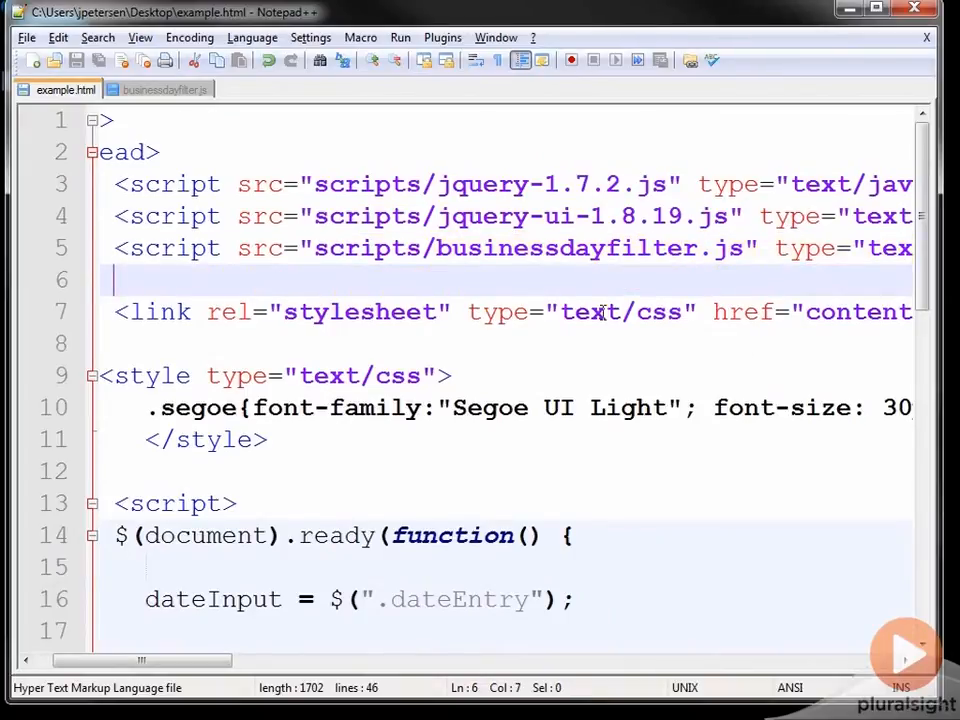
scroll(down, 3)
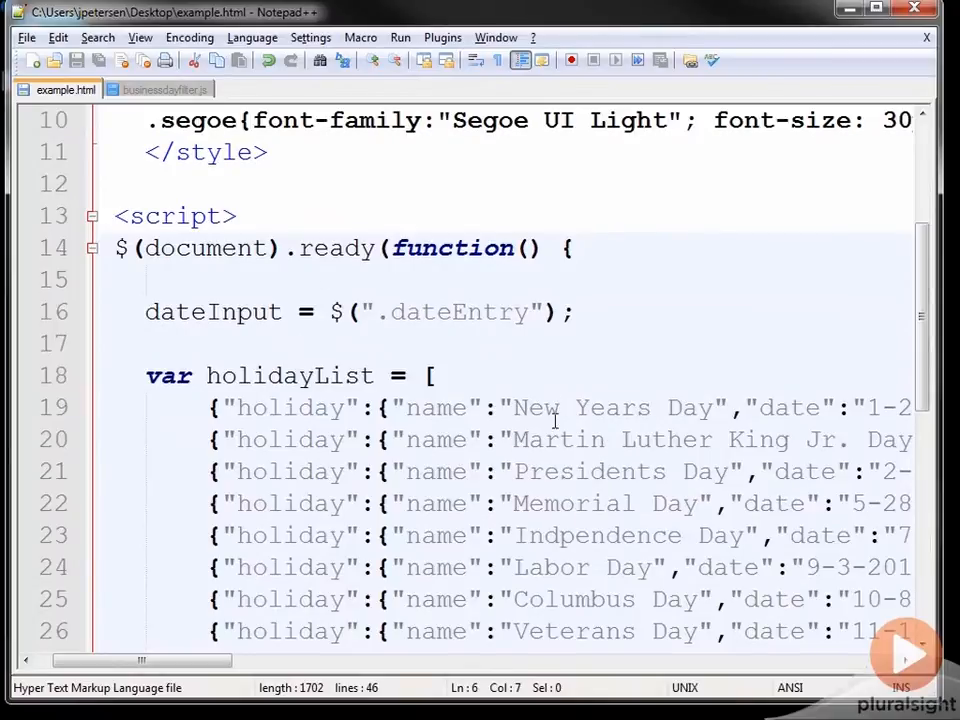
scroll(down, 3)
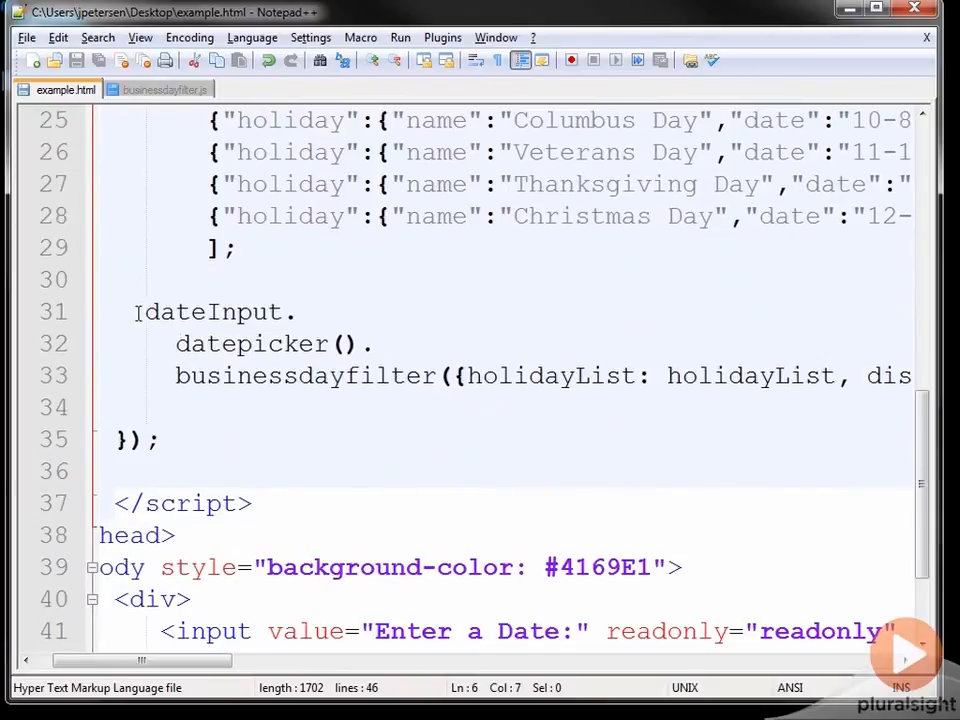
drag(145, 311, 358, 343)
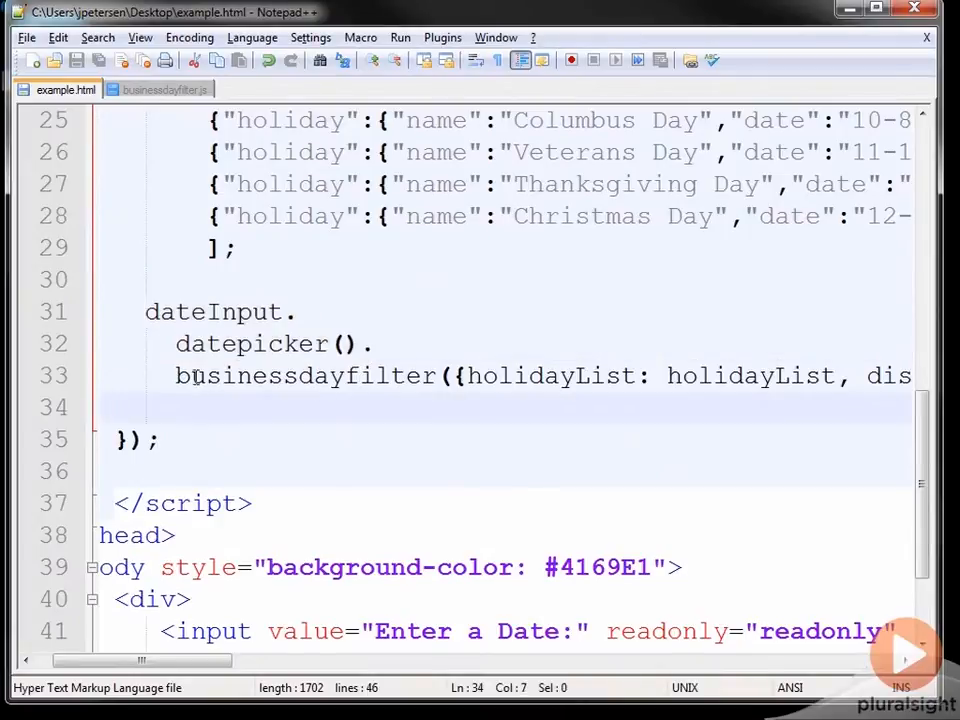
double_click(305, 375)
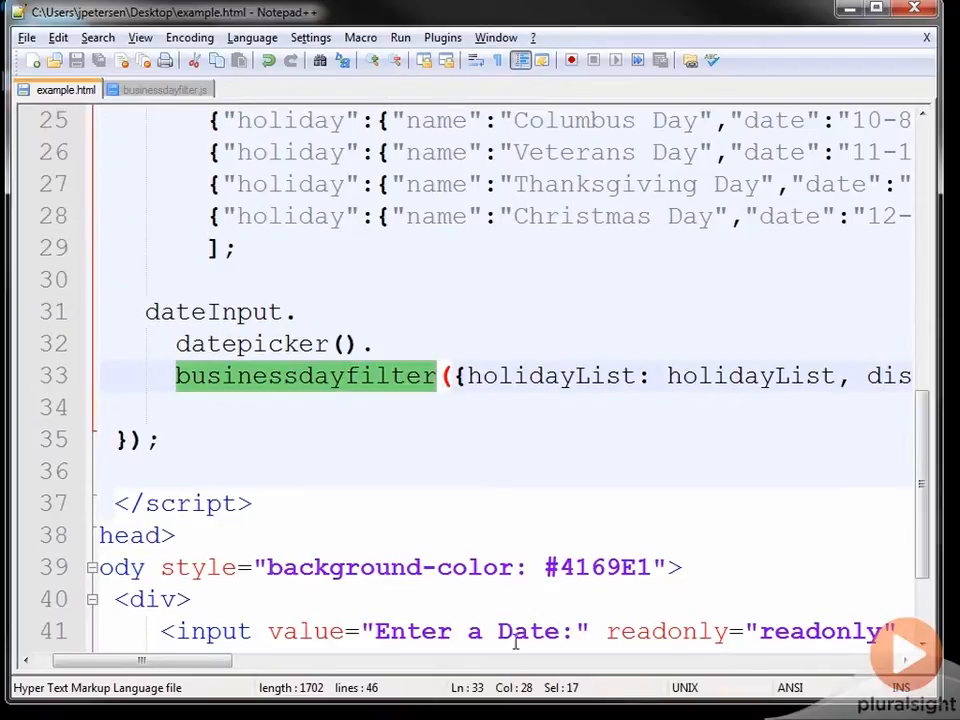
scroll(right, 3)
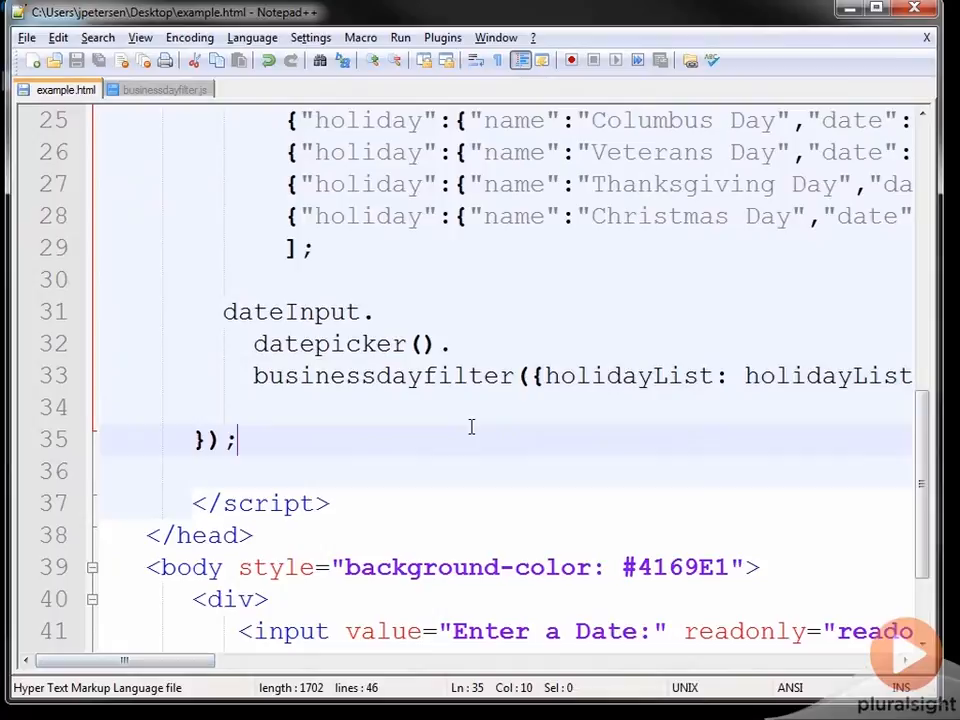
click(373, 312)
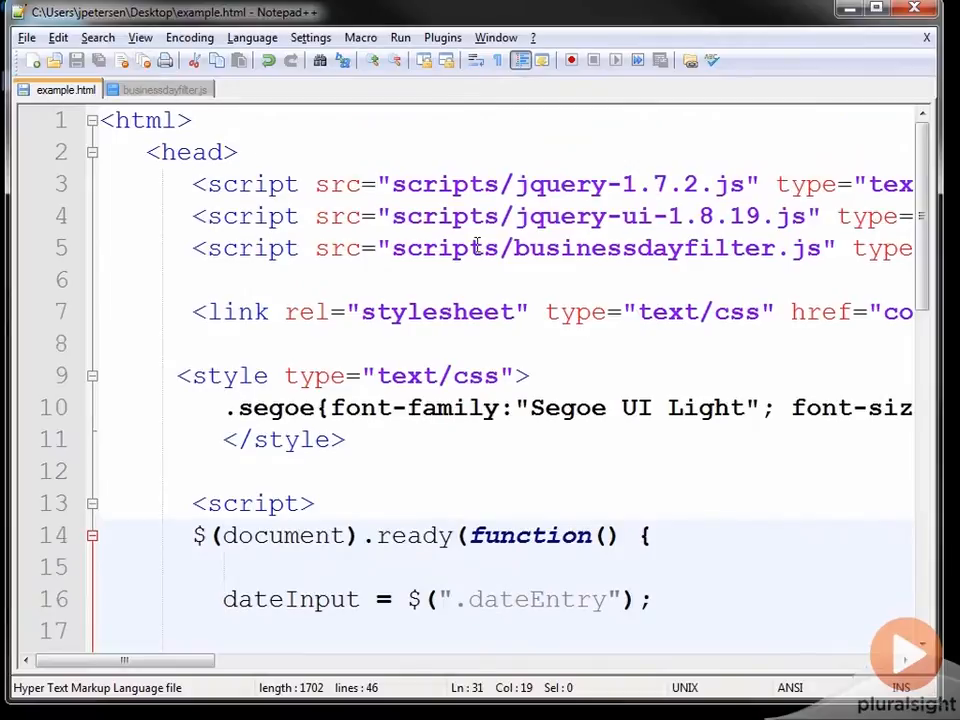
mouse_move(698, 291)
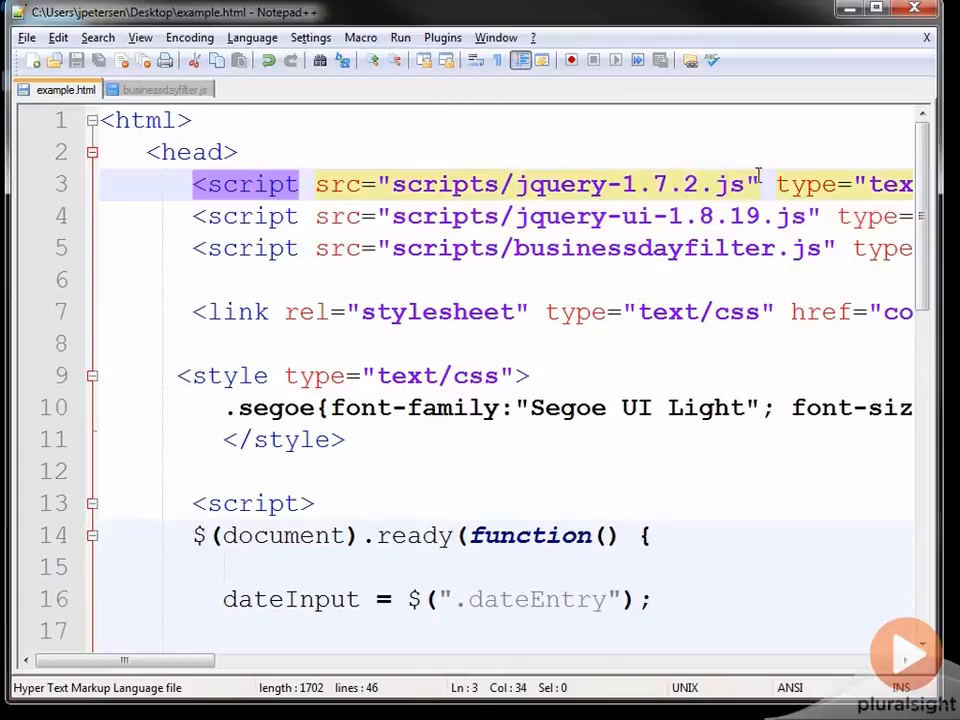
mouse_move(743, 262)
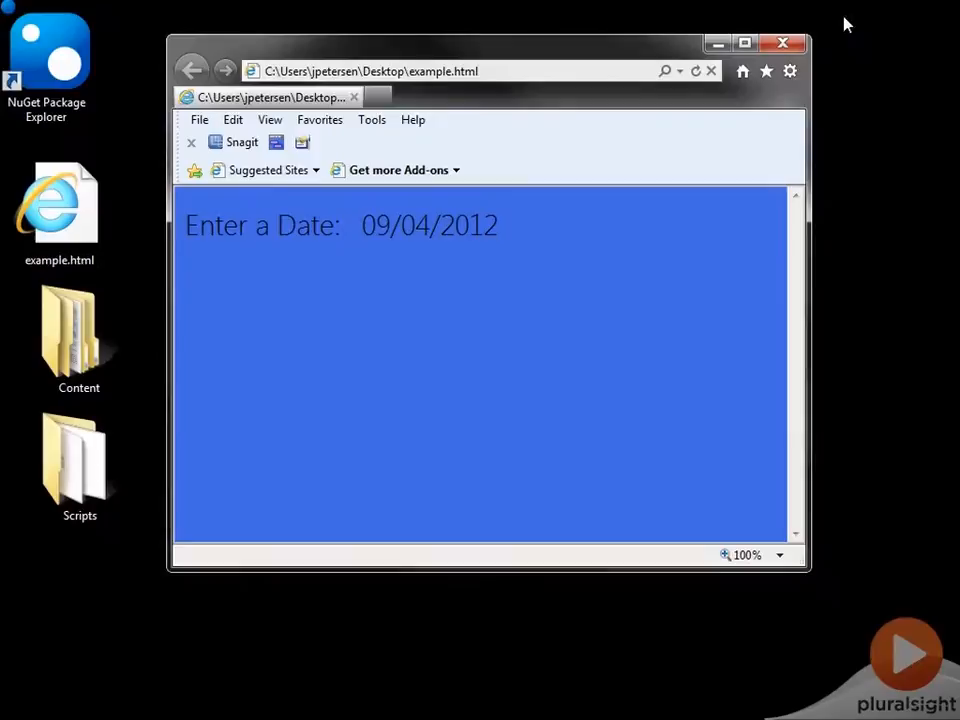
mouse_move(717, 43)
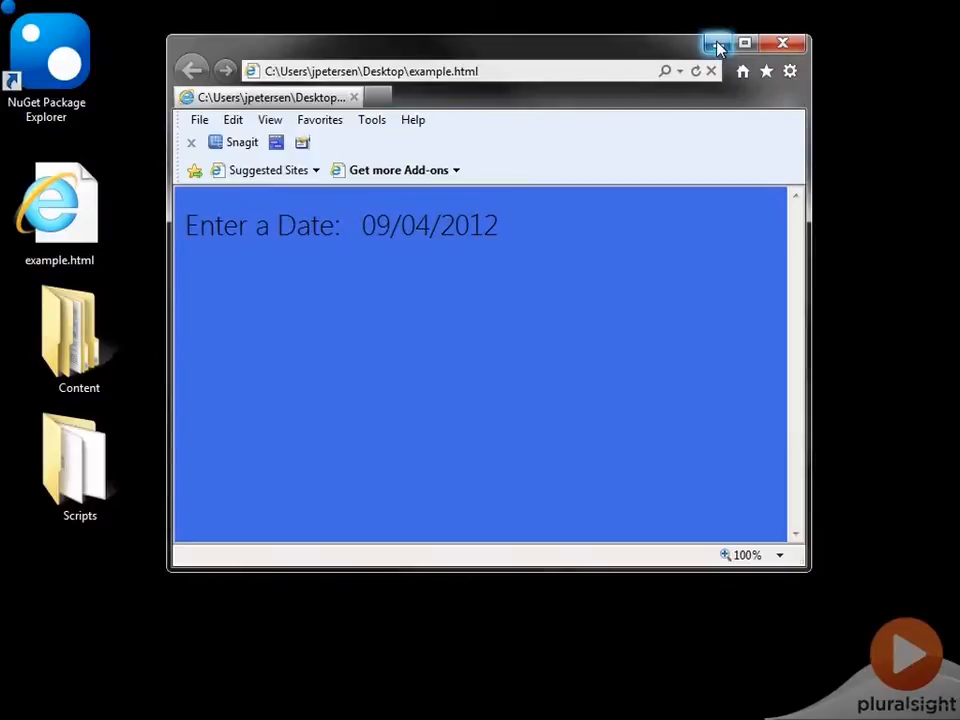
Step: Minimize Internet Explorer and launch NuGet Package Explorer from the desktop shortcut
click(782, 42)
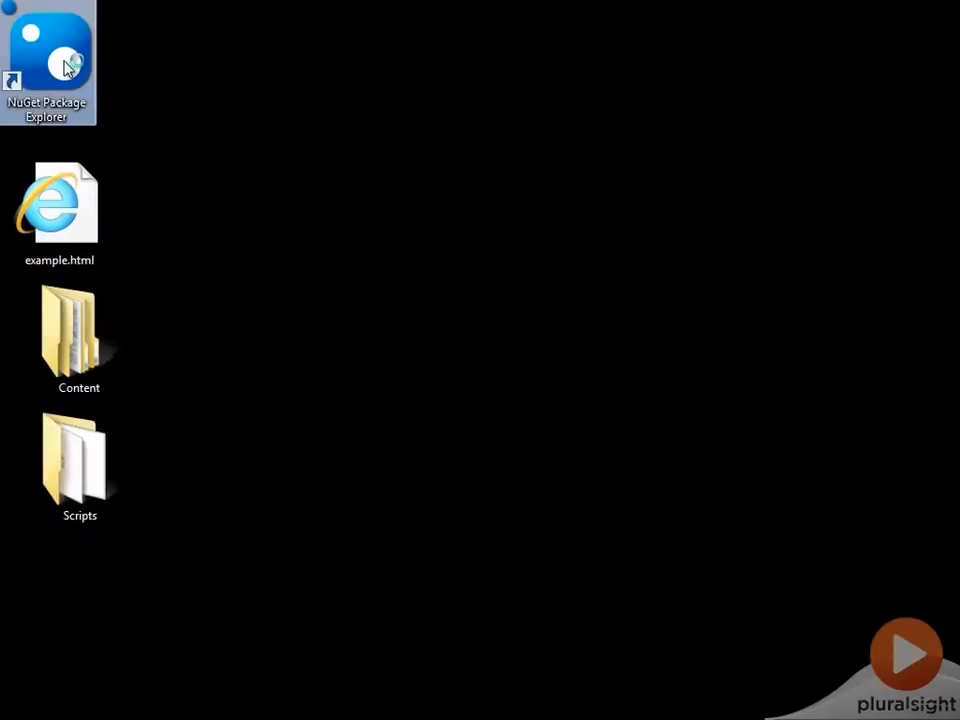
double_click(48, 55)
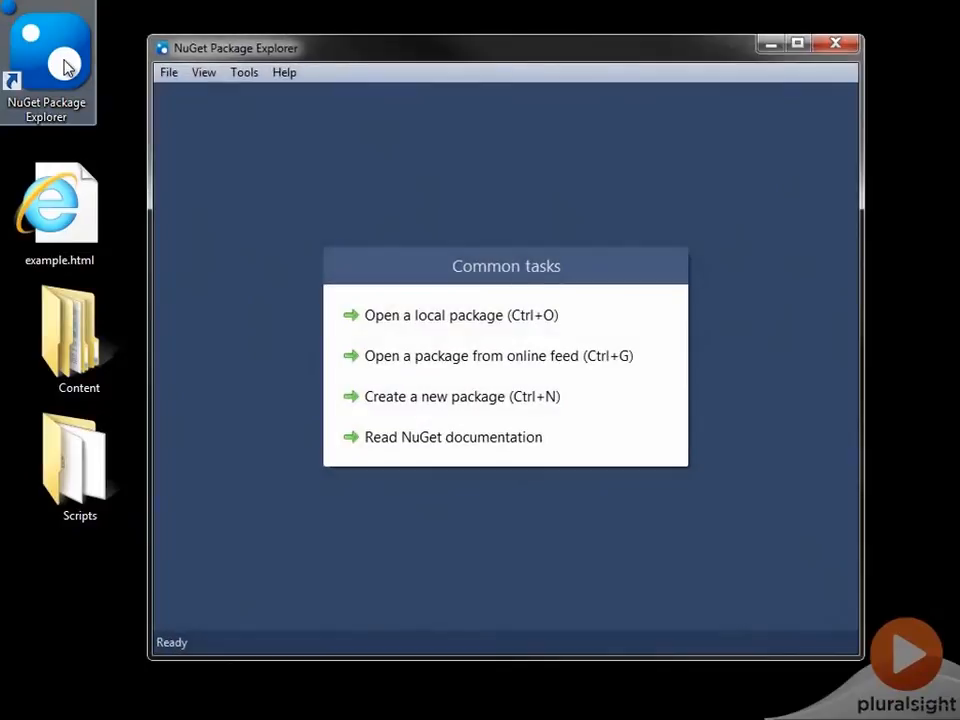
mouse_move(463, 396)
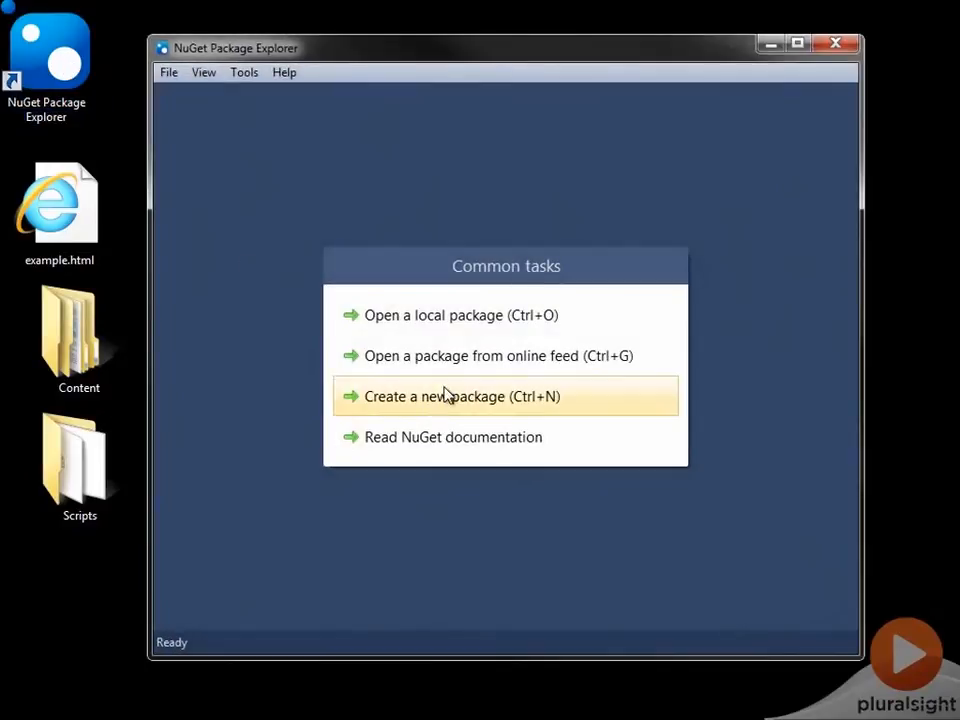
Step: Create a new package and add a content folder to its contents
click(462, 396)
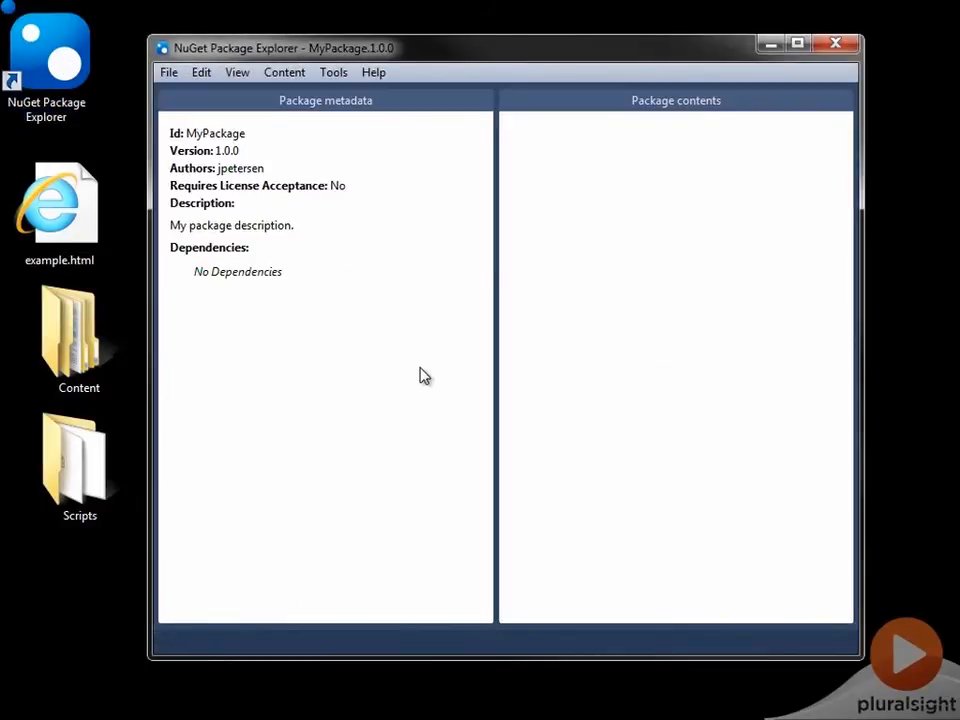
mouse_move(609, 149)
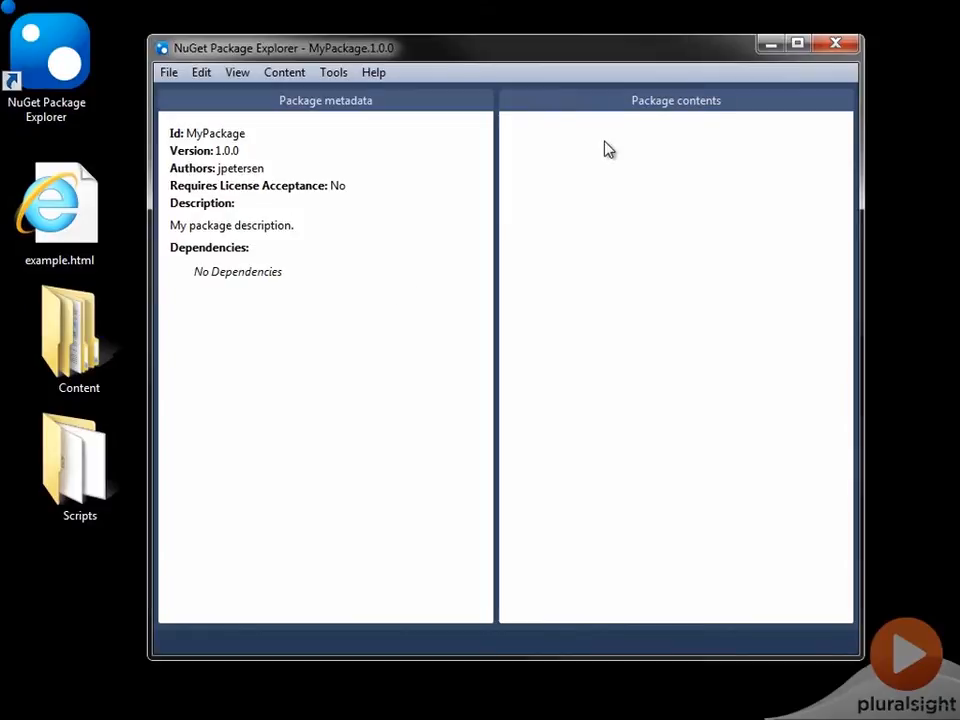
mouse_move(335, 95)
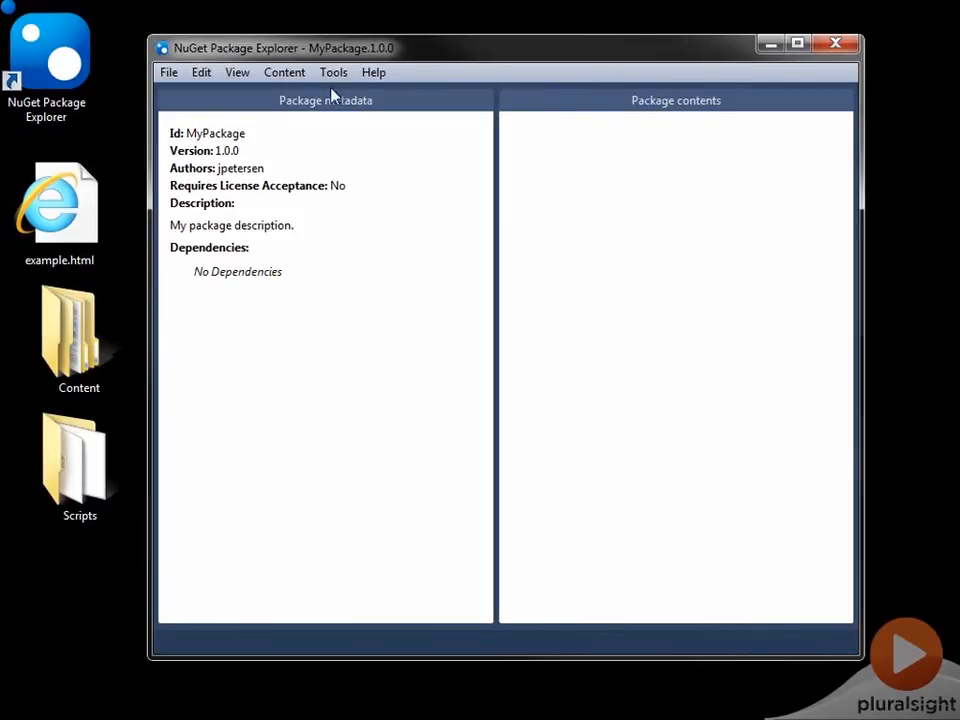
click(284, 72)
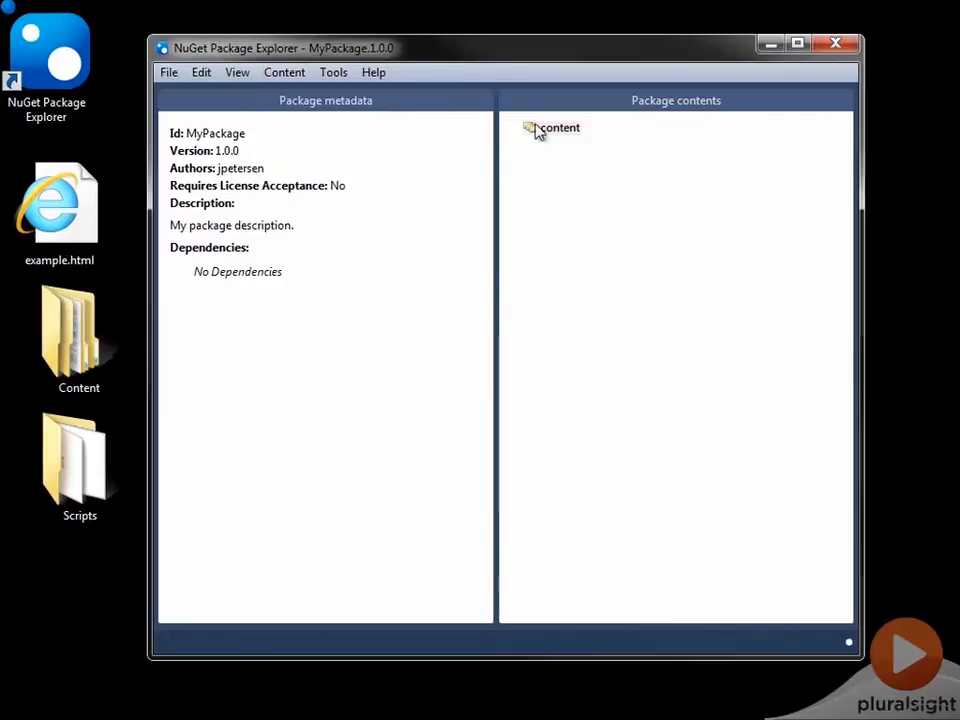
Step: Create a Scripts subfolder inside the content folder
right_click(552, 127)
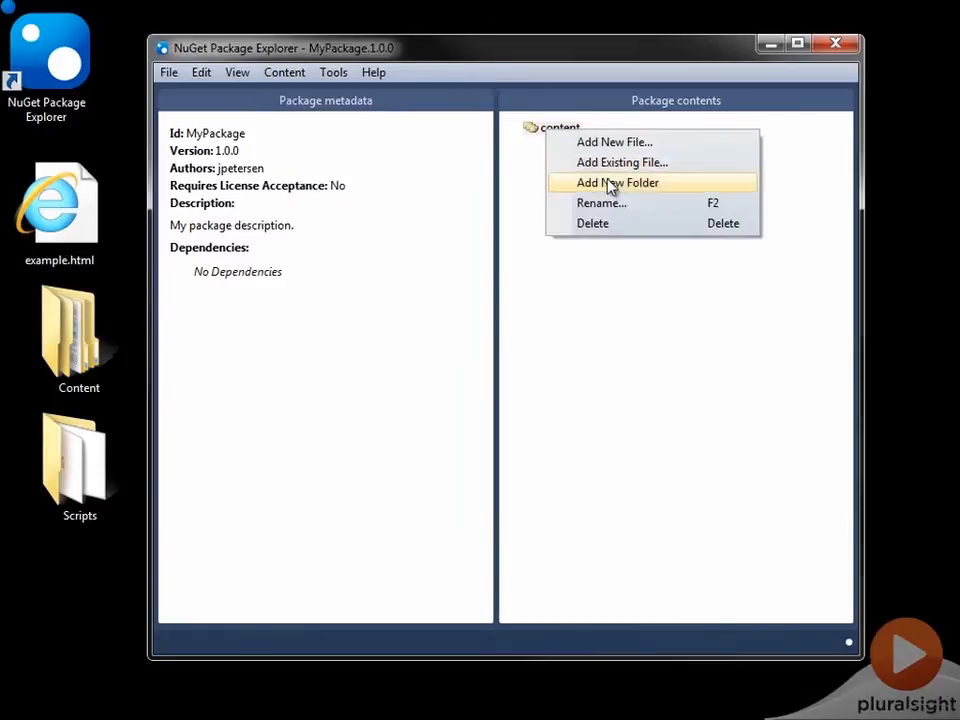
click(617, 182)
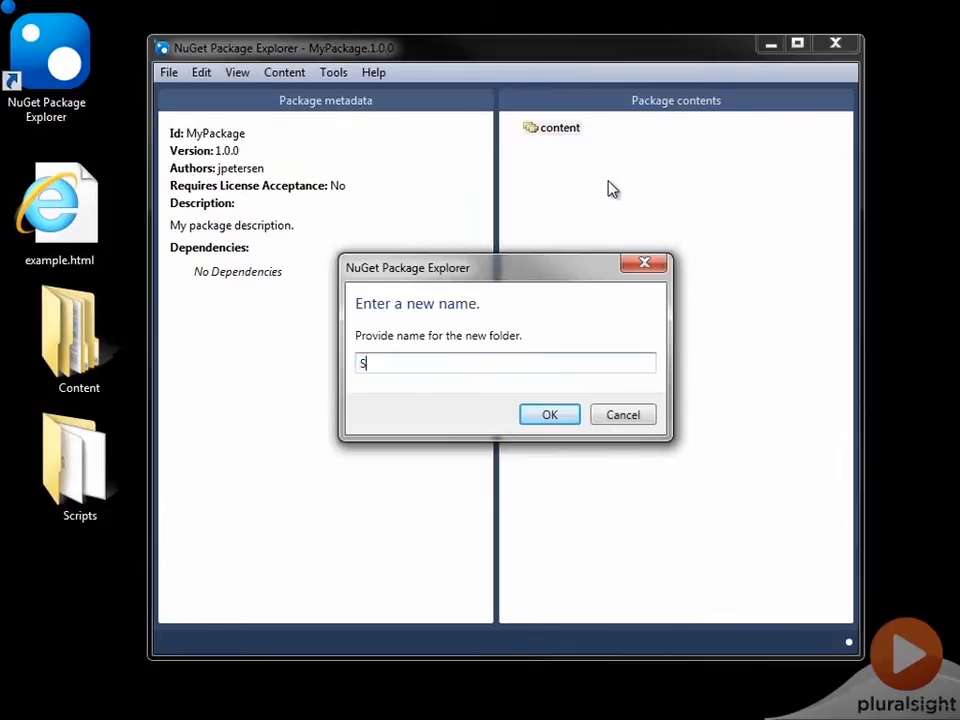
text(cripts)
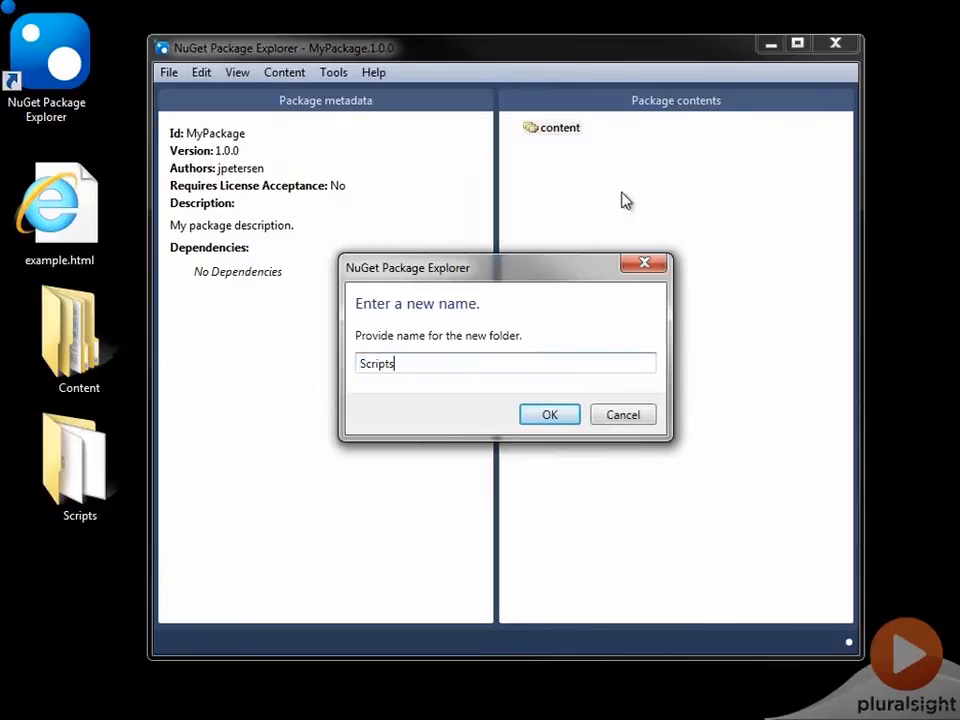
click(549, 414)
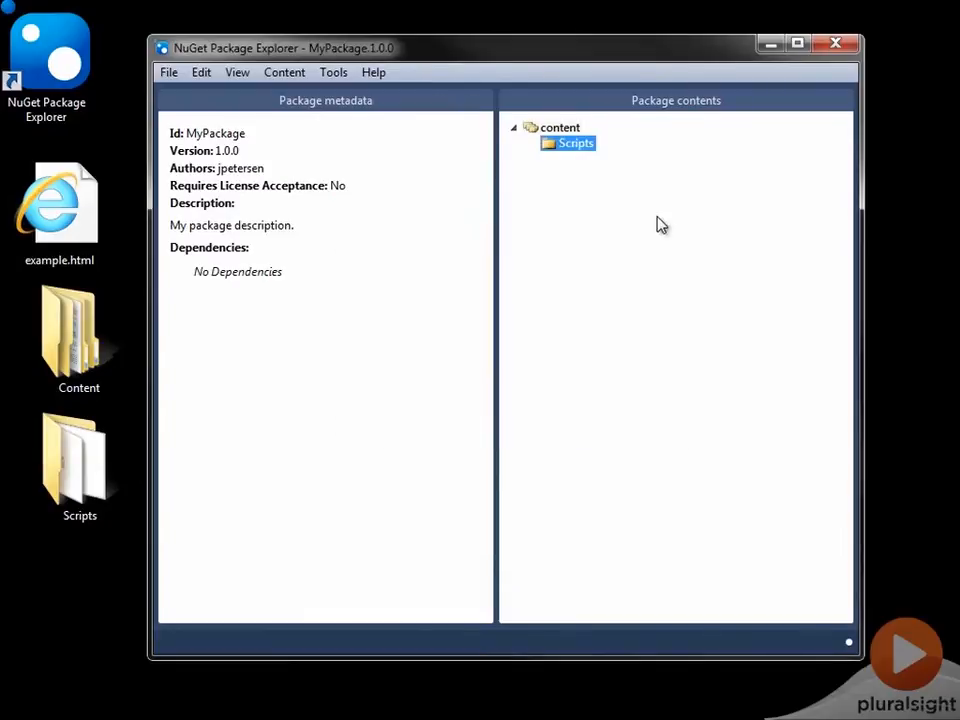
Step: Add businessdayfilter.js from the desktop Scripts folder into Scripts
right_click(568, 142)
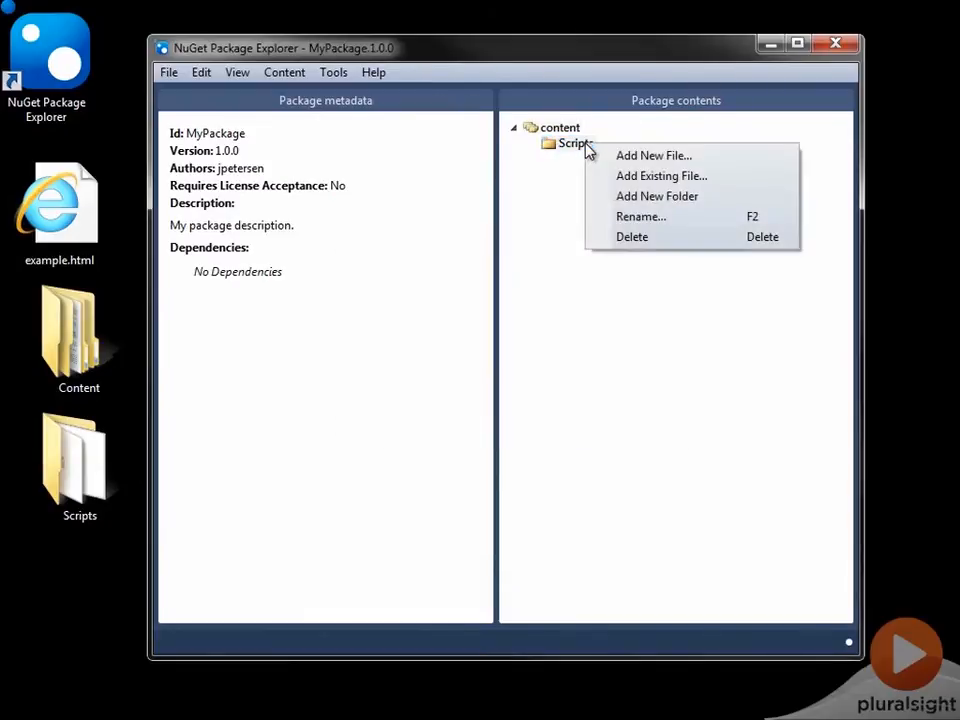
click(661, 175)
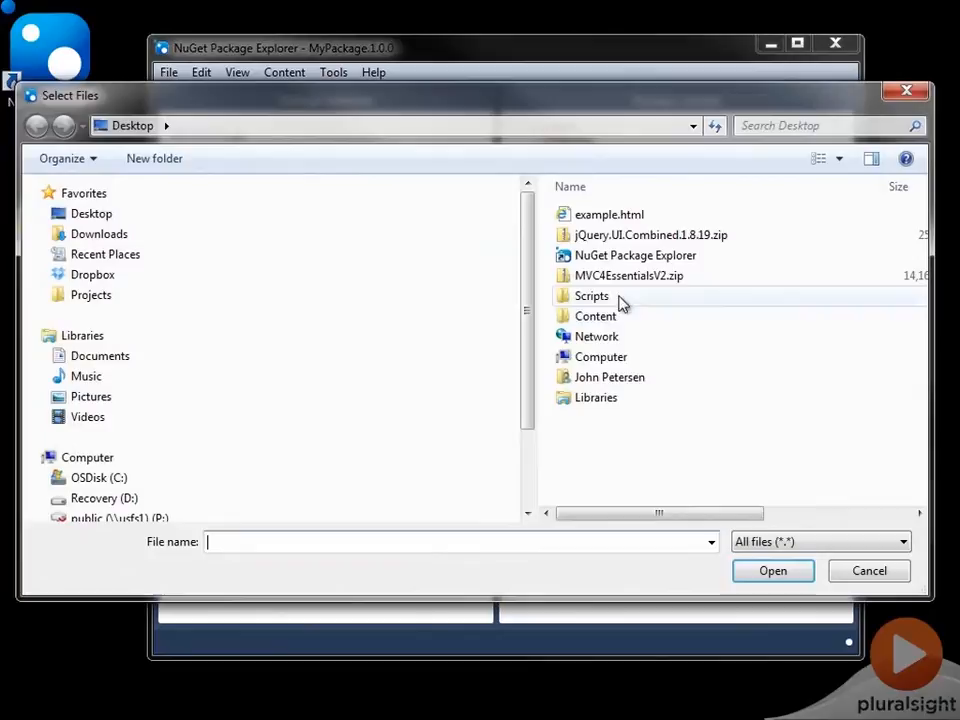
click(591, 296)
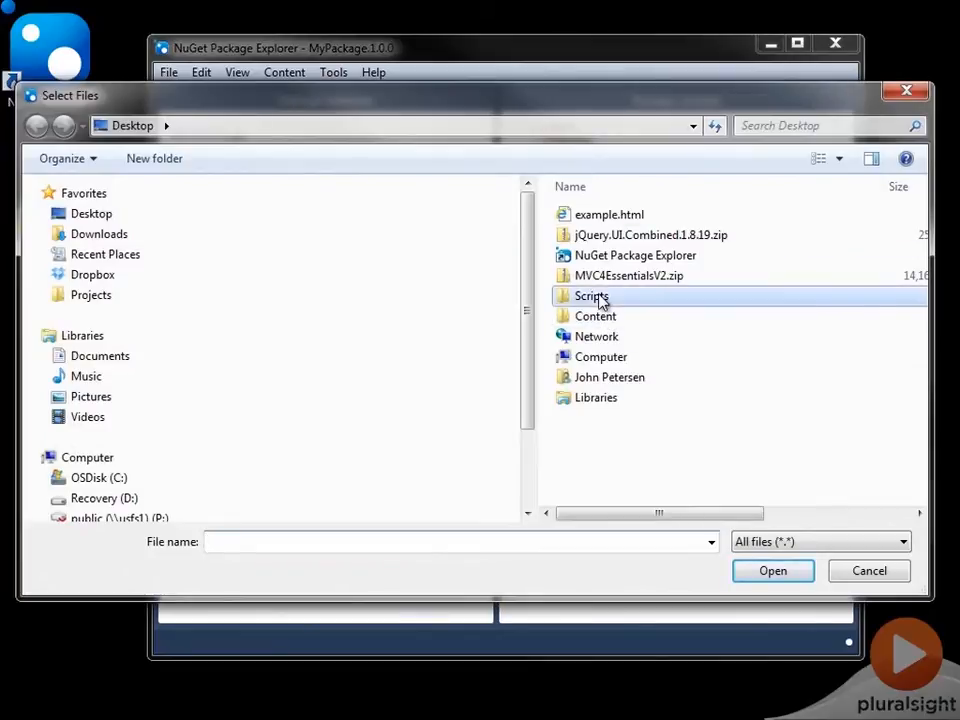
double_click(591, 296)
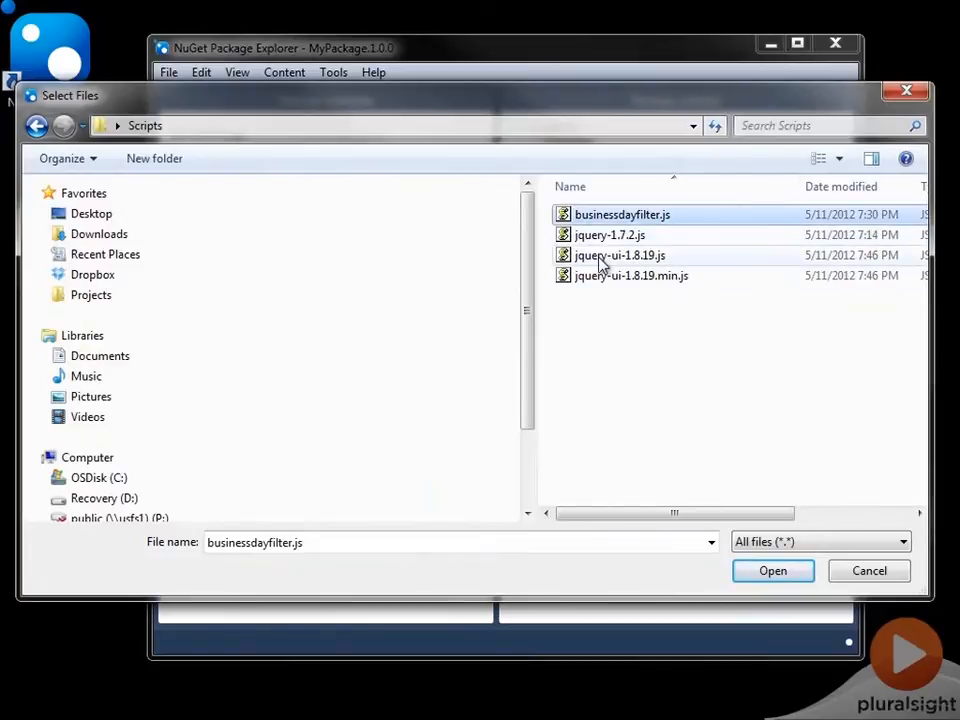
mouse_move(631, 275)
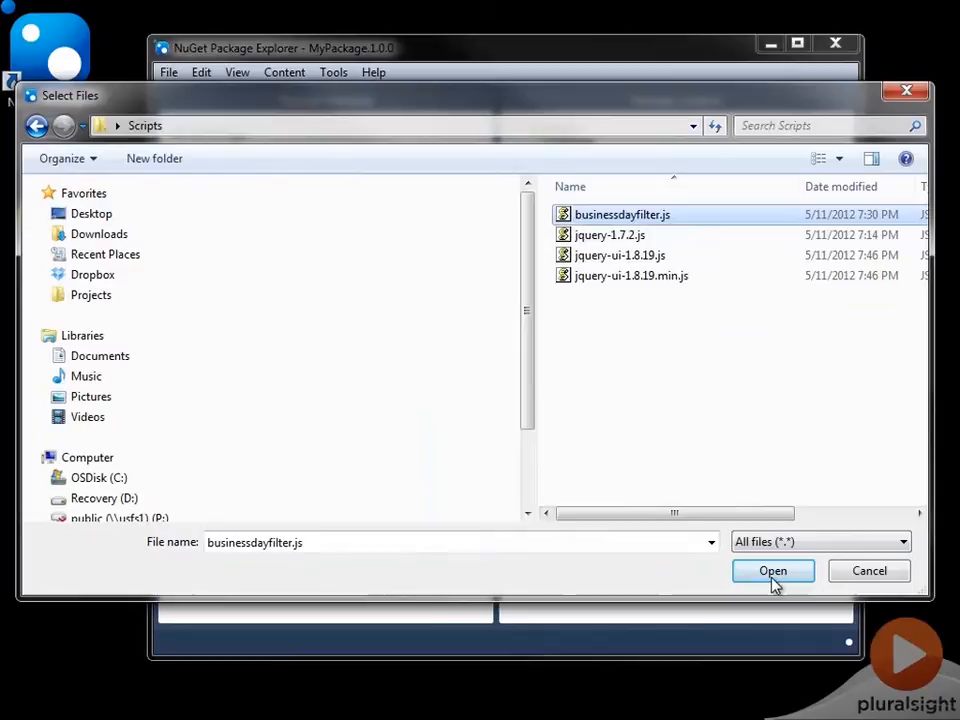
click(772, 570)
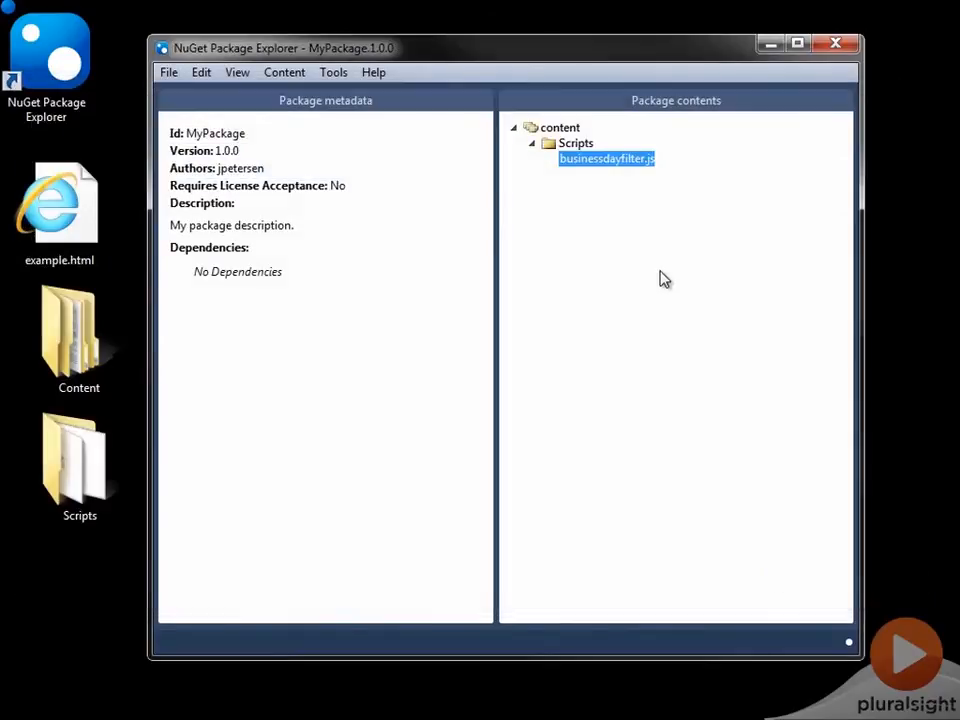
mouse_move(595, 208)
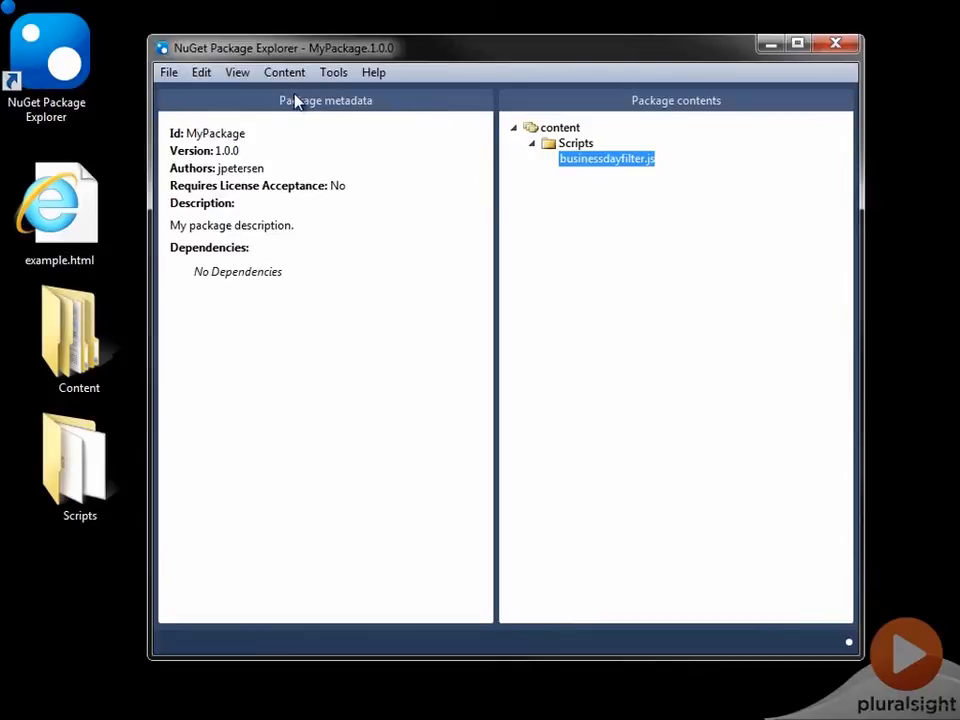
Step: Set the package Id to BusinessDateFilter and give it a jQuery DatePicker Extender title
click(237, 72)
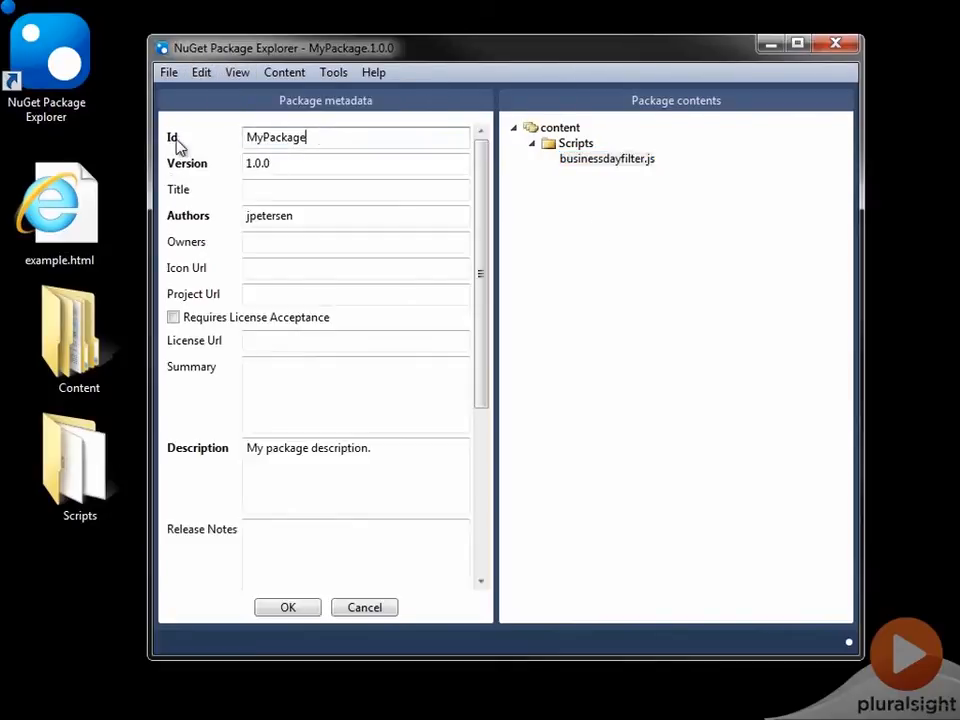
text(BusinessDateFilter)
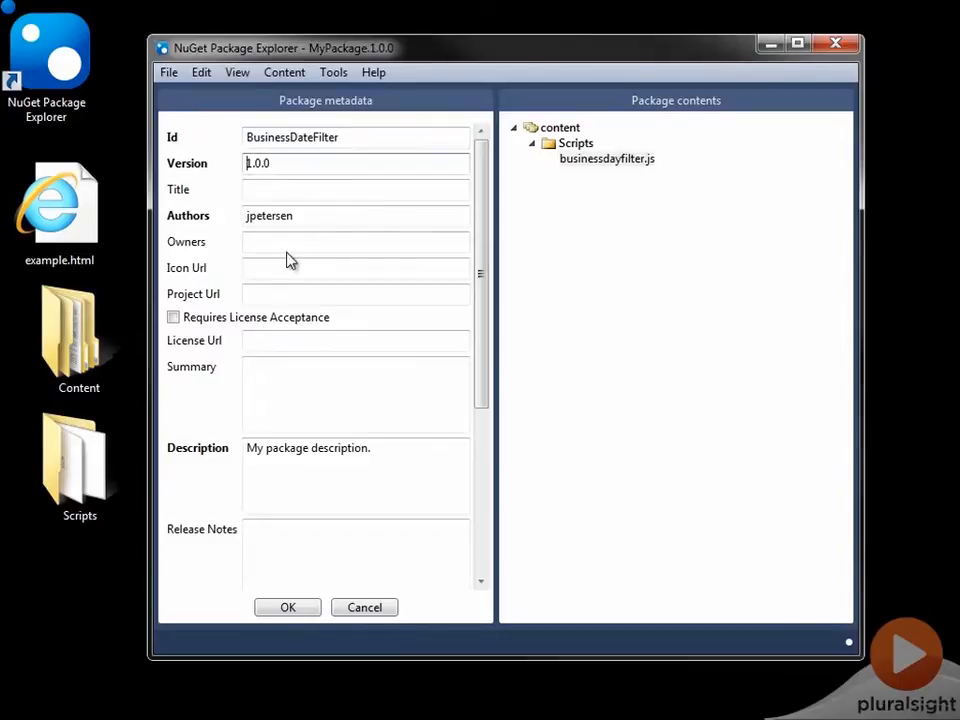
click(355, 189)
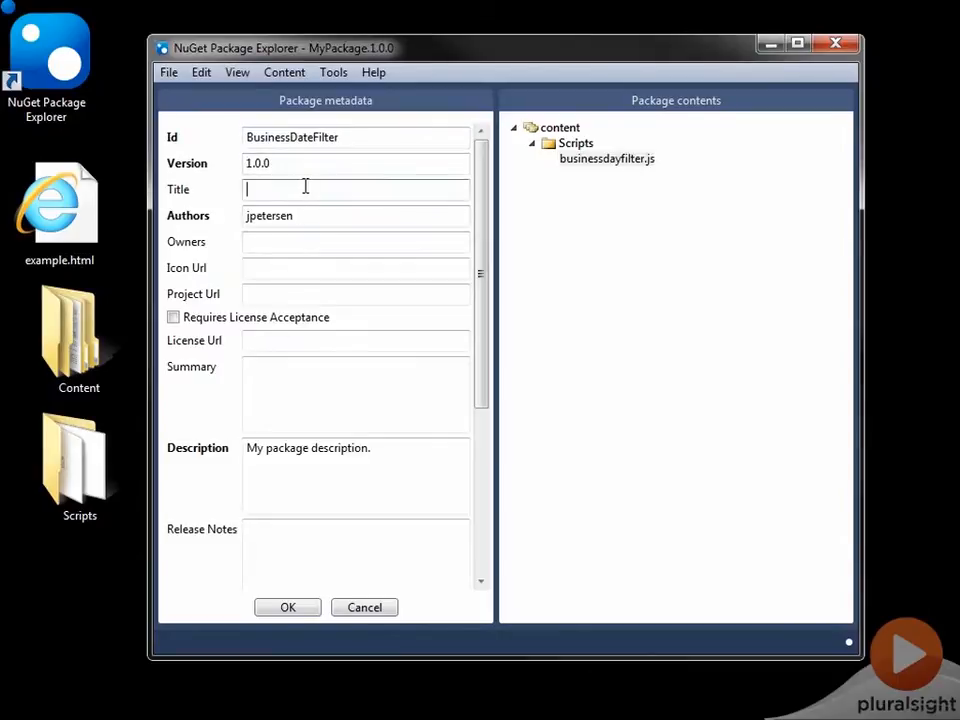
text(Business Date)
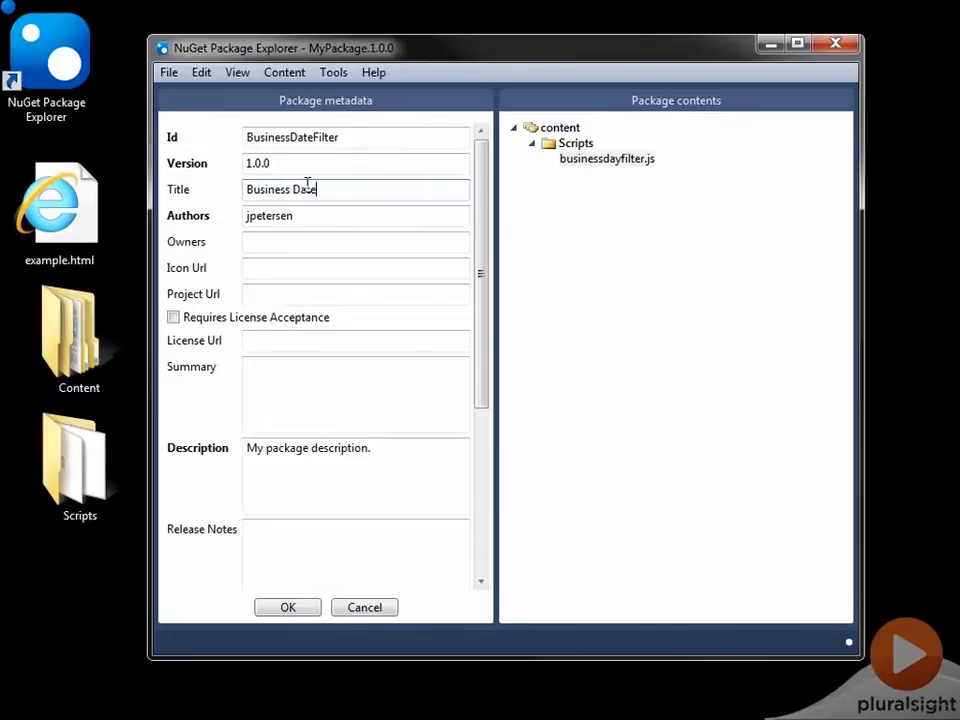
text(Filter -)
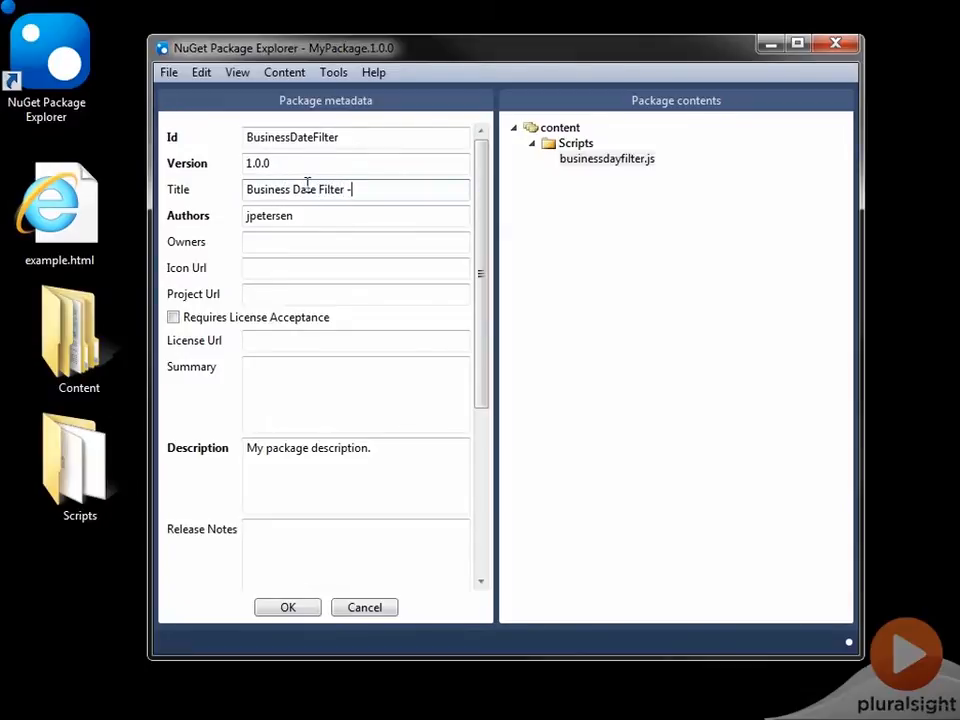
text(jQuery DatePicker Extender)
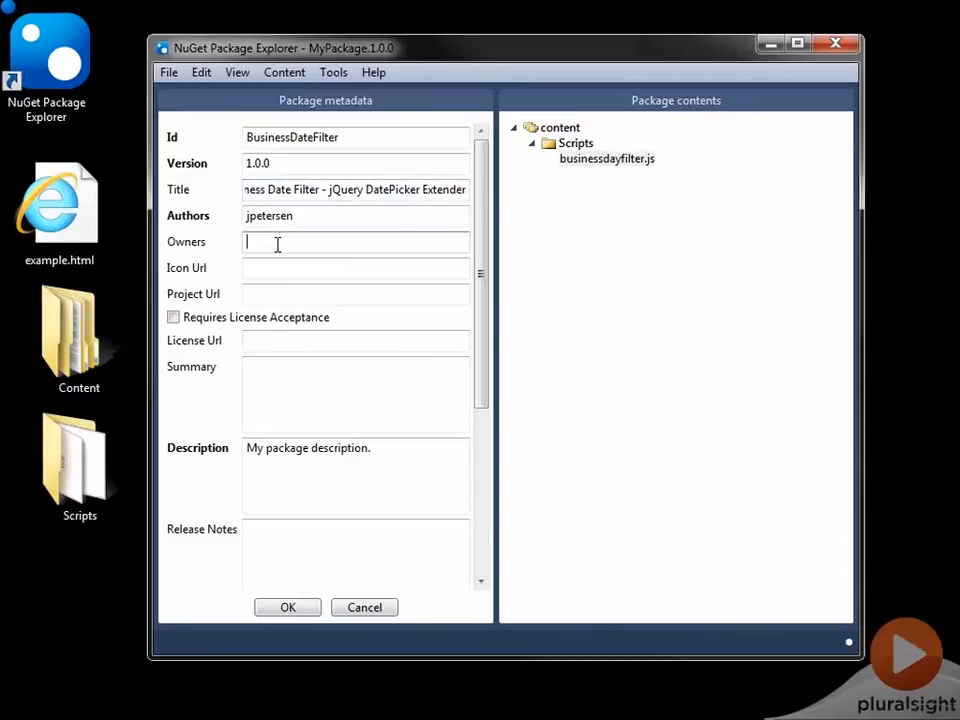
Step: Set owner jpetersen and summary/description 'Extends the jQuery UI DatePicker Widget'
text(jpetersen)
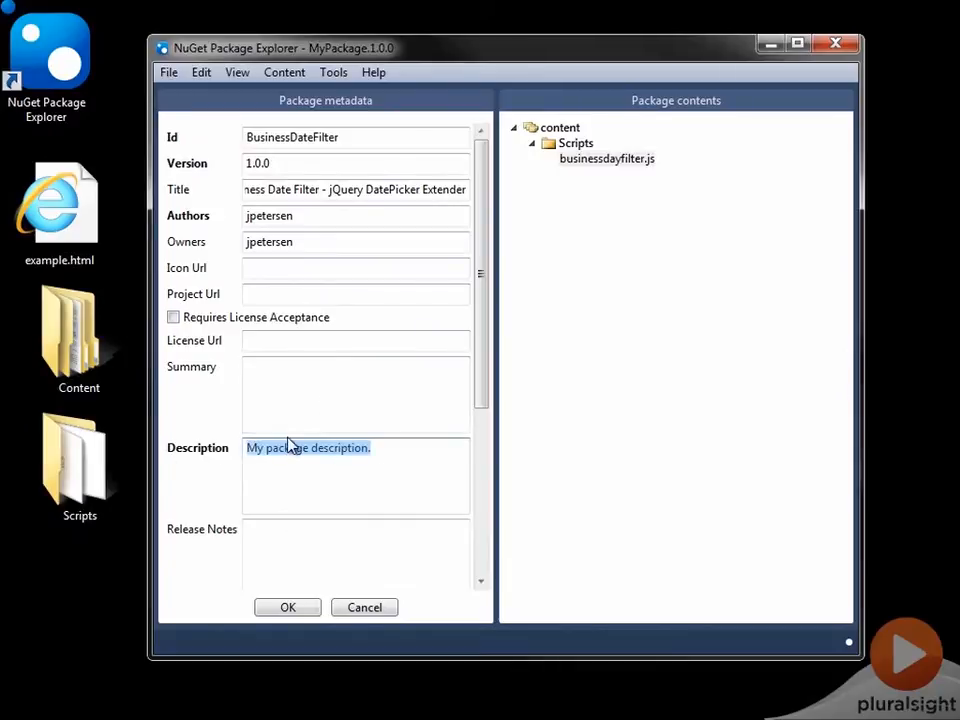
text(Extends the jQuery)
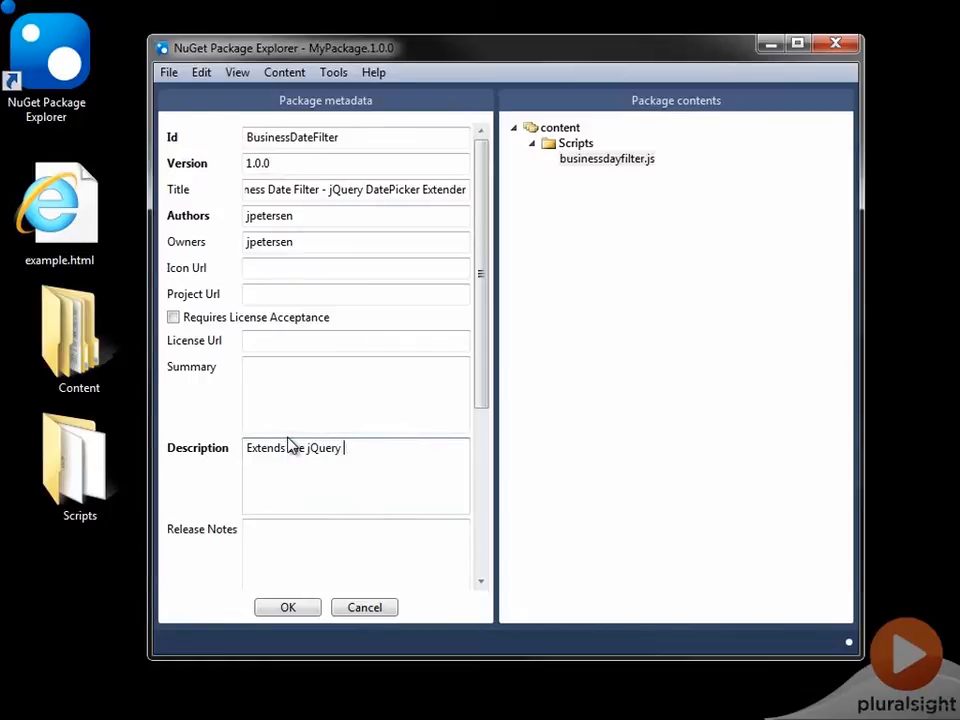
text(UI DatePicker)
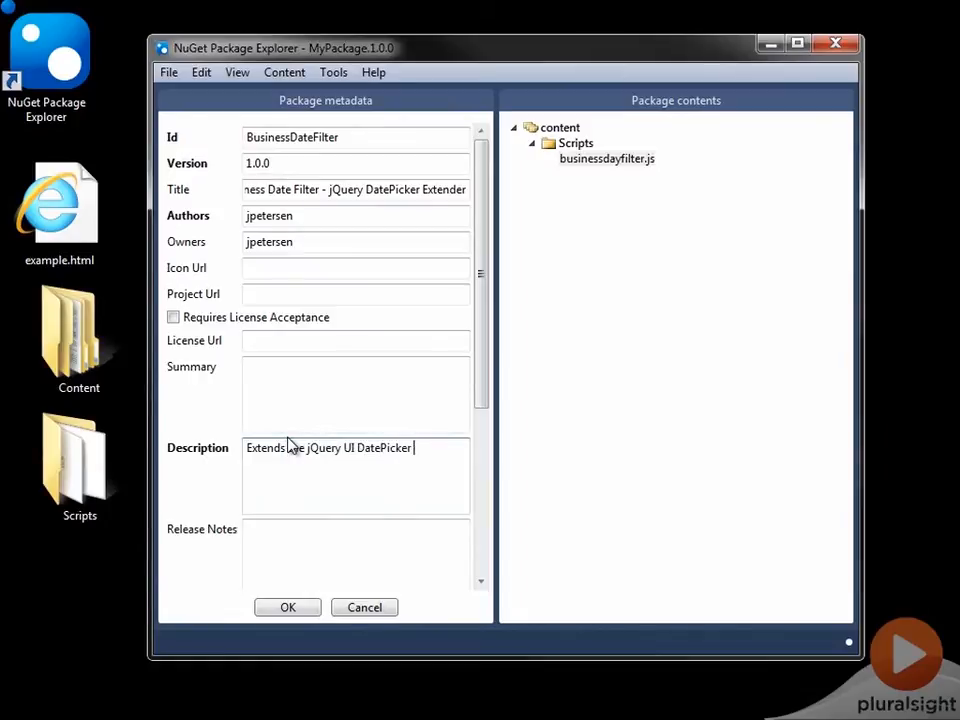
text(Widget)
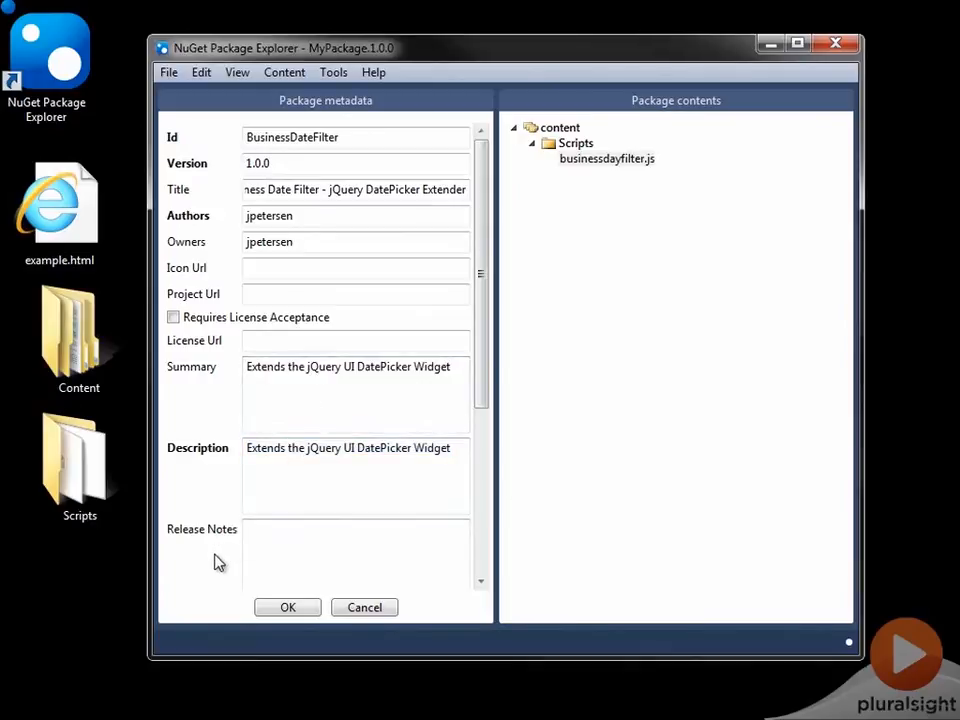
scroll(down, 3)
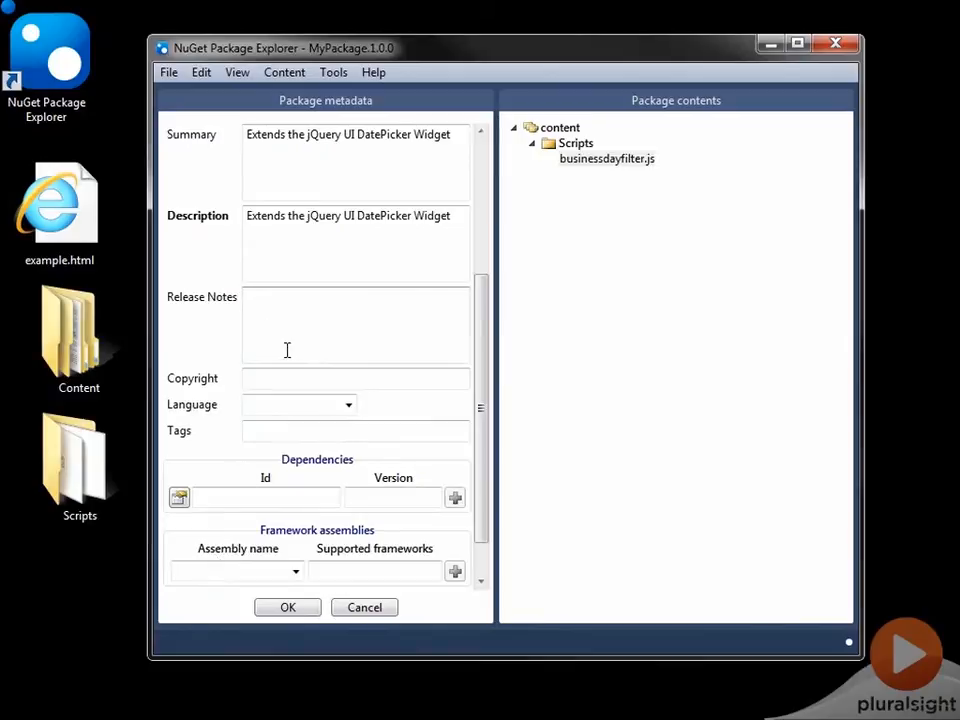
Step: Enter 2012 and keep en-US as the package language
text(2012)
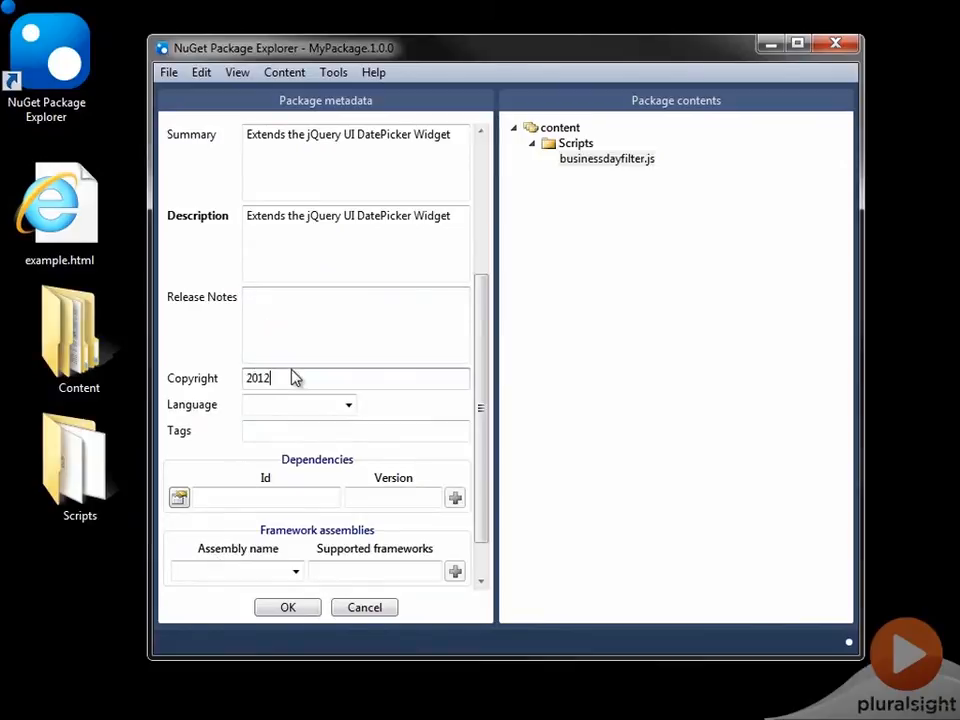
click(348, 405)
text(en)
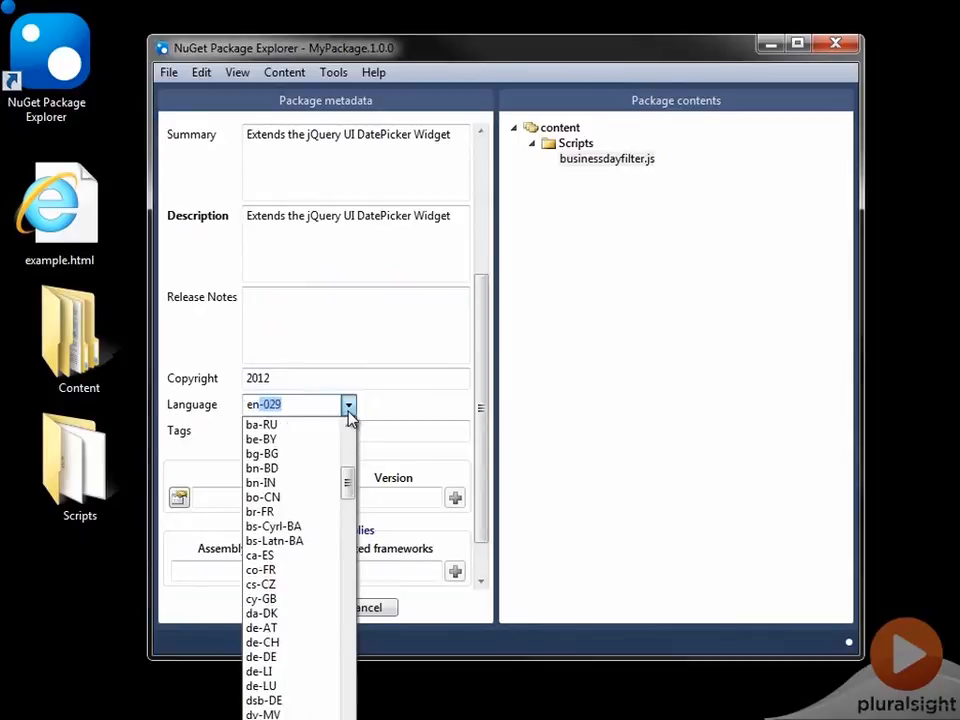
scroll(down, 3)
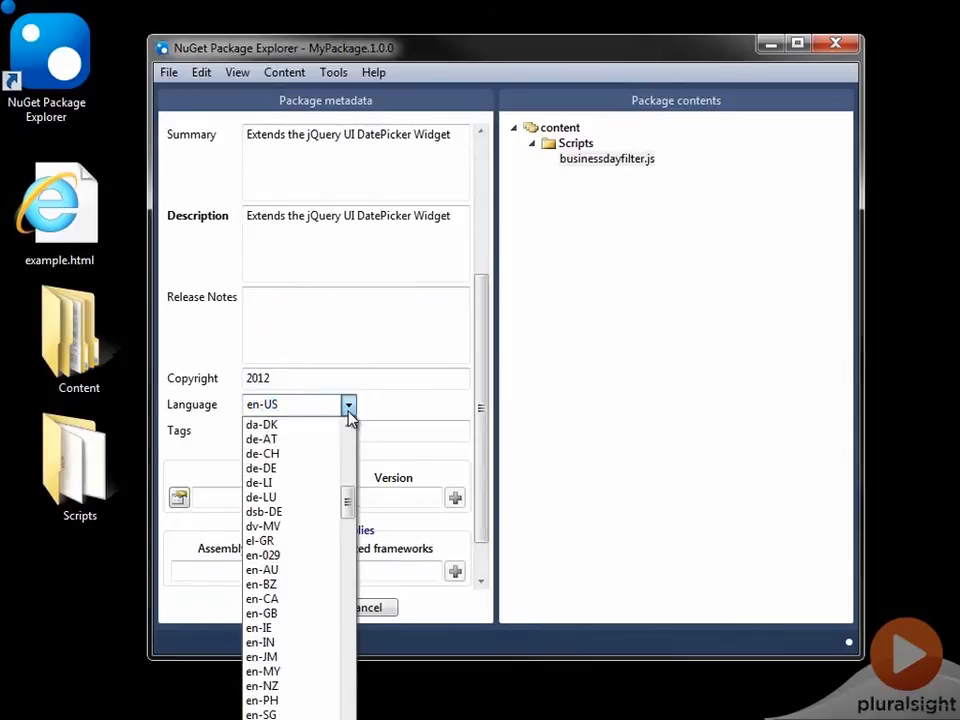
click(348, 404)
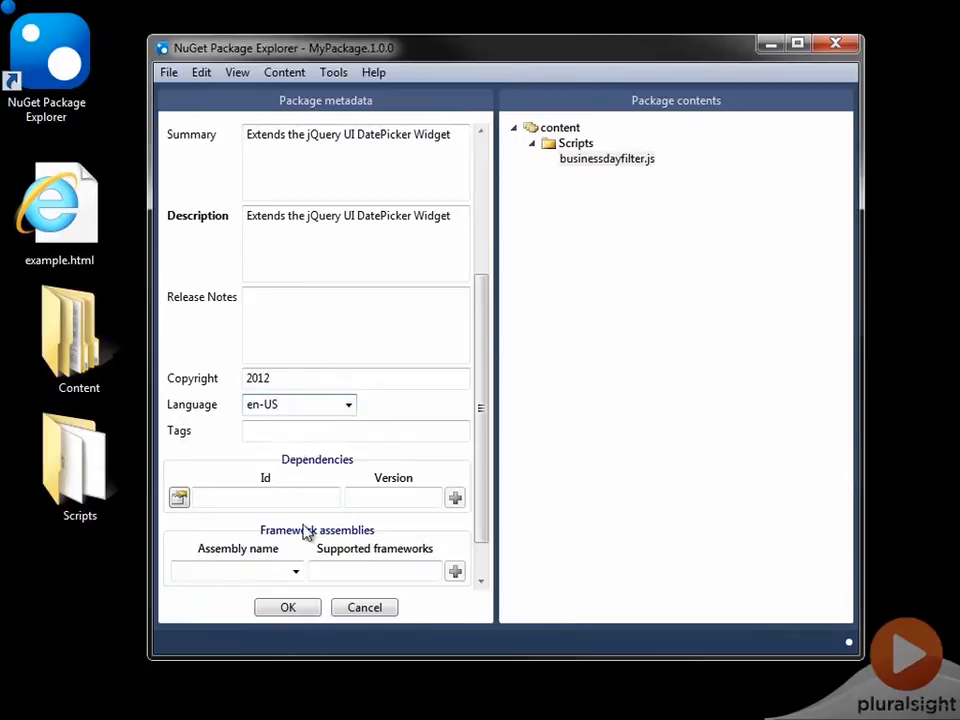
Step: Tag the package with jquery, jquery.ui and datepicker
click(355, 431)
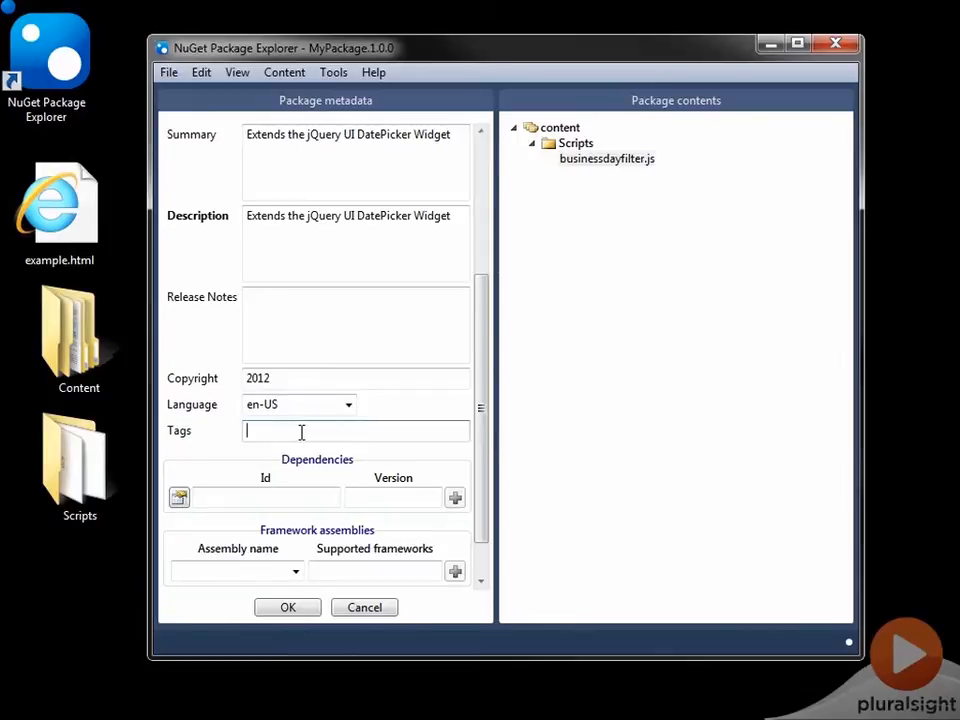
text(jquery,)
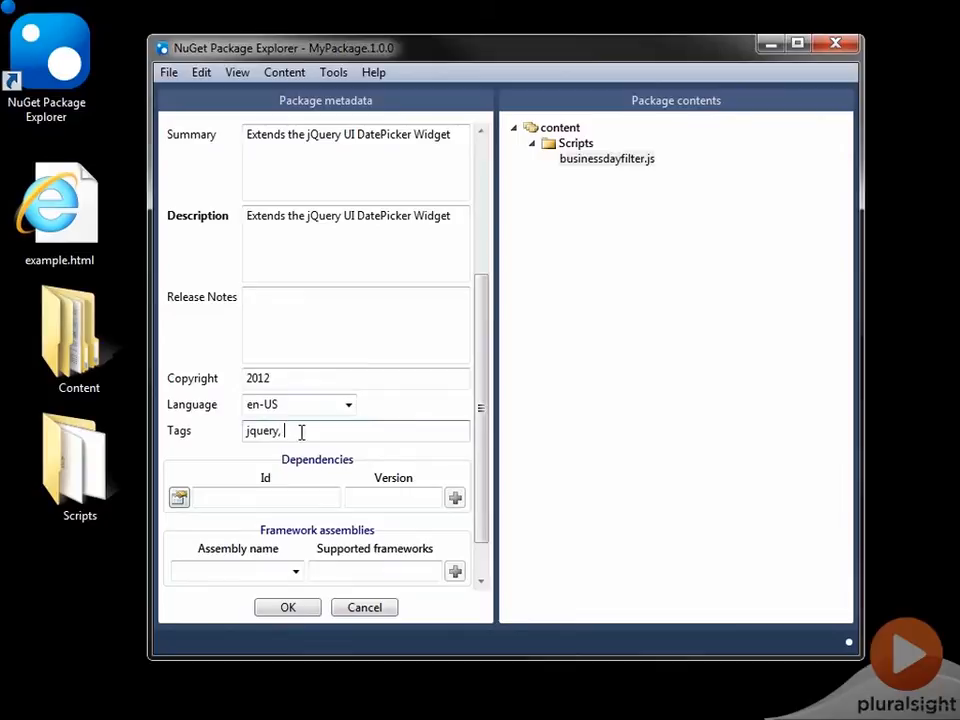
text(jquery.ui)
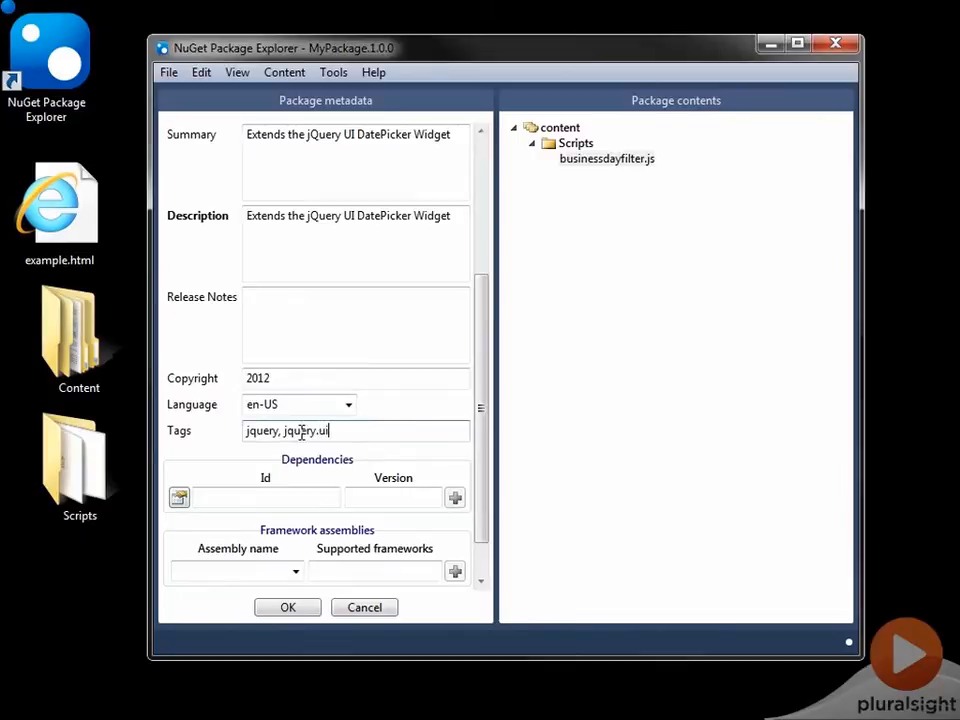
text(, datep)
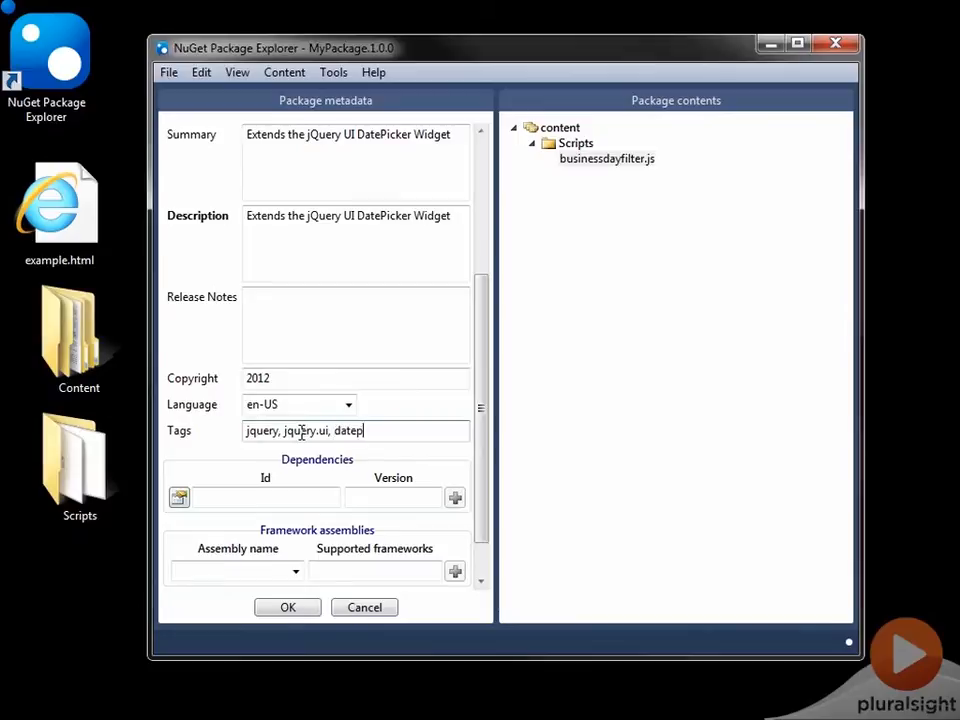
text(icker)
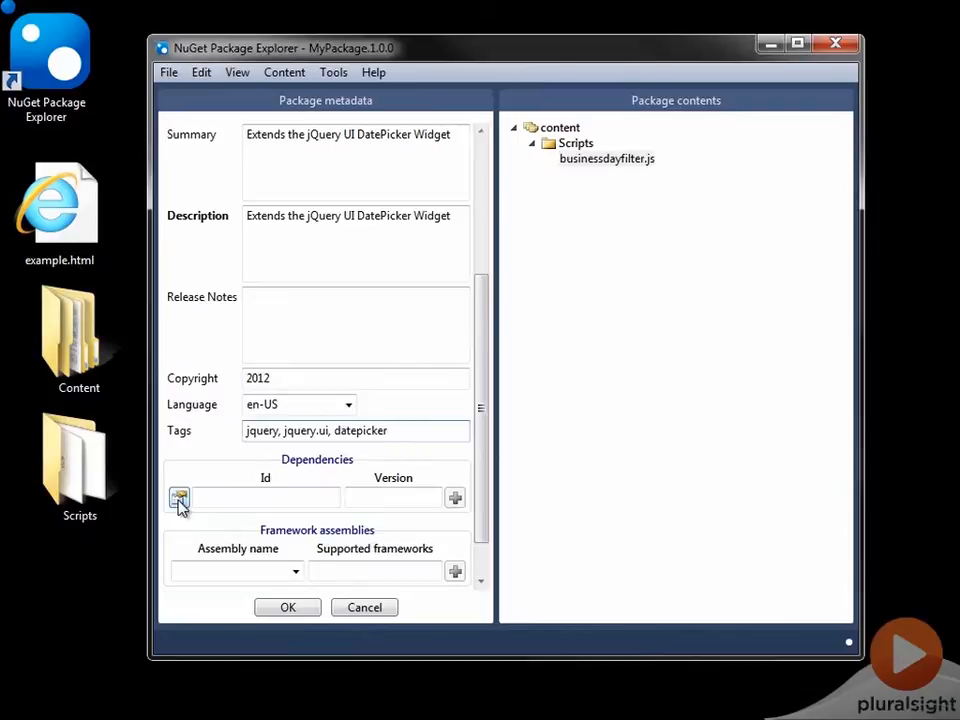
Step: Add a dependency on jQuery.UI.Combined 1.8.19, listing only latest versions from nuget.org
click(400, 430)
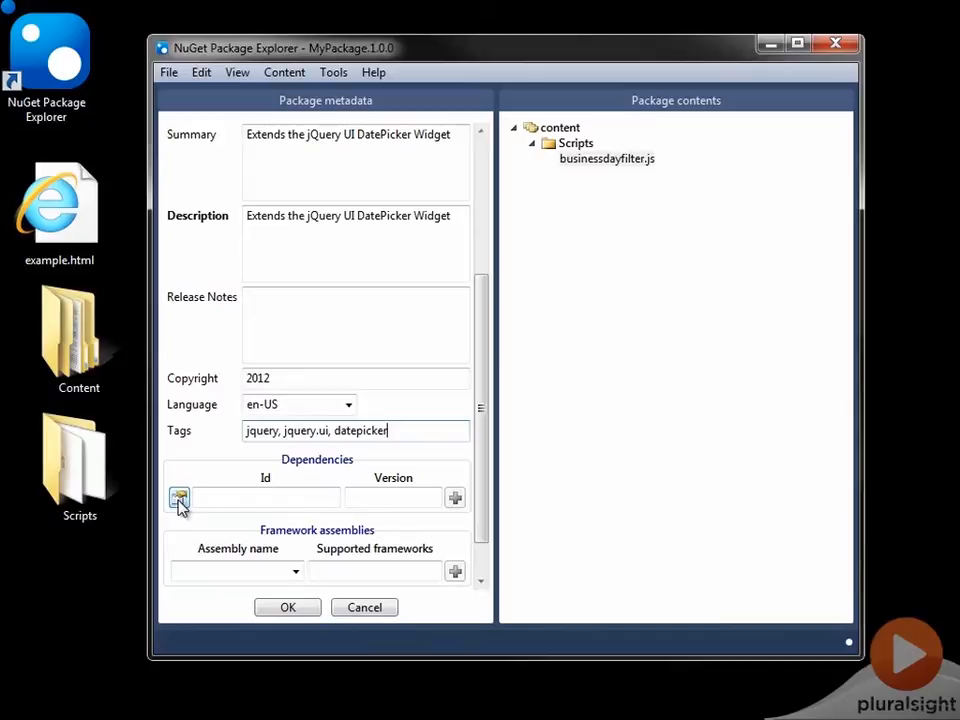
click(179, 497)
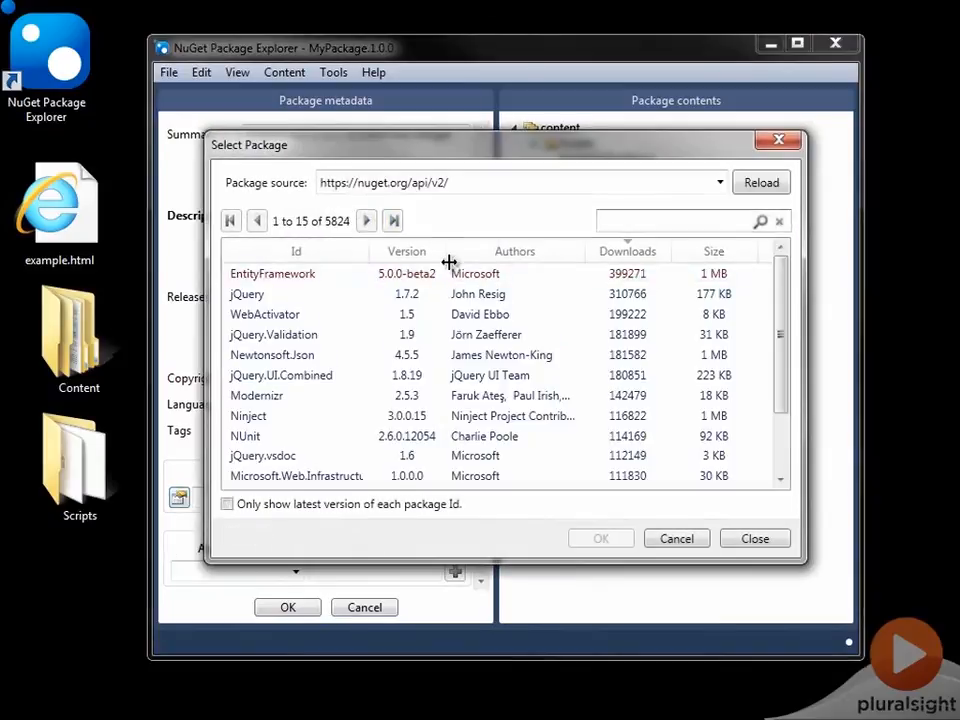
click(227, 504)
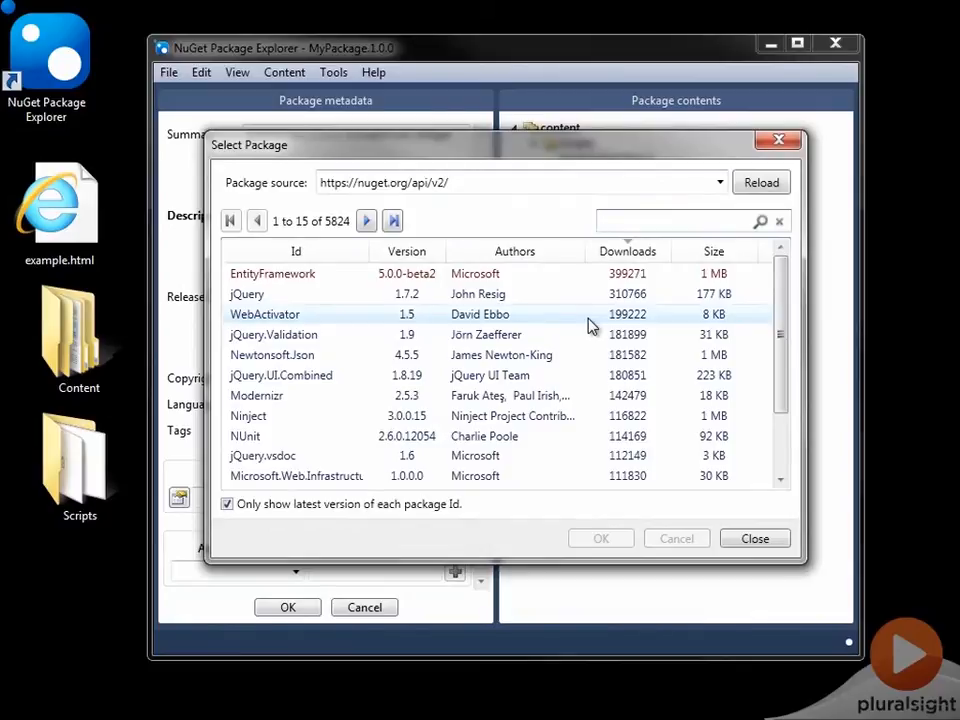
click(280, 375)
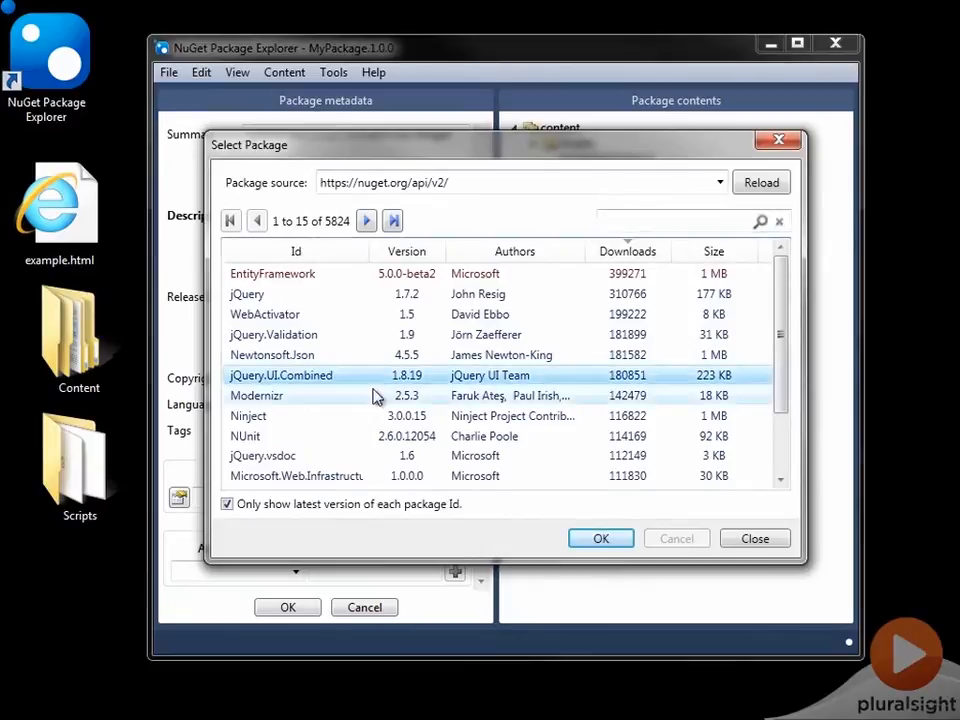
mouse_move(285, 390)
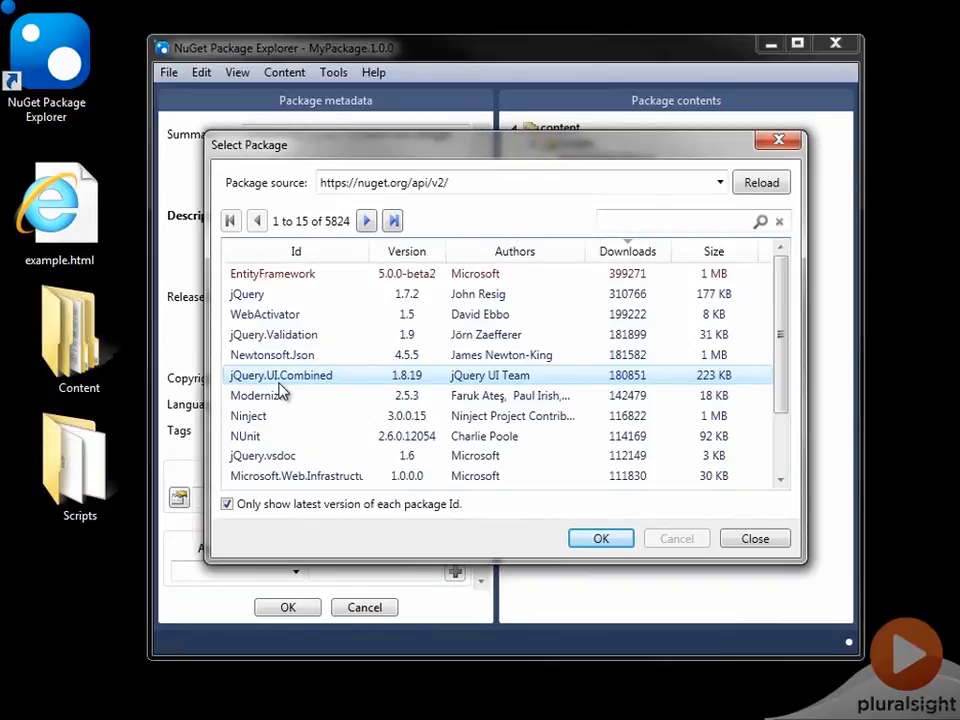
mouse_move(282, 393)
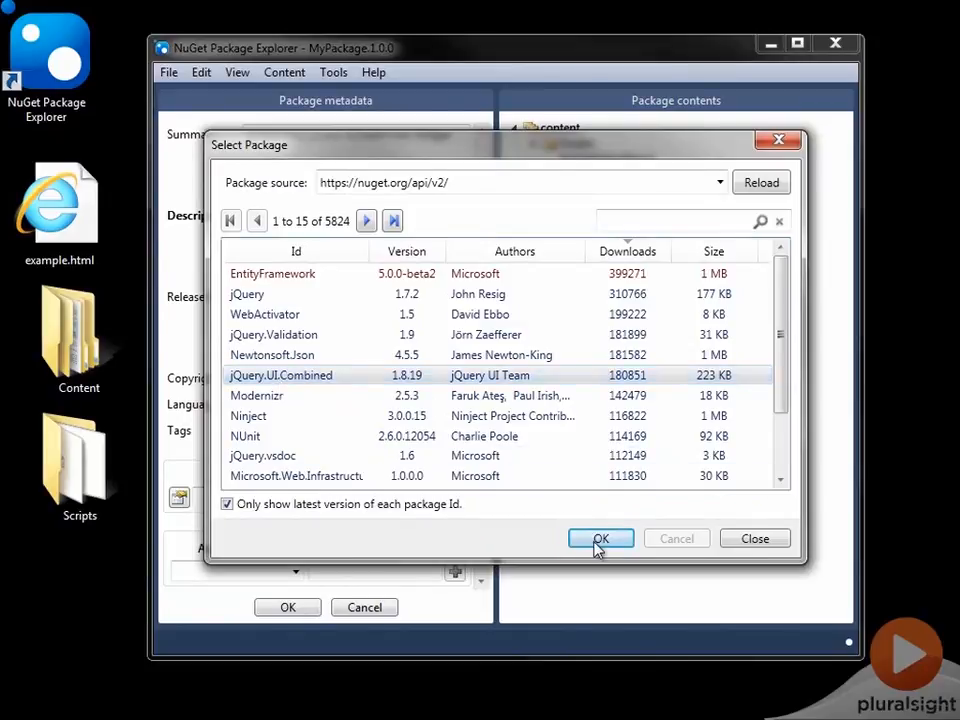
click(600, 538)
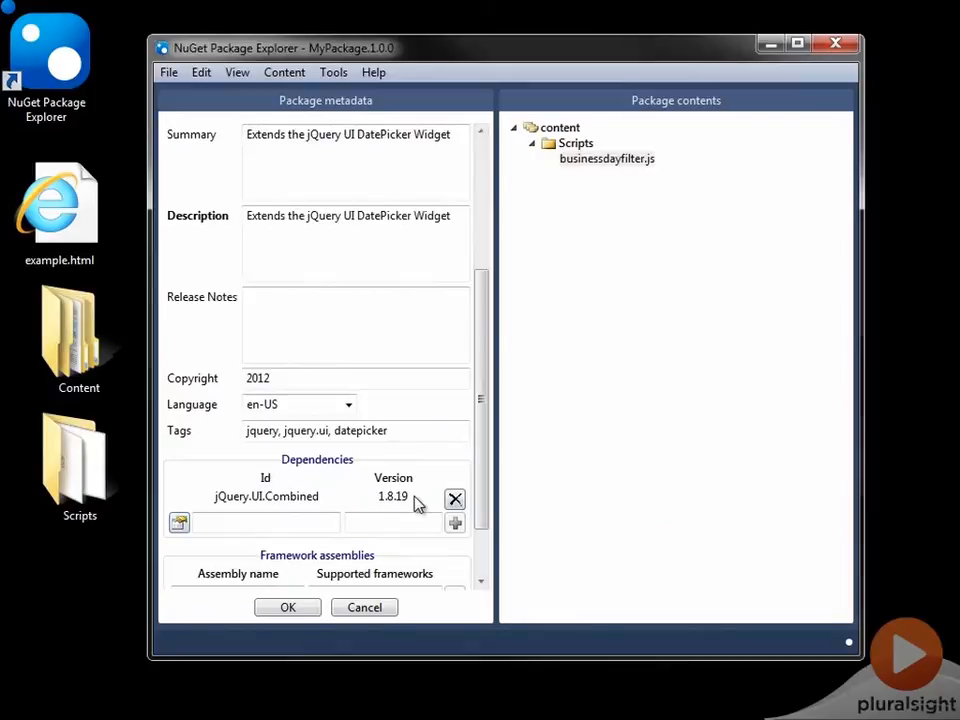
scroll(down, 3)
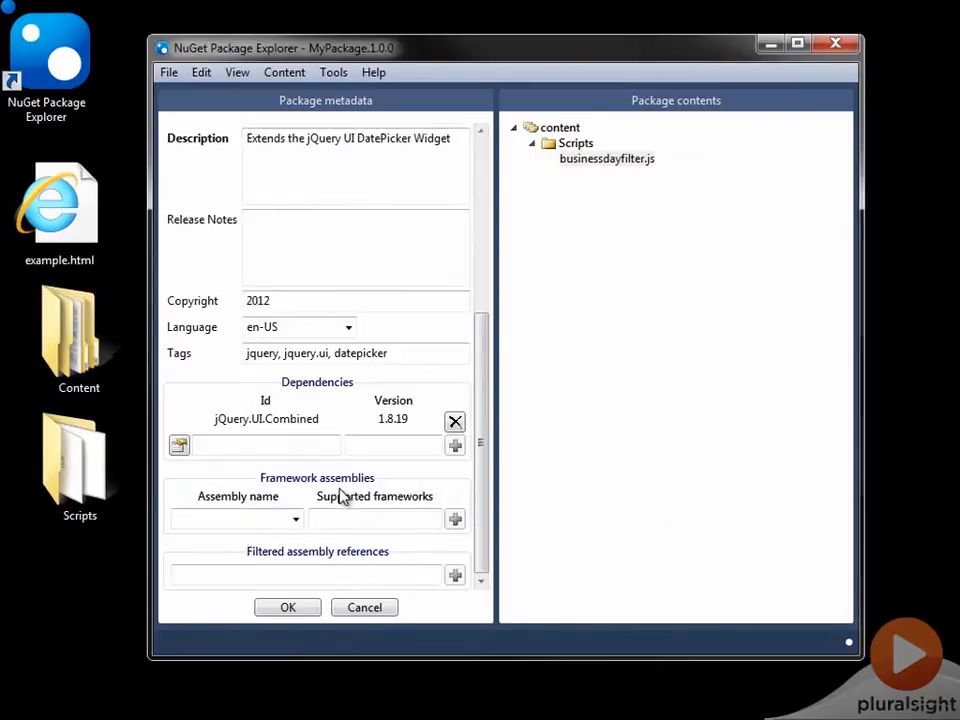
mouse_move(303, 500)
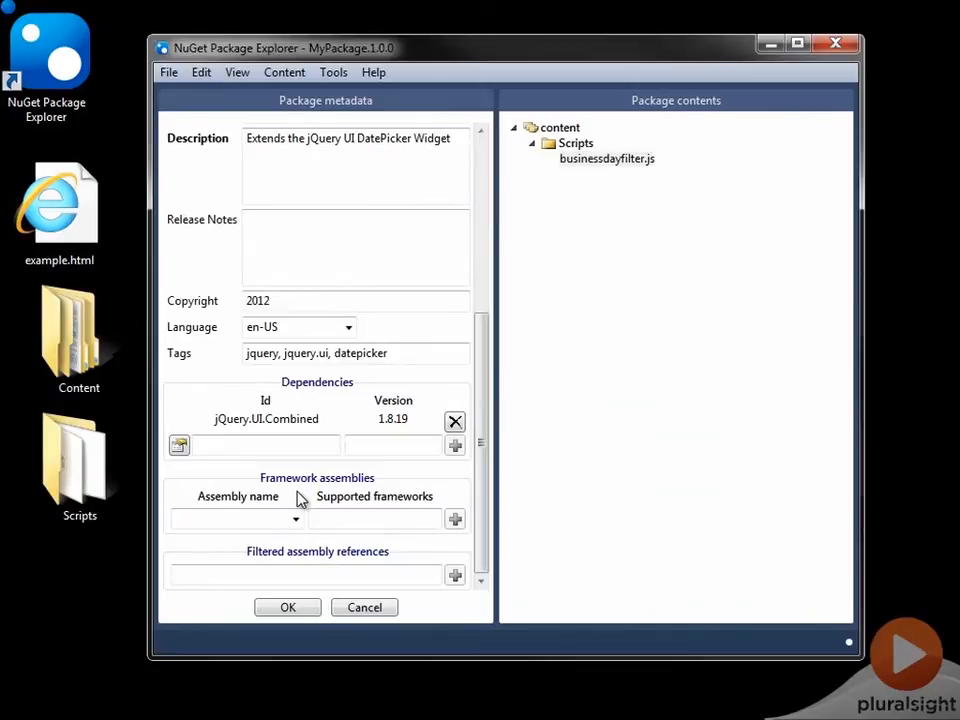
mouse_move(300, 502)
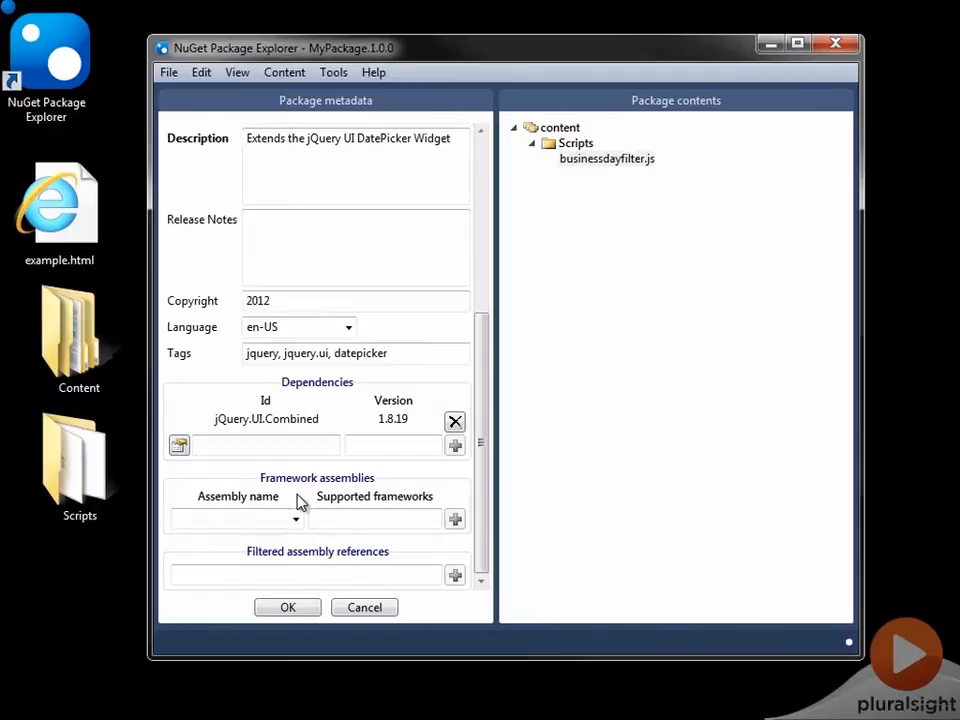
mouse_move(418, 570)
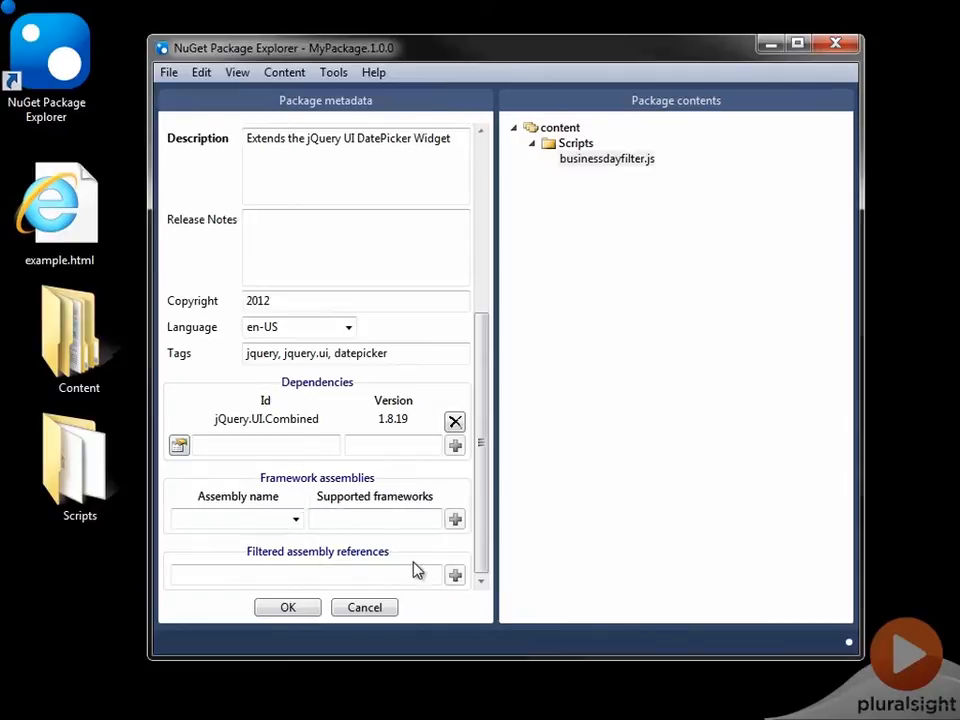
mouse_move(272, 604)
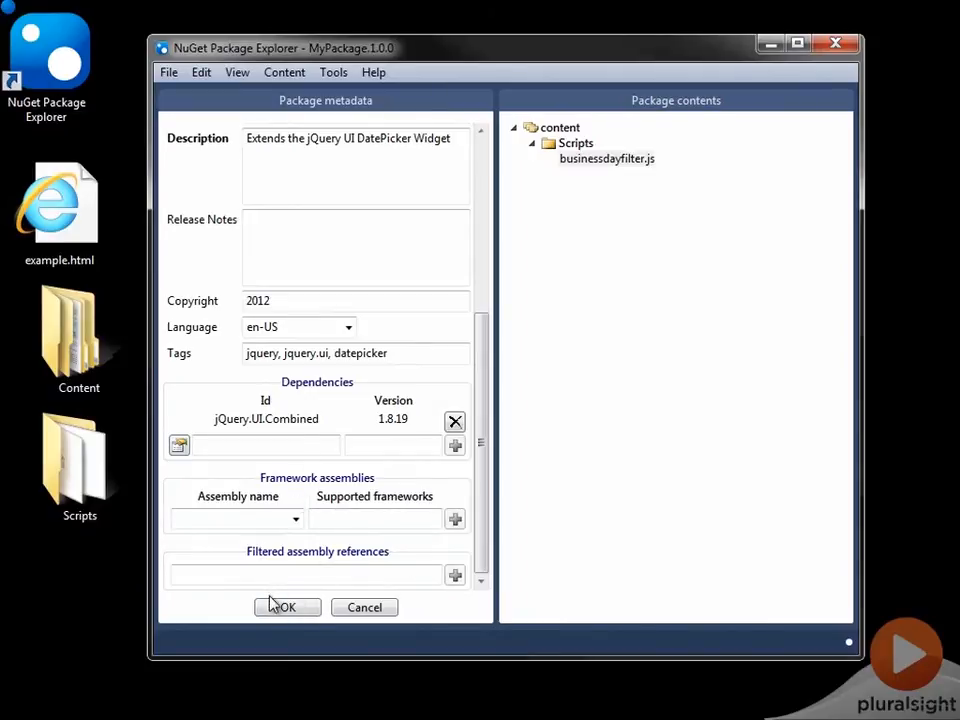
Step: Apply the metadata edits and save BusinessDateFilter.1.0.0.nupkg to the desktop
click(287, 607)
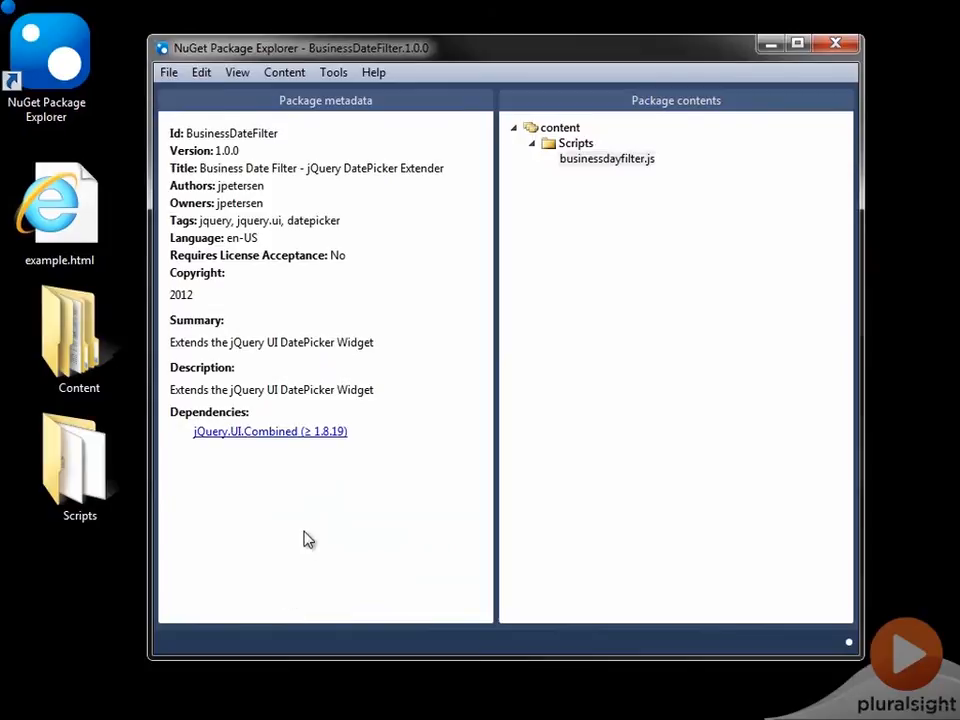
click(168, 72)
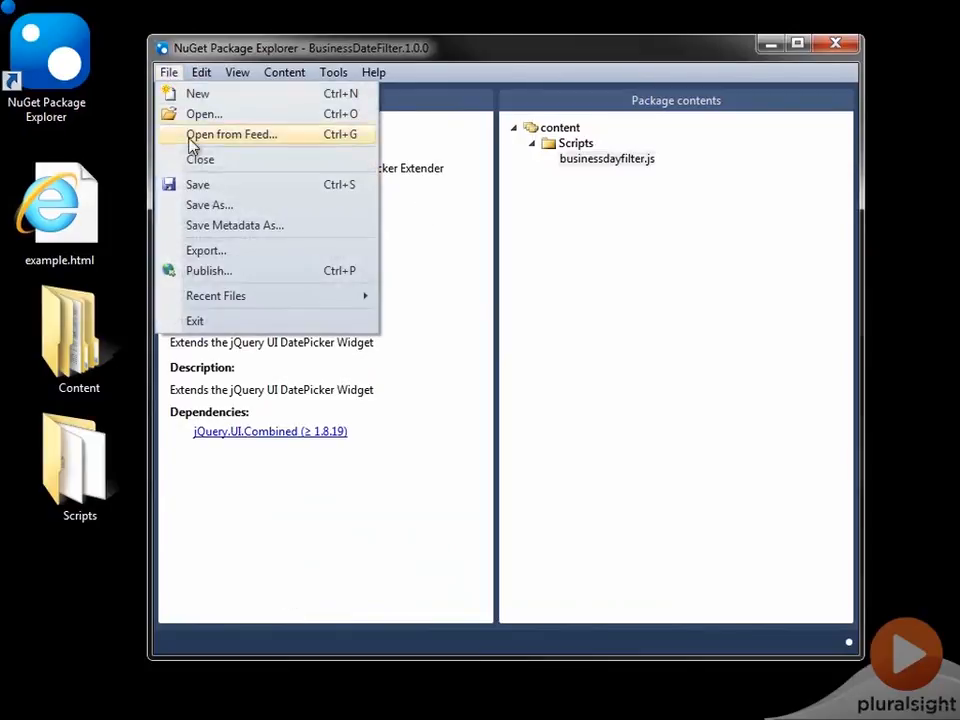
click(209, 204)
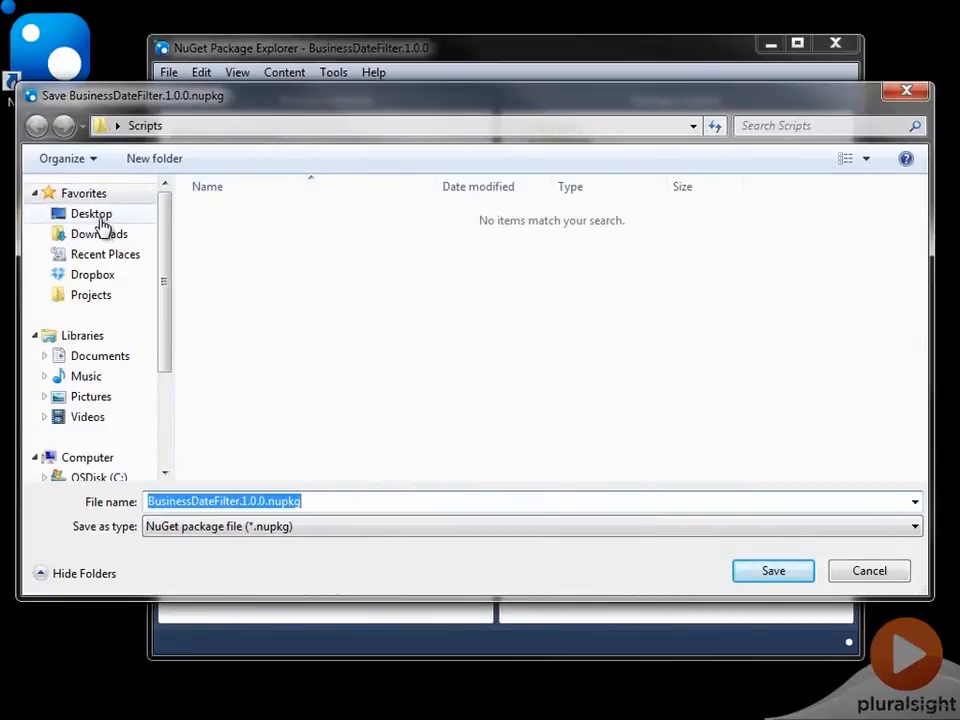
click(91, 213)
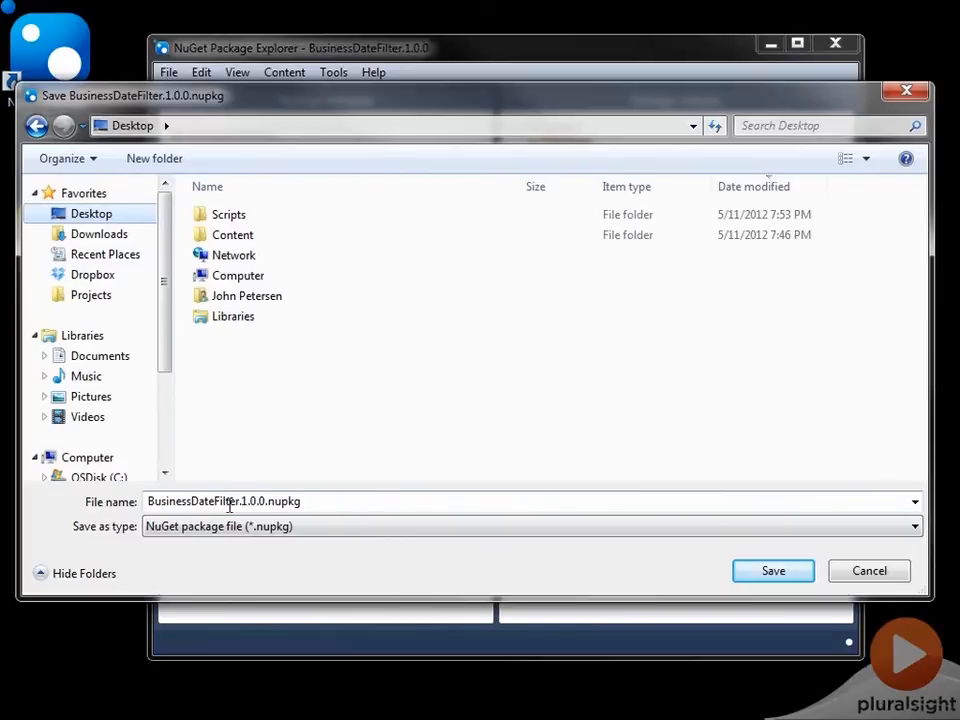
click(773, 570)
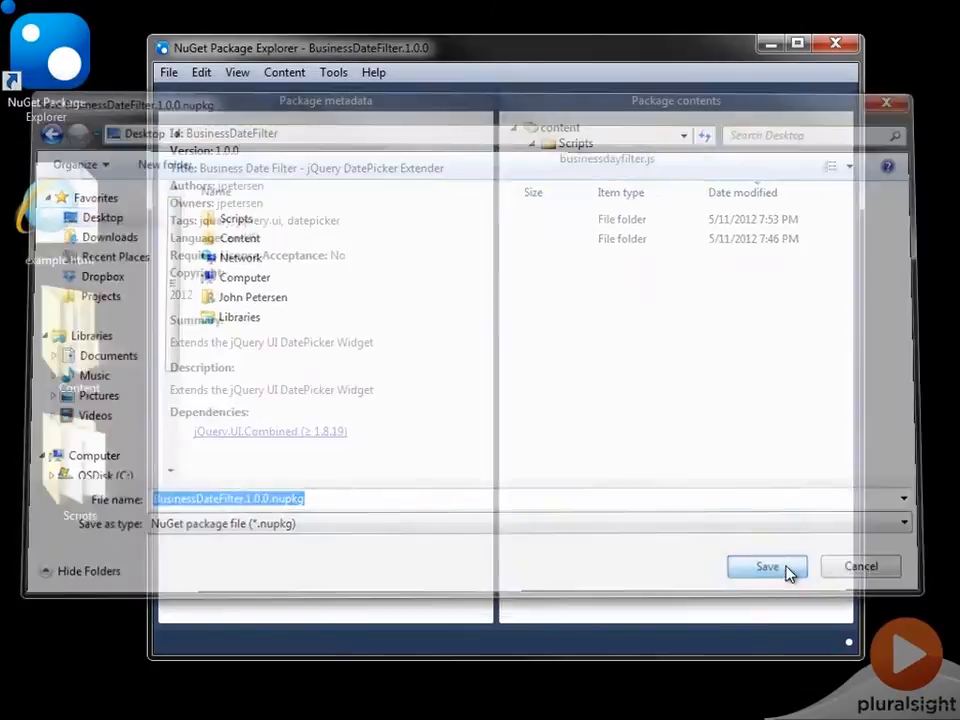
click(766, 566)
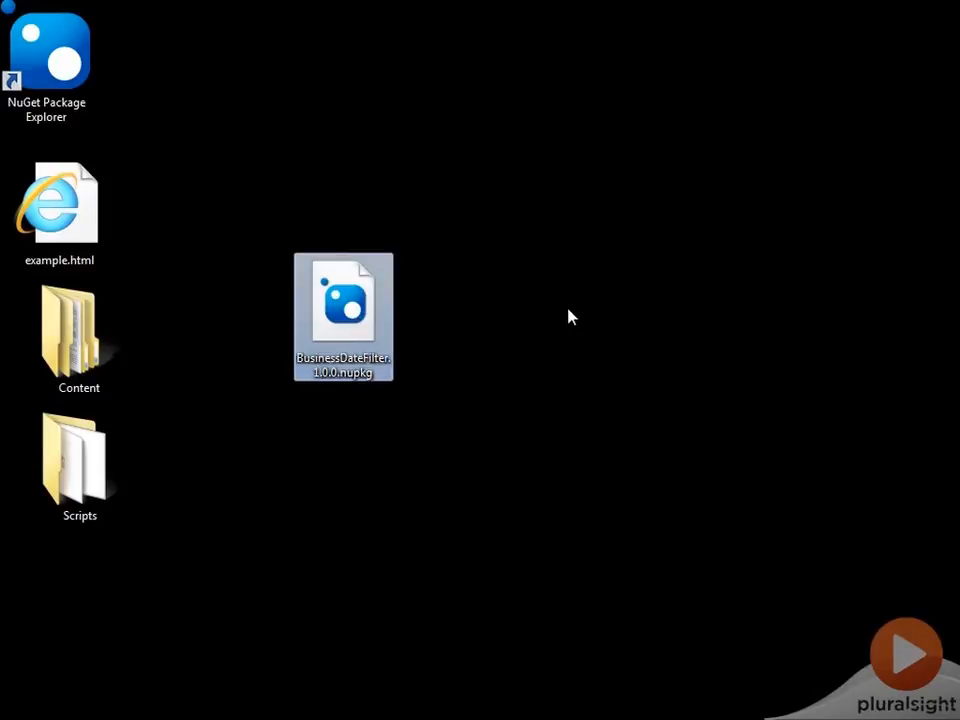
mouse_move(380, 303)
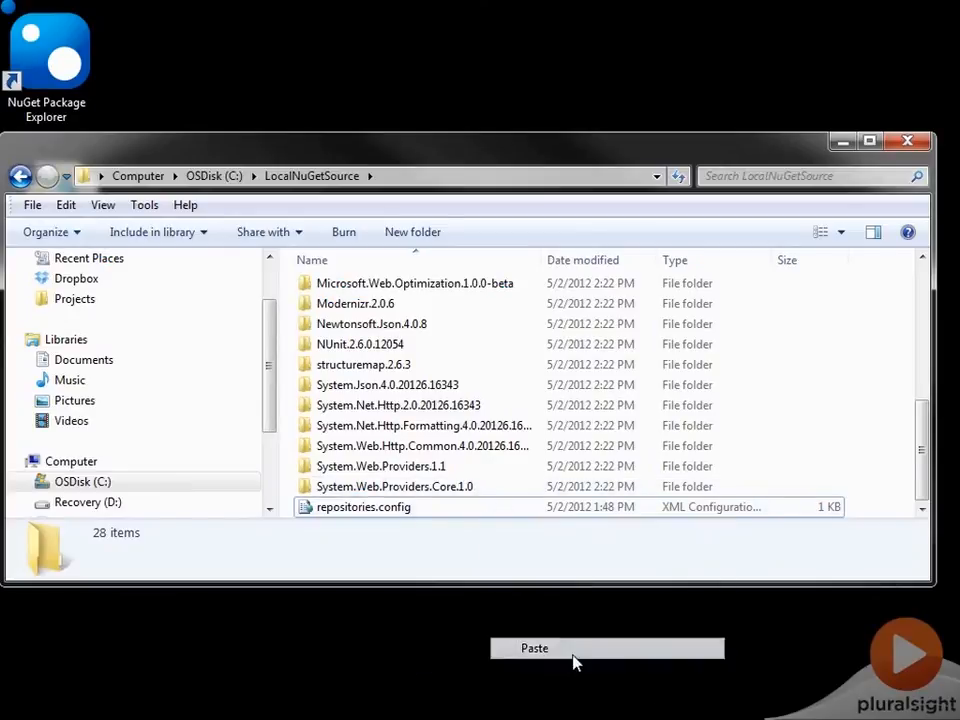
Step: Paste BusinessDateFilter.1.0.0.nupkg into C:\LocalNuGetSource
click(535, 648)
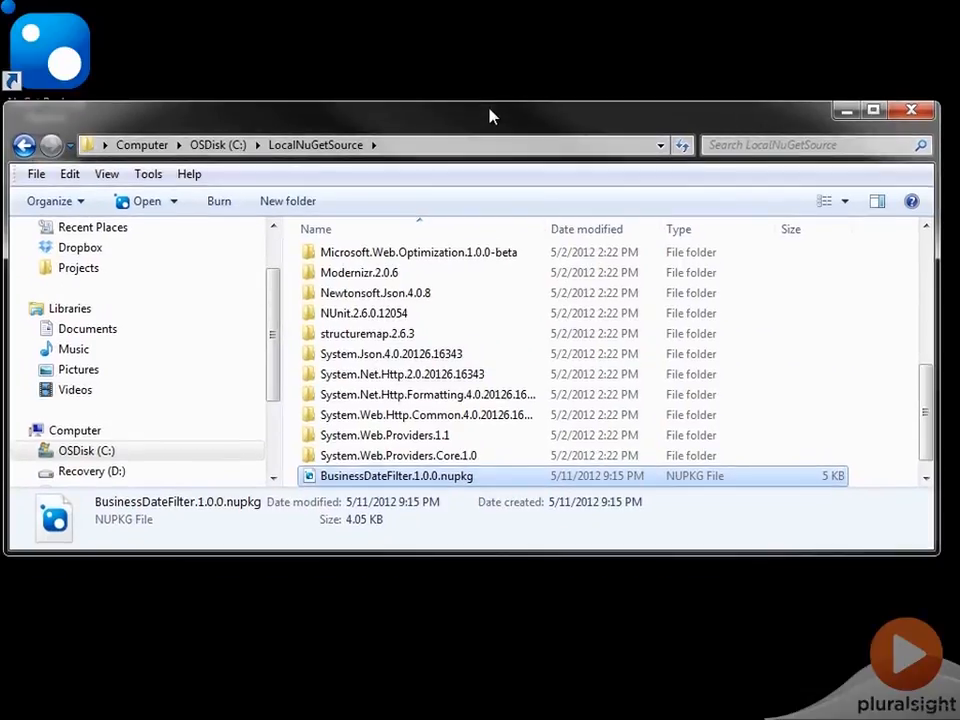
mouse_move(463, 313)
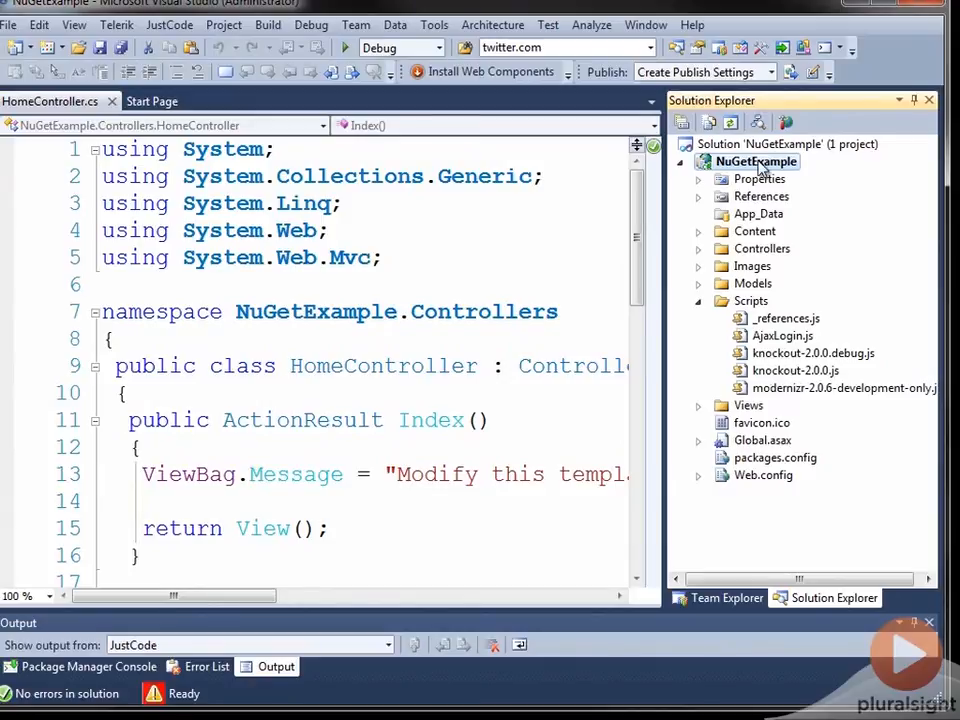
Step: Open Manage NuGet Packages from the NuGetExample project's context menu
right_click(757, 161)
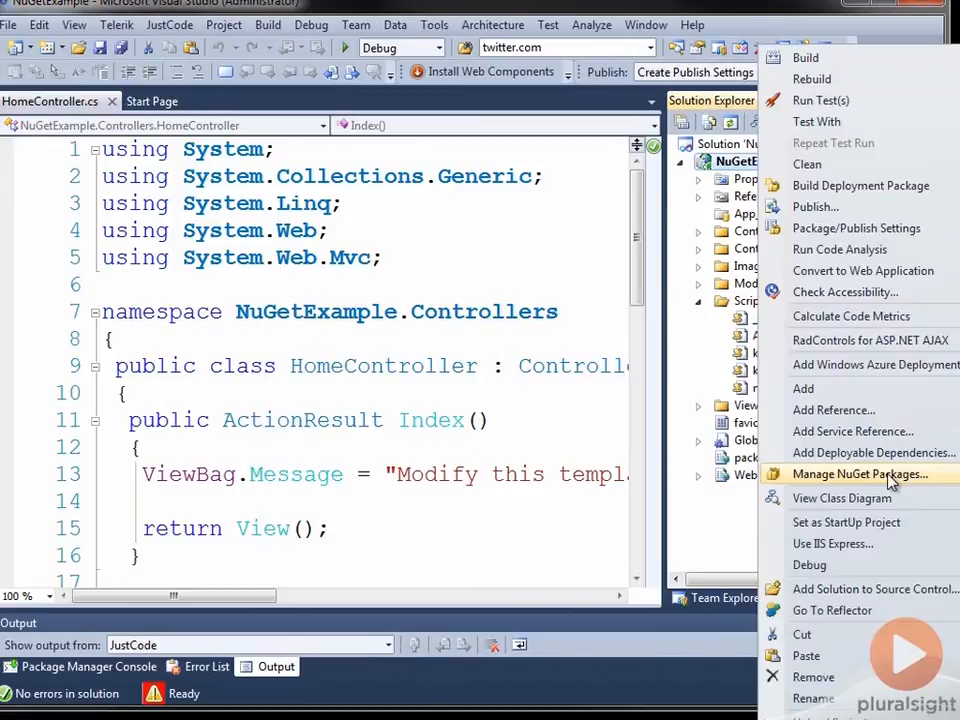
click(855, 473)
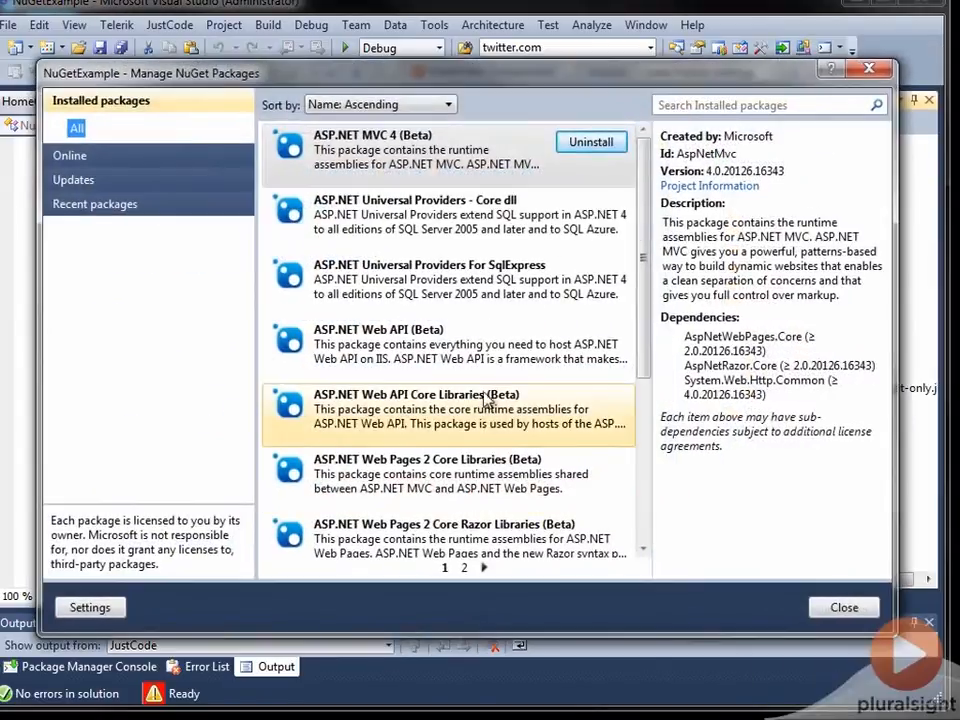
Step: Search online packages for 'bus', install Business Date Filter, and close the dialogs
click(70, 124)
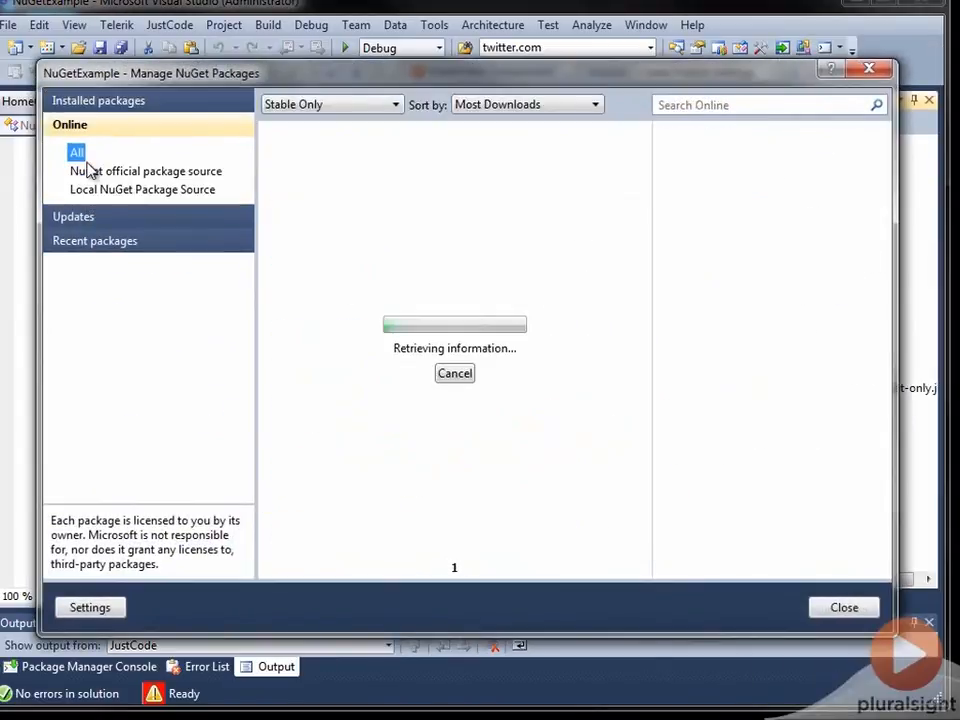
click(142, 189)
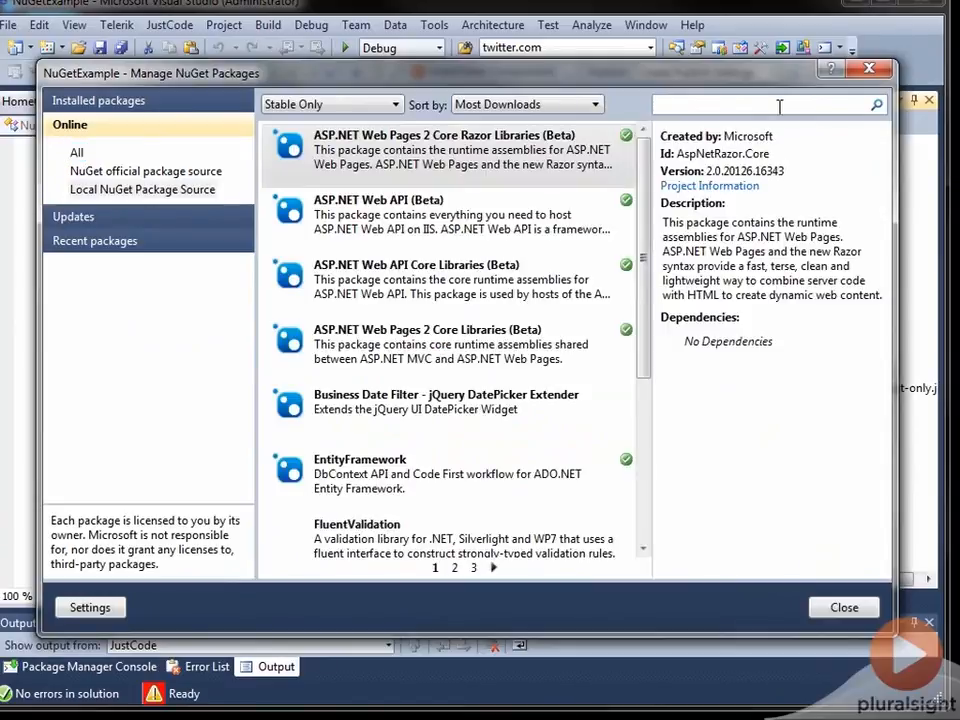
text(bus)
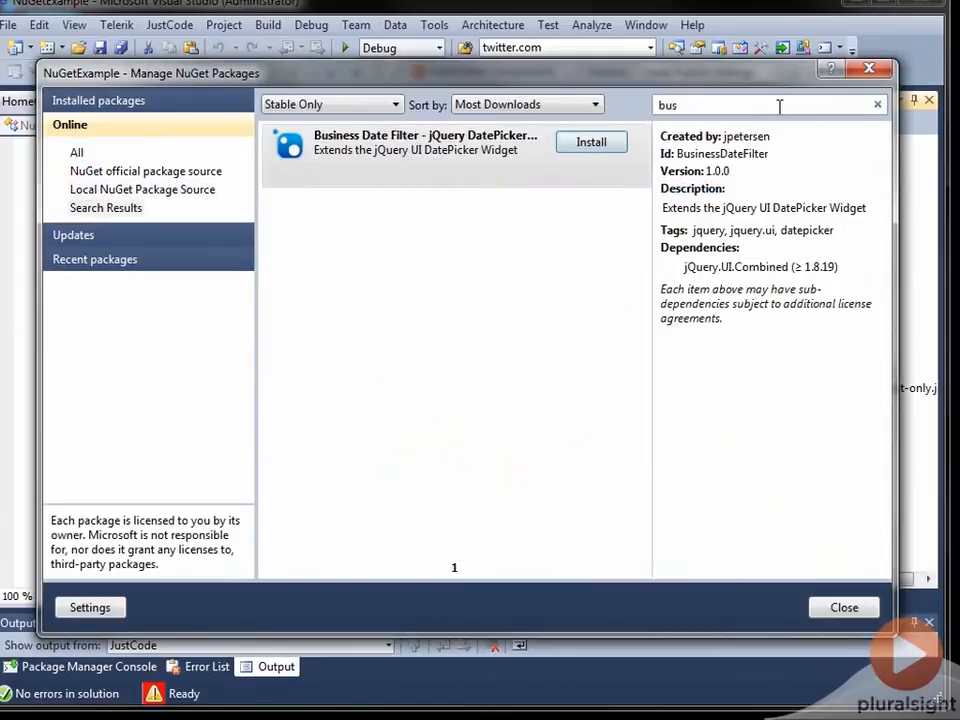
mouse_move(405, 150)
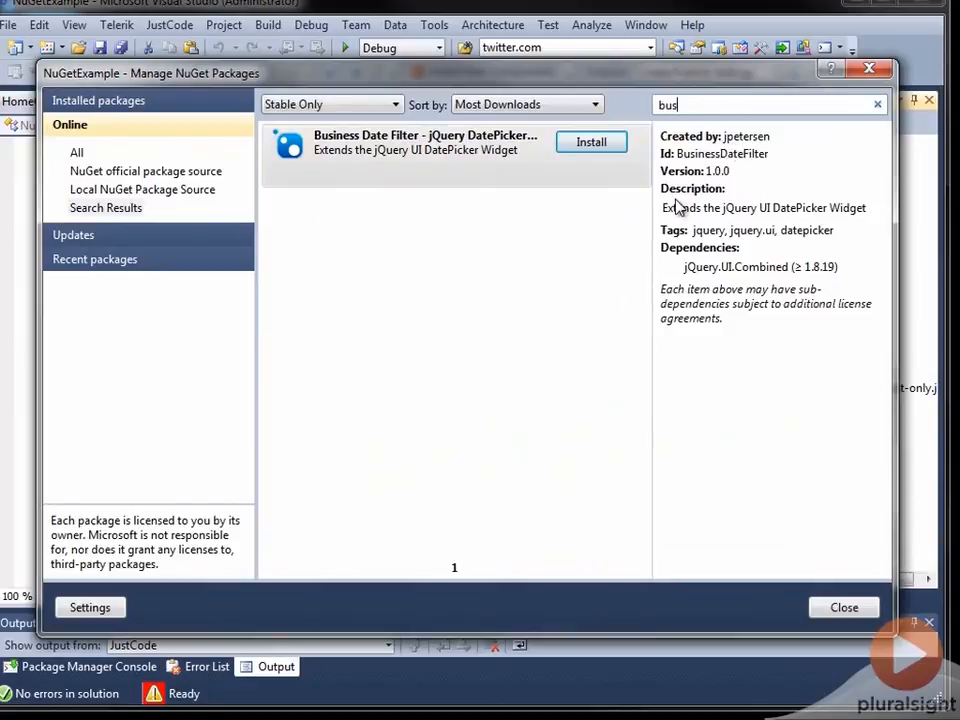
mouse_move(745, 179)
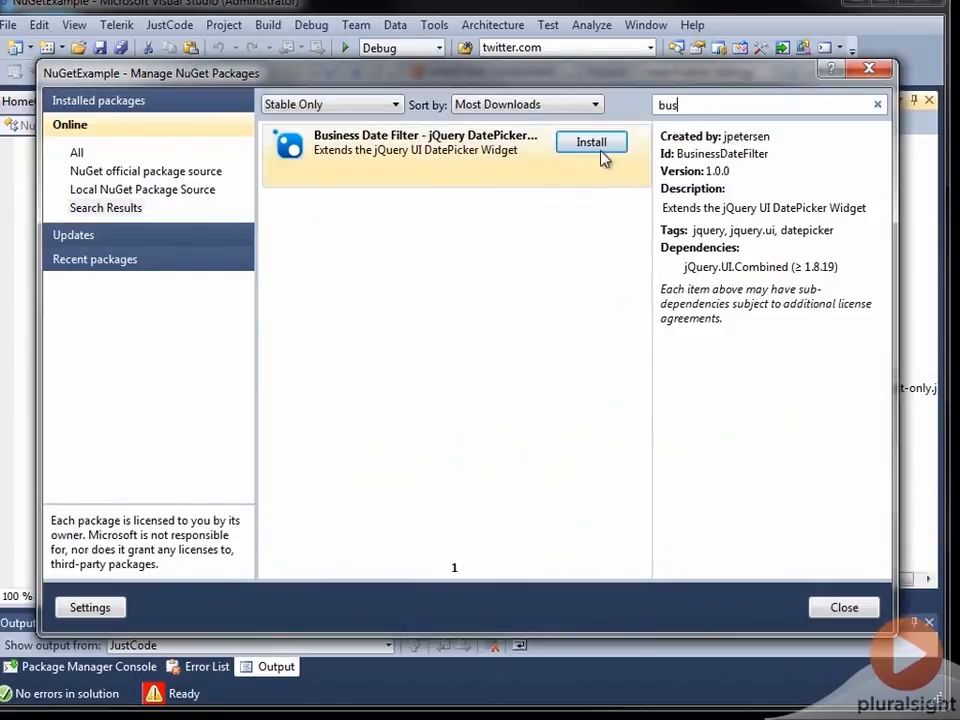
click(591, 142)
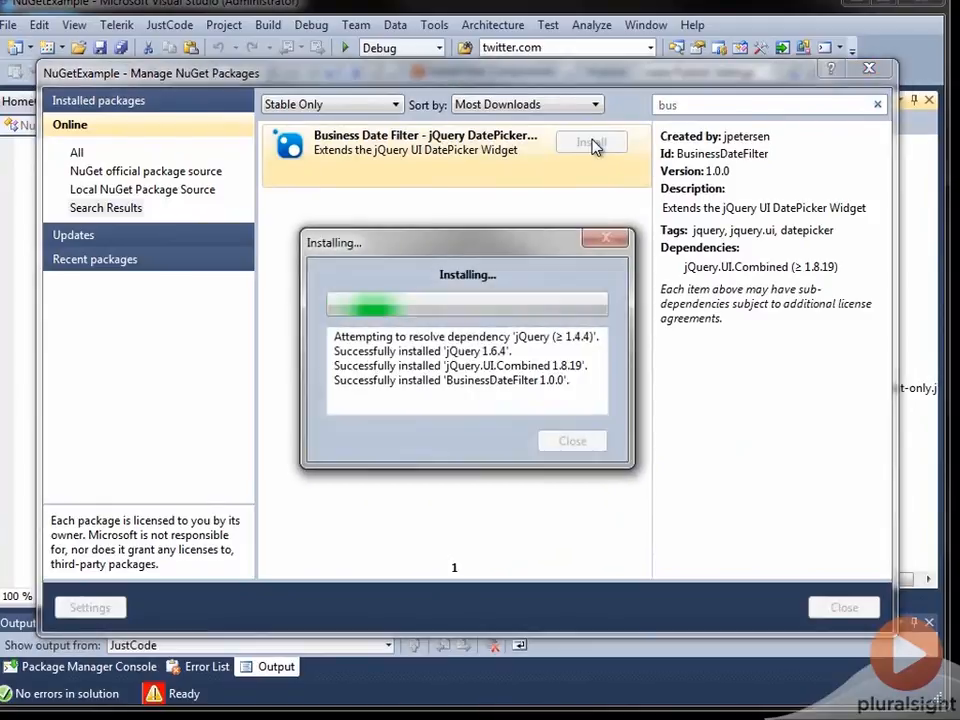
click(571, 441)
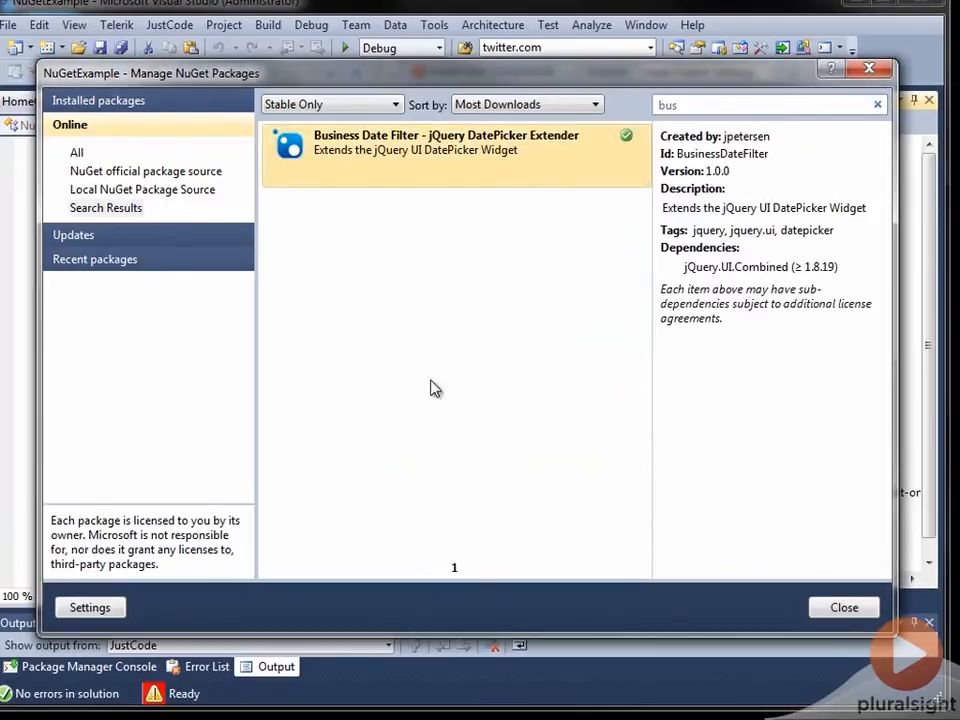
click(843, 607)
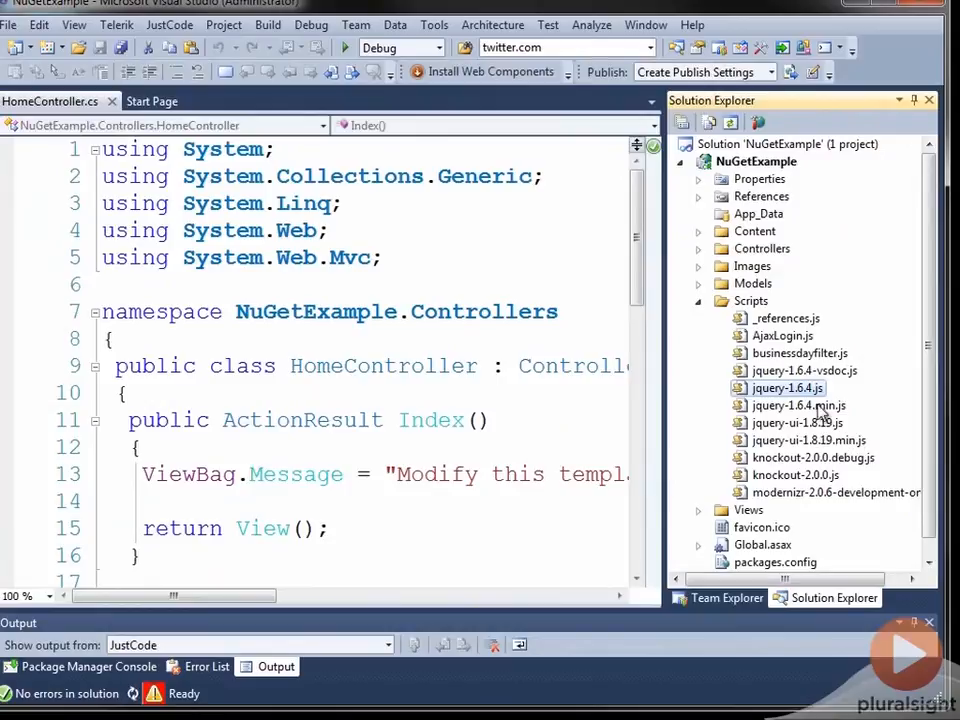
mouse_move(860, 465)
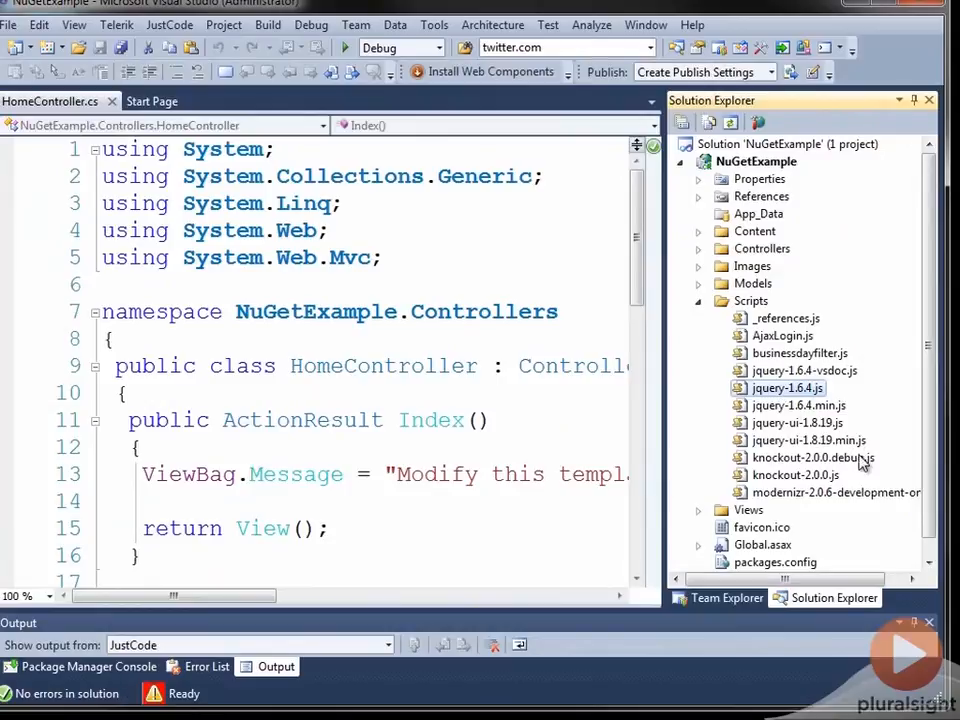
mouse_move(860, 465)
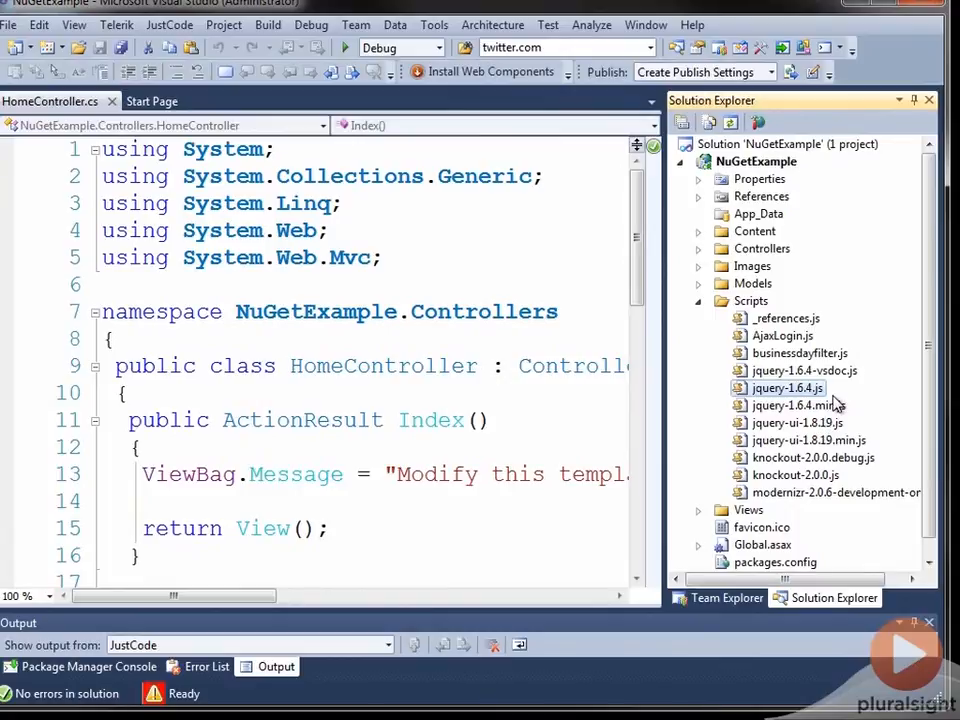
mouse_move(855, 535)
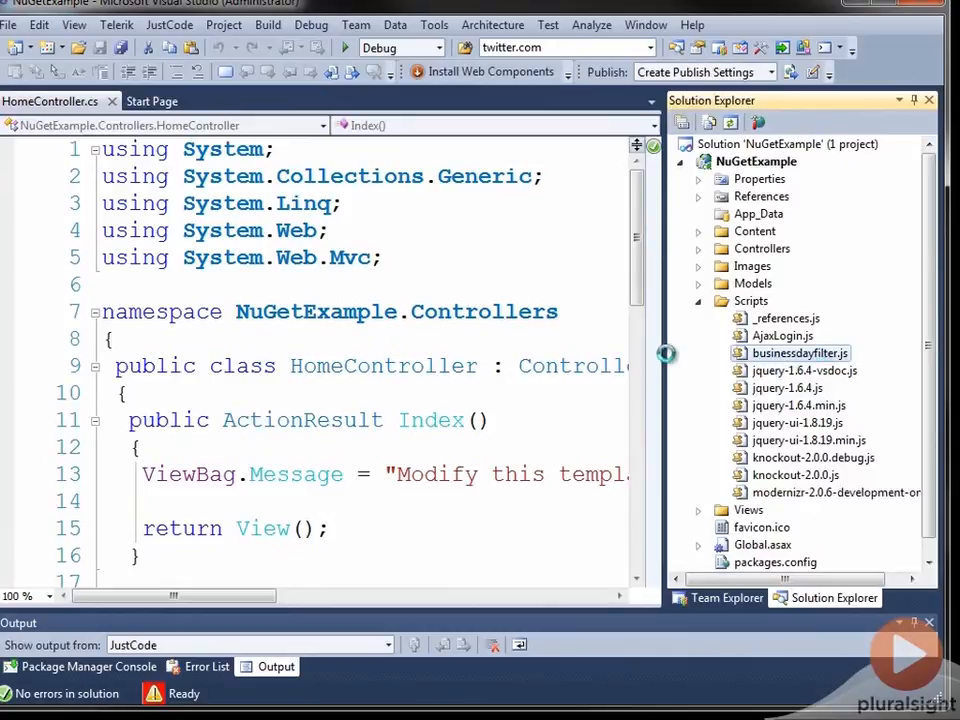
double_click(799, 353)
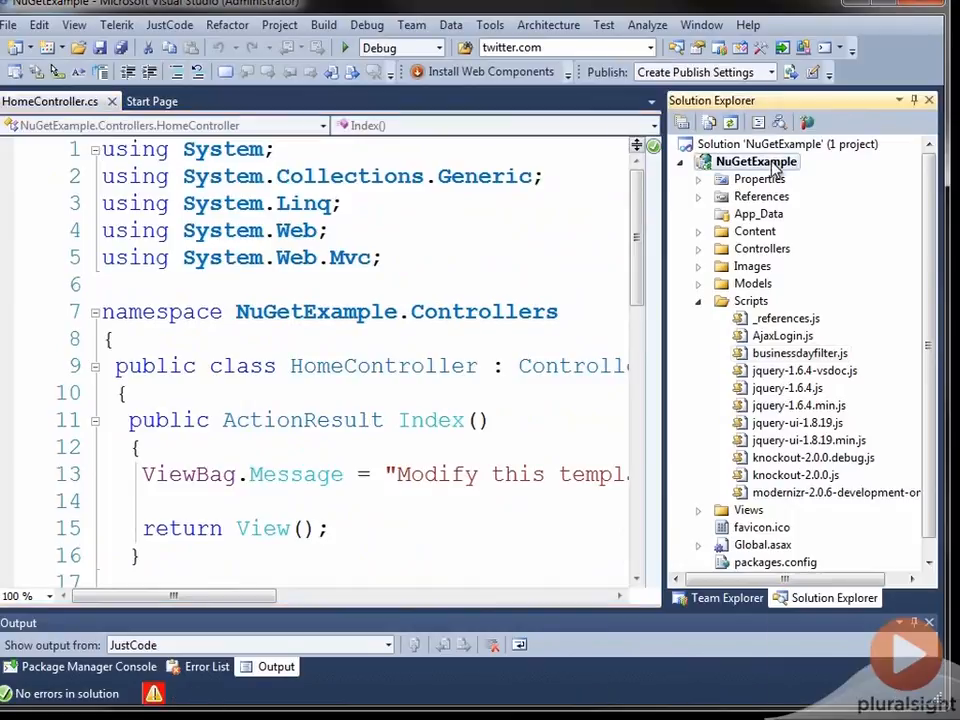
Step: Open Manage NuGet Packages for NuGetExample and search installed packages for 'busin'
right_click(757, 161)
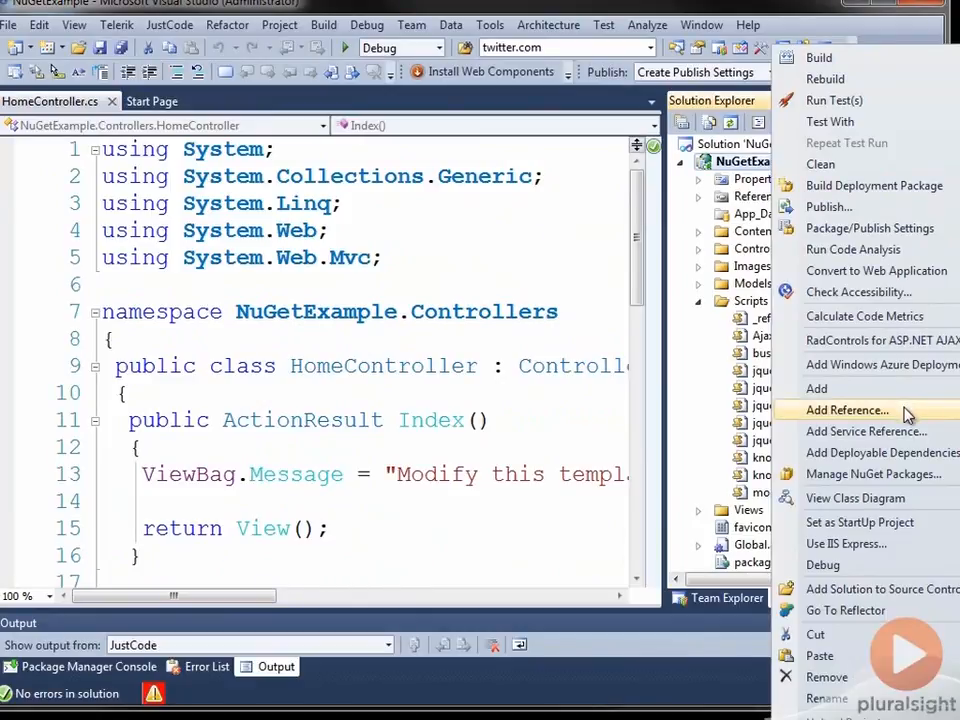
mouse_move(890, 473)
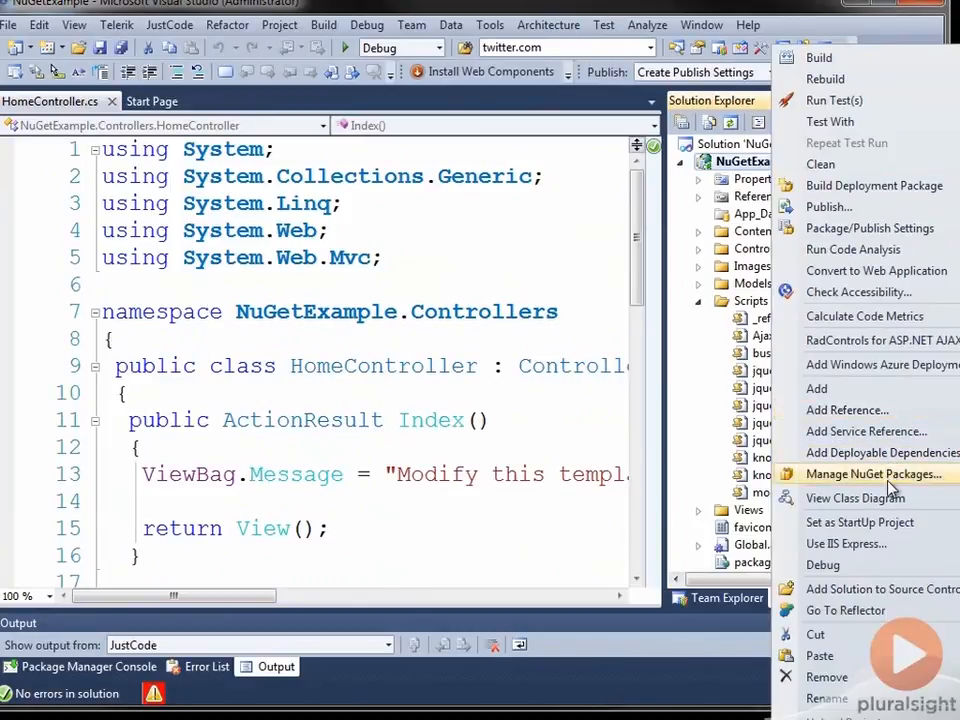
click(872, 474)
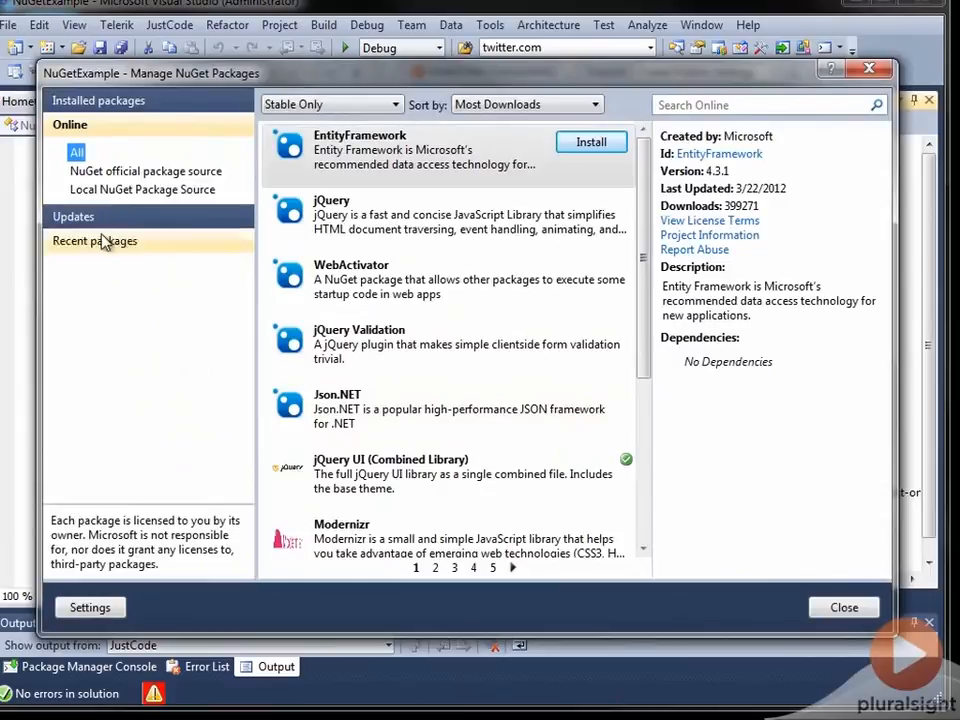
click(101, 100)
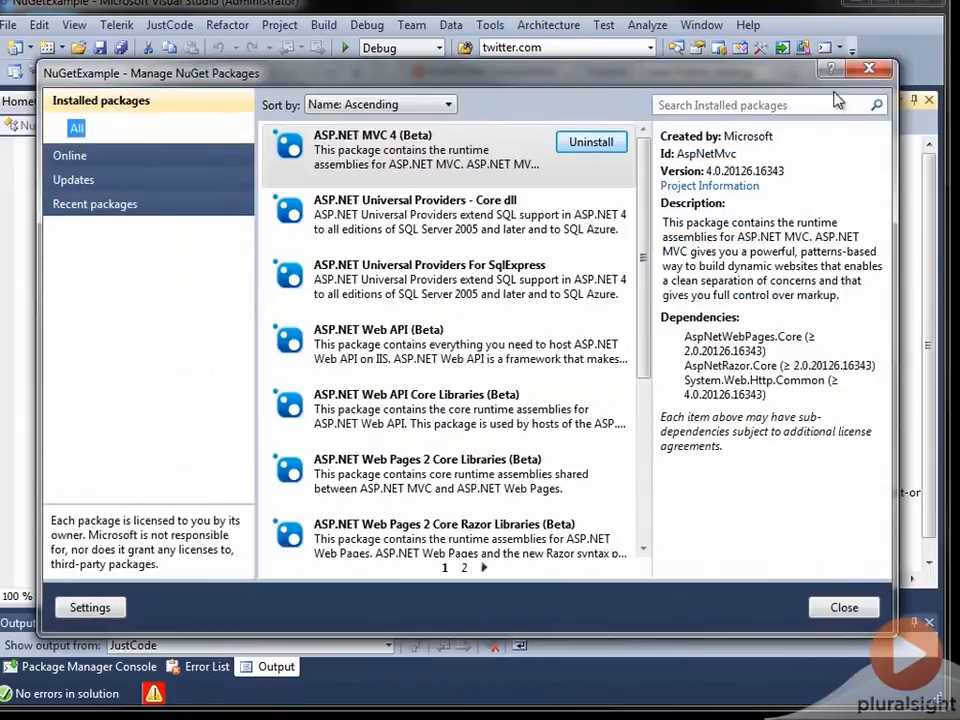
text(busin)
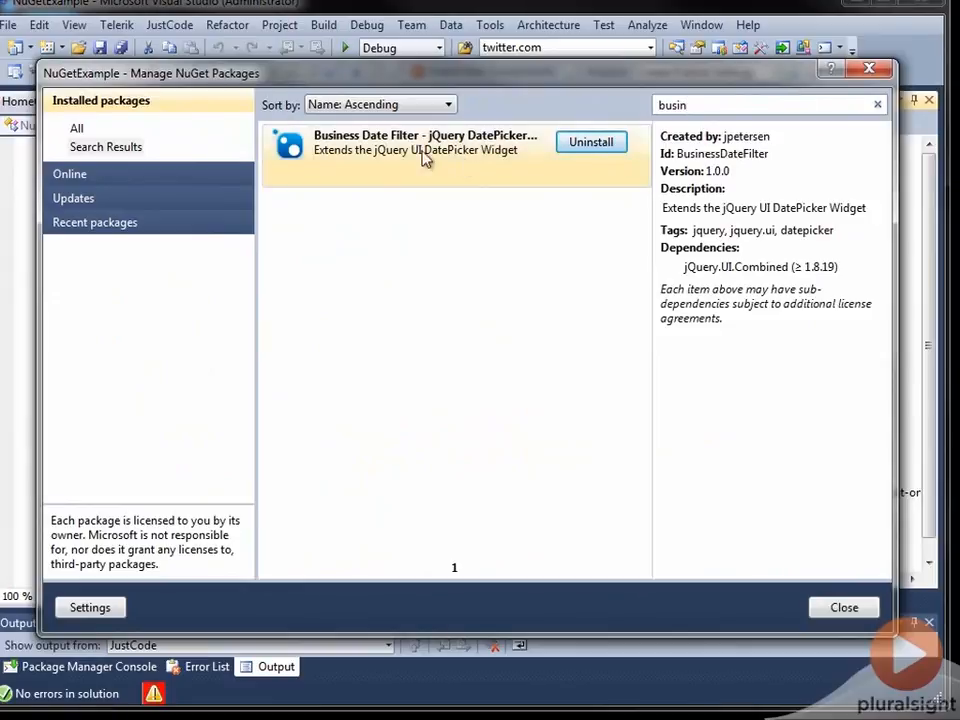
Step: Uninstall Business Date Filter with its jQuery dependencies and close the dialogs
click(590, 141)
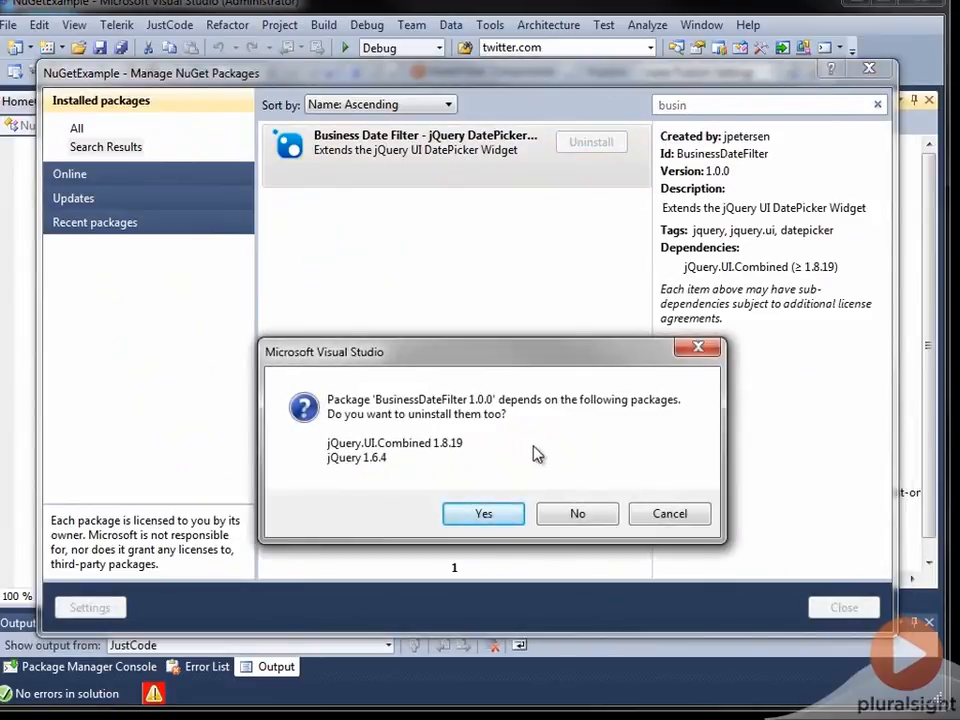
mouse_move(372, 467)
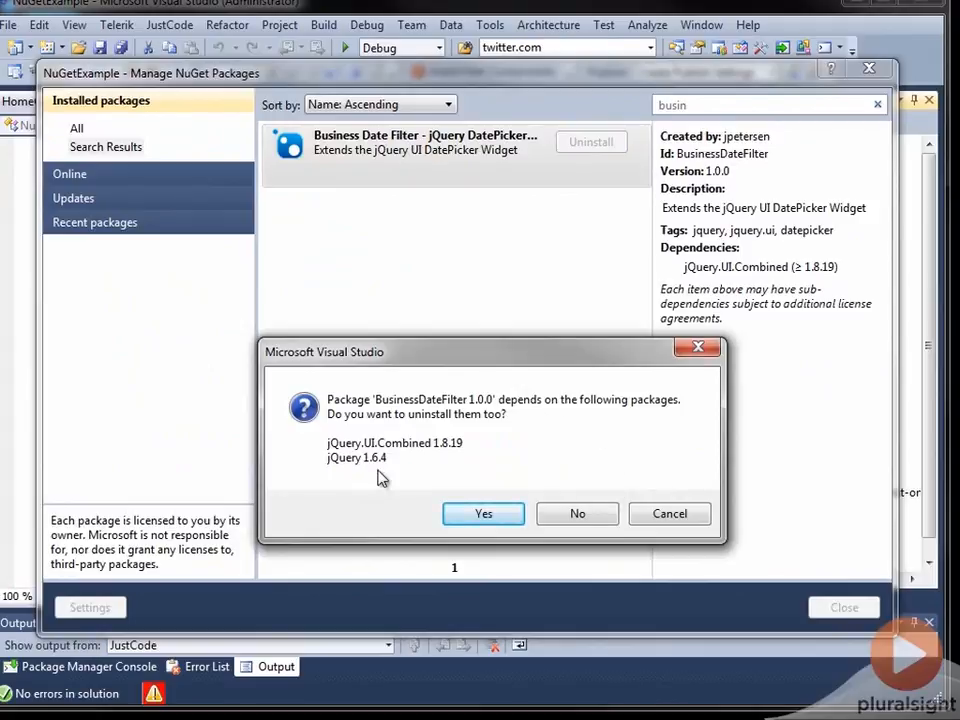
mouse_move(625, 549)
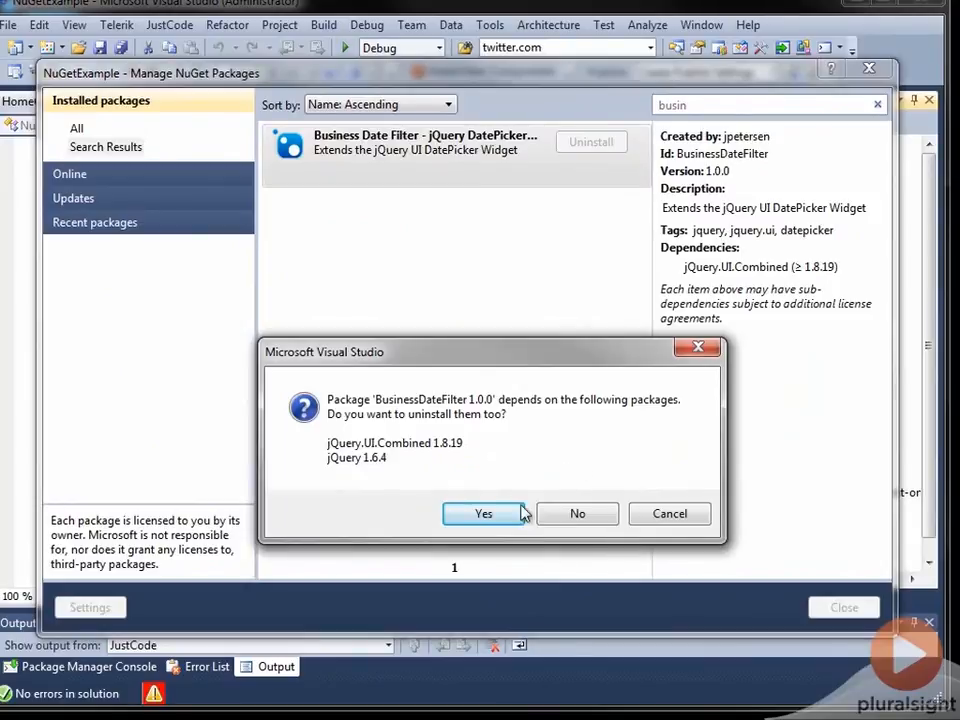
click(483, 513)
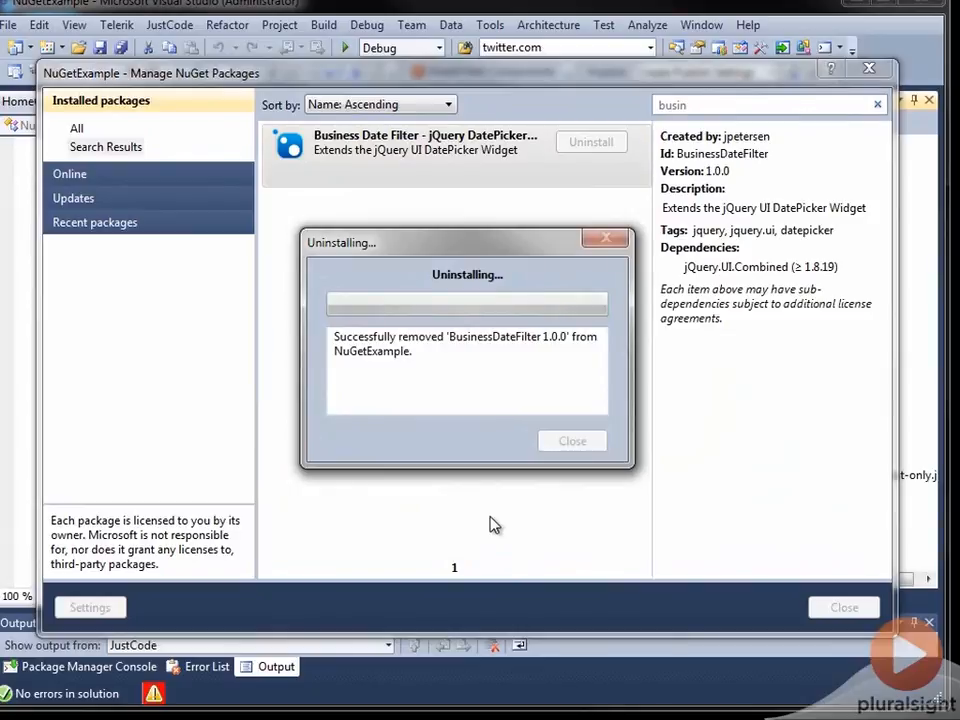
click(571, 441)
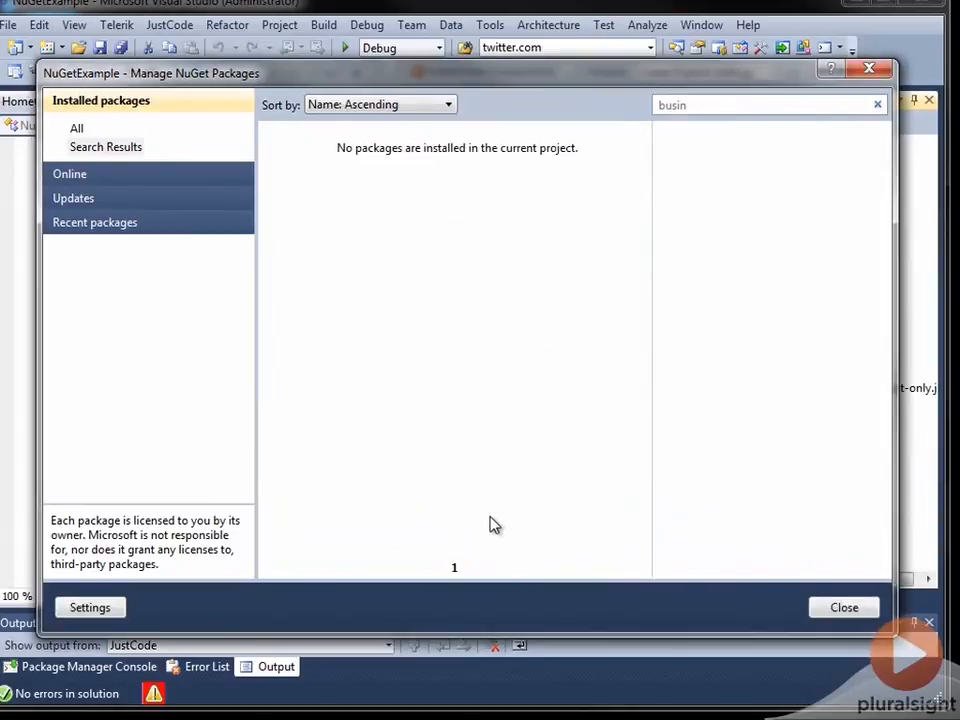
click(843, 607)
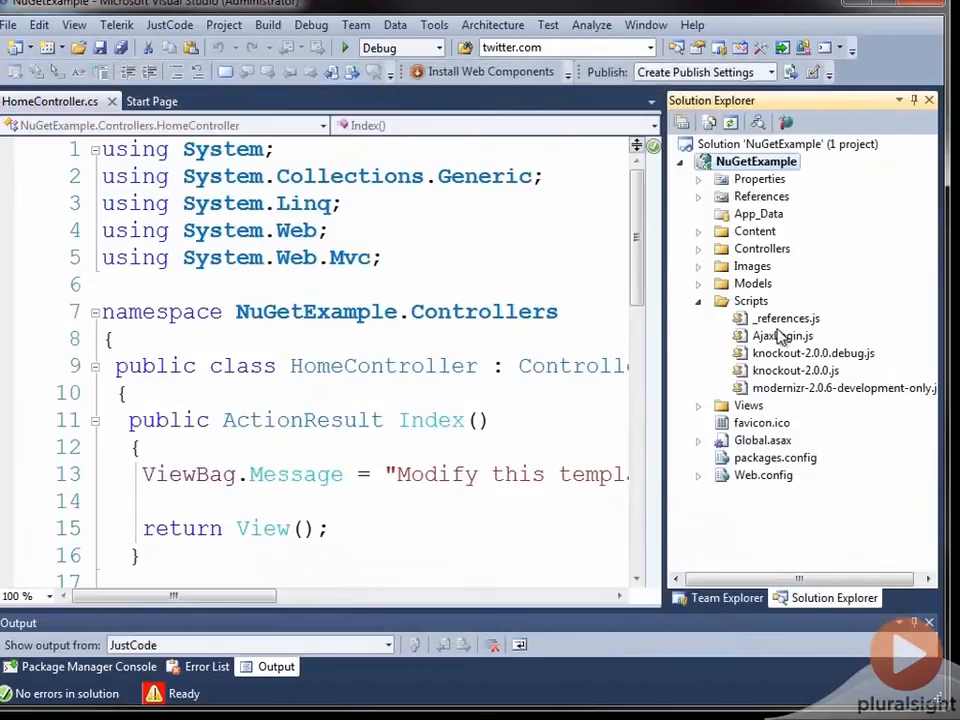